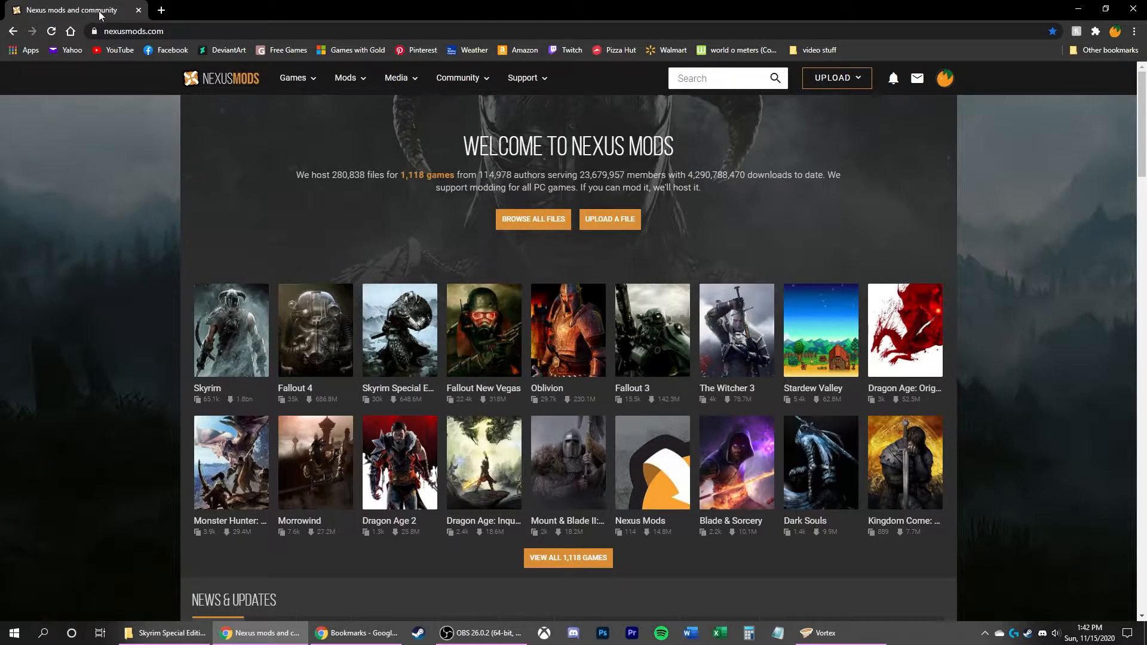
- Show Vortex's Games list, with Skyrim SE, Stardew Valley and The Sims 4 managed
left_click(943, 78)
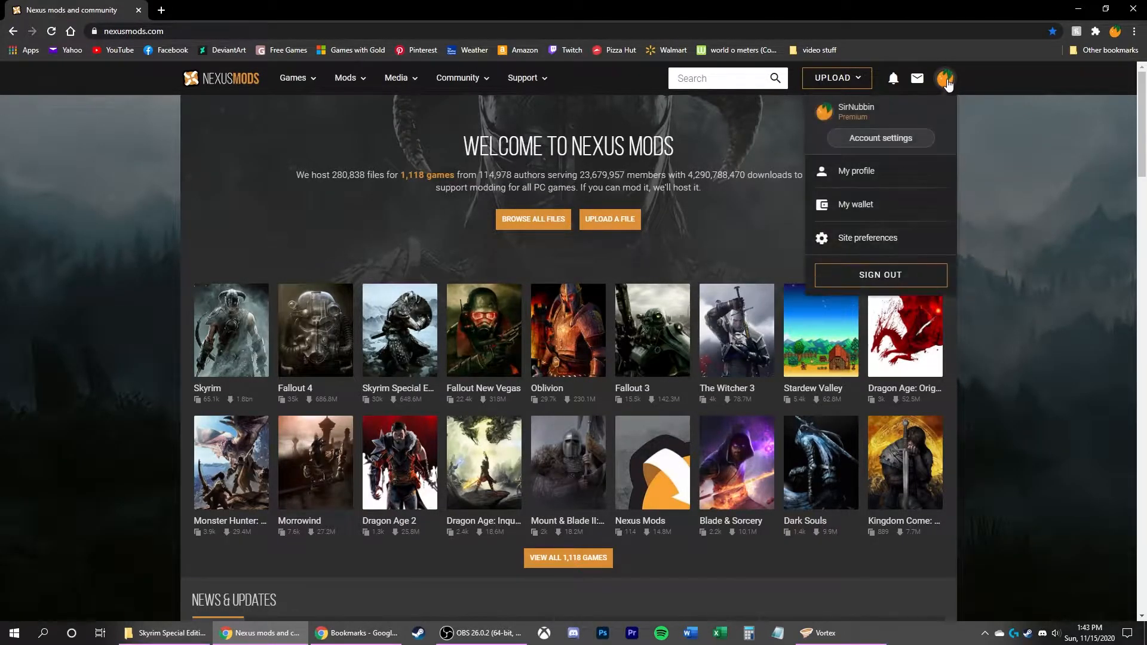
left_click(345, 78)
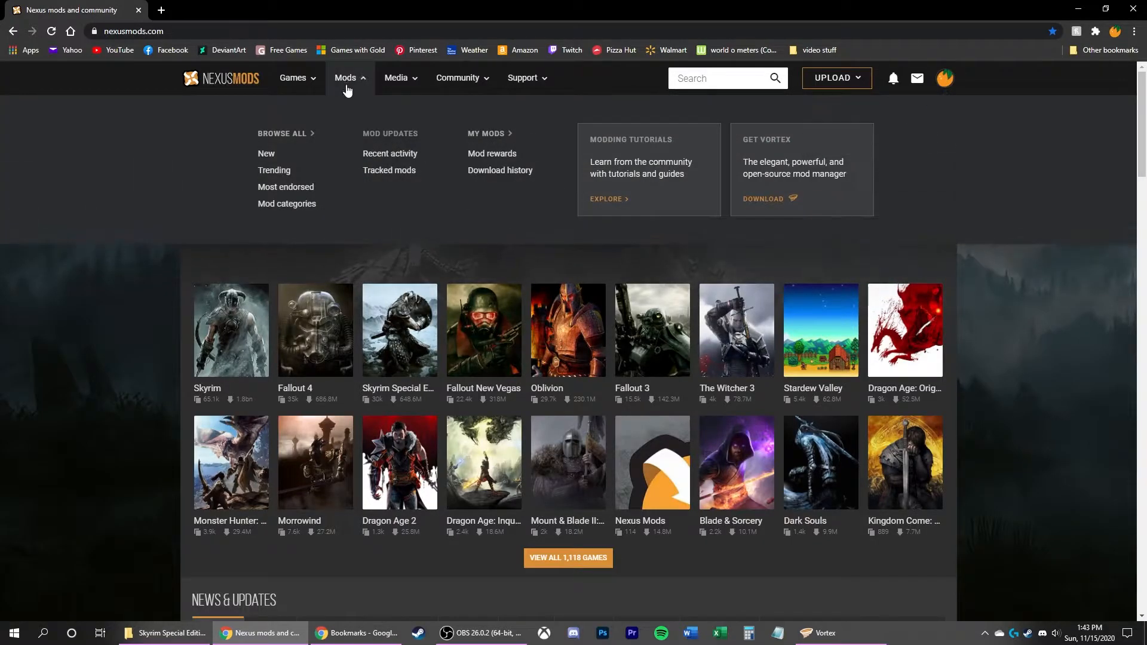
left_click(762, 202)
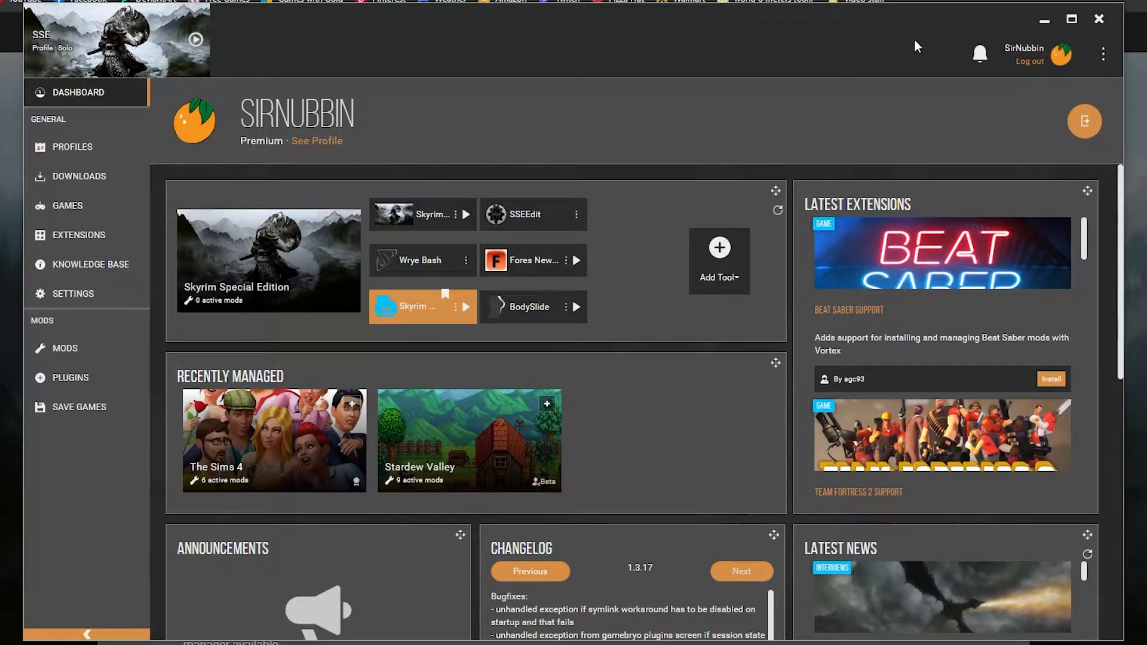
mouse_move(66, 206)
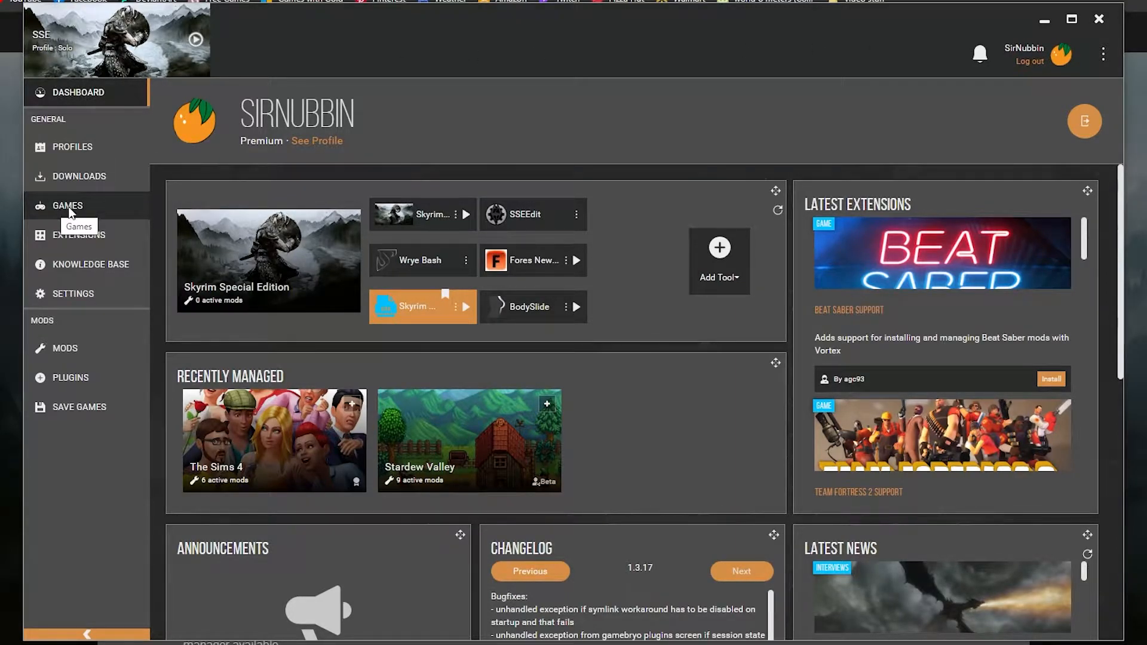
left_click(66, 206)
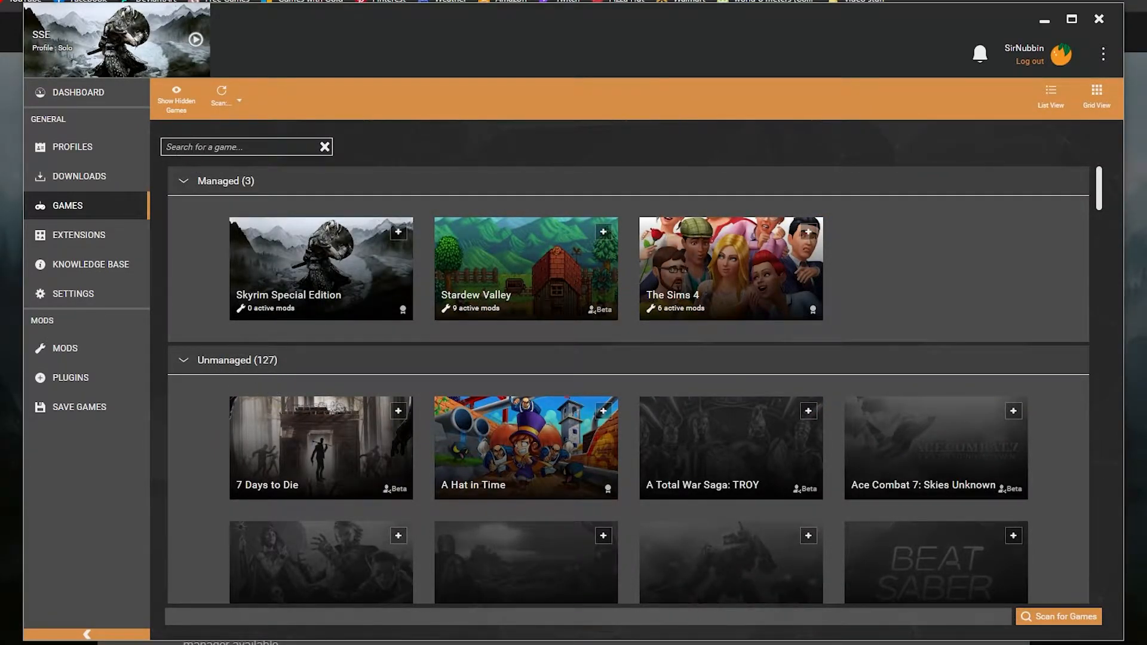
mouse_move(344, 427)
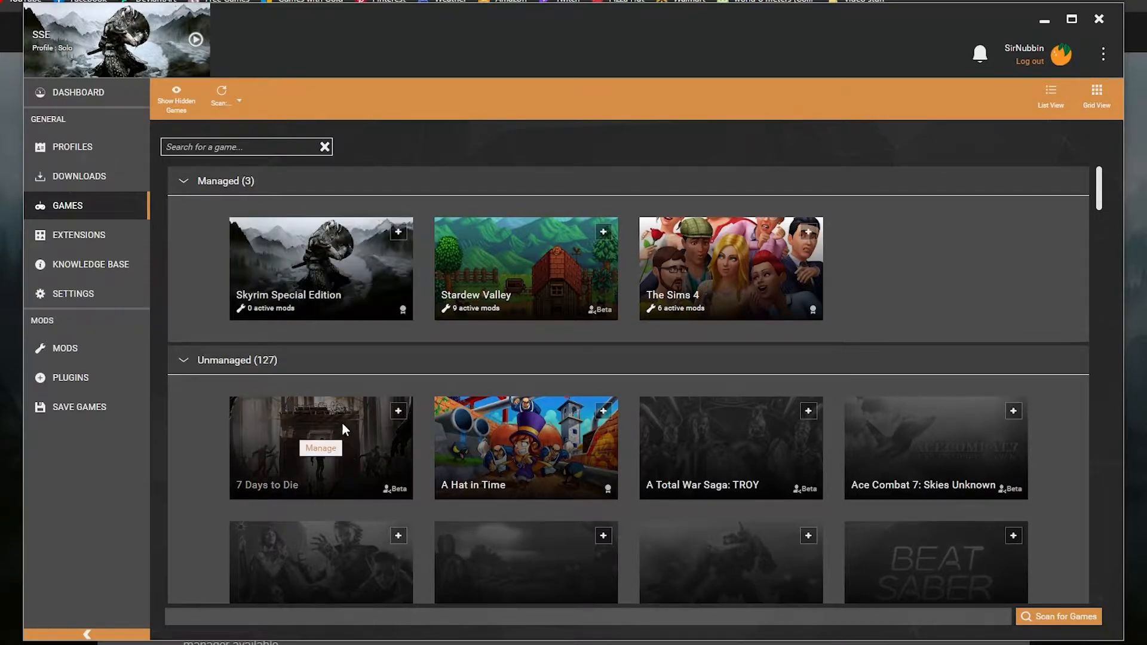
mouse_move(326, 476)
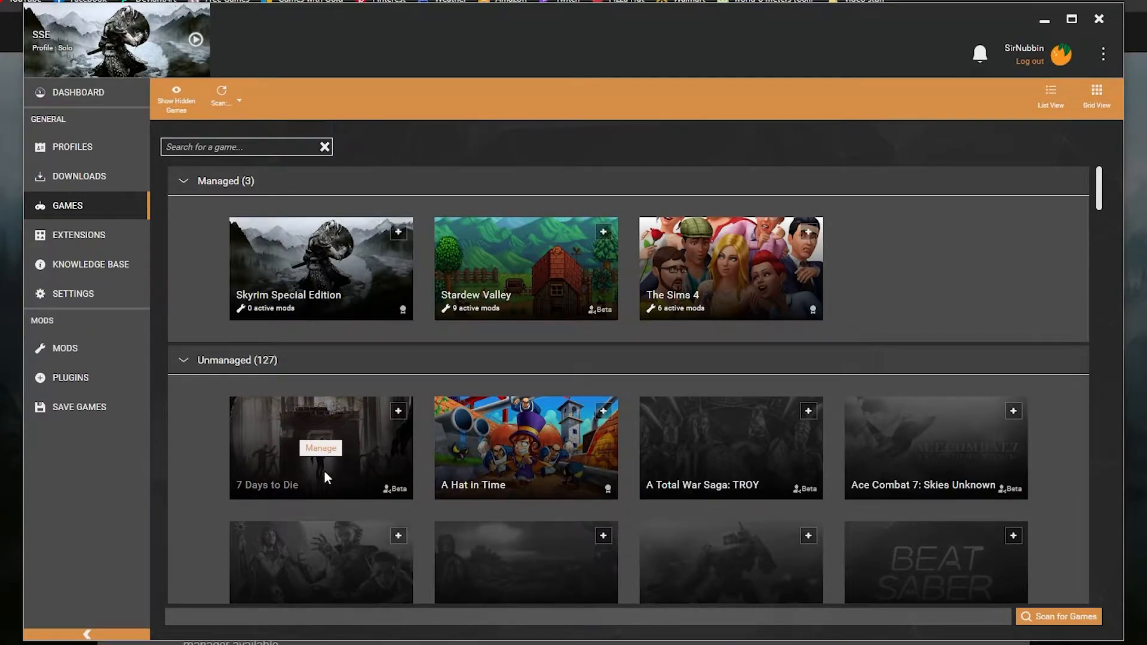
mouse_move(291, 254)
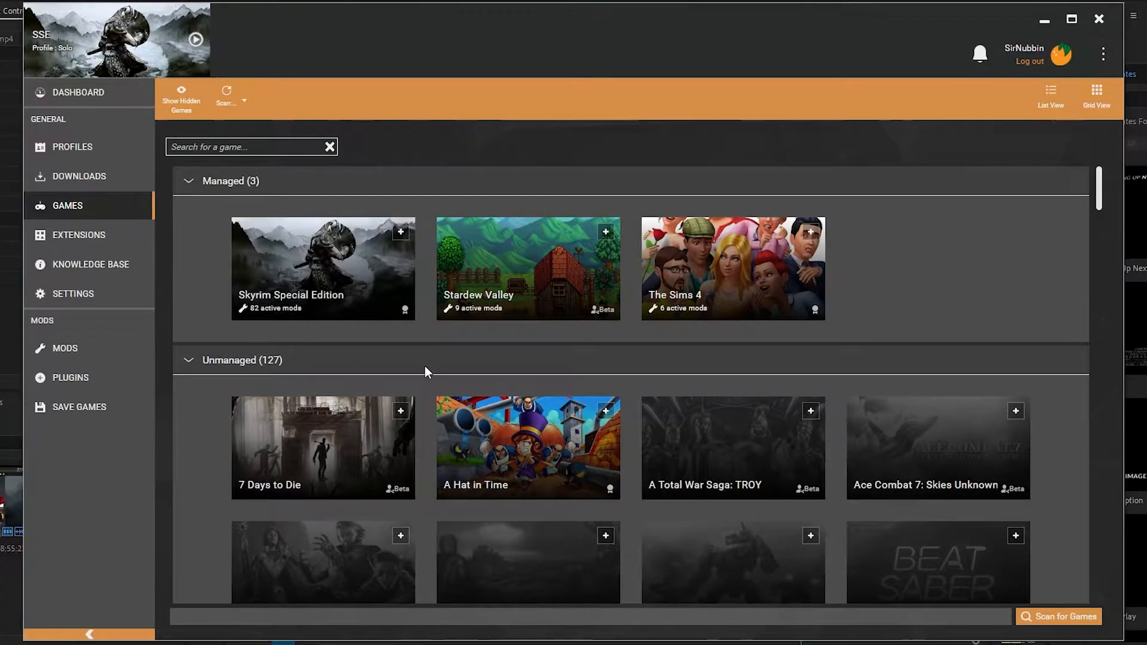
mouse_move(386, 139)
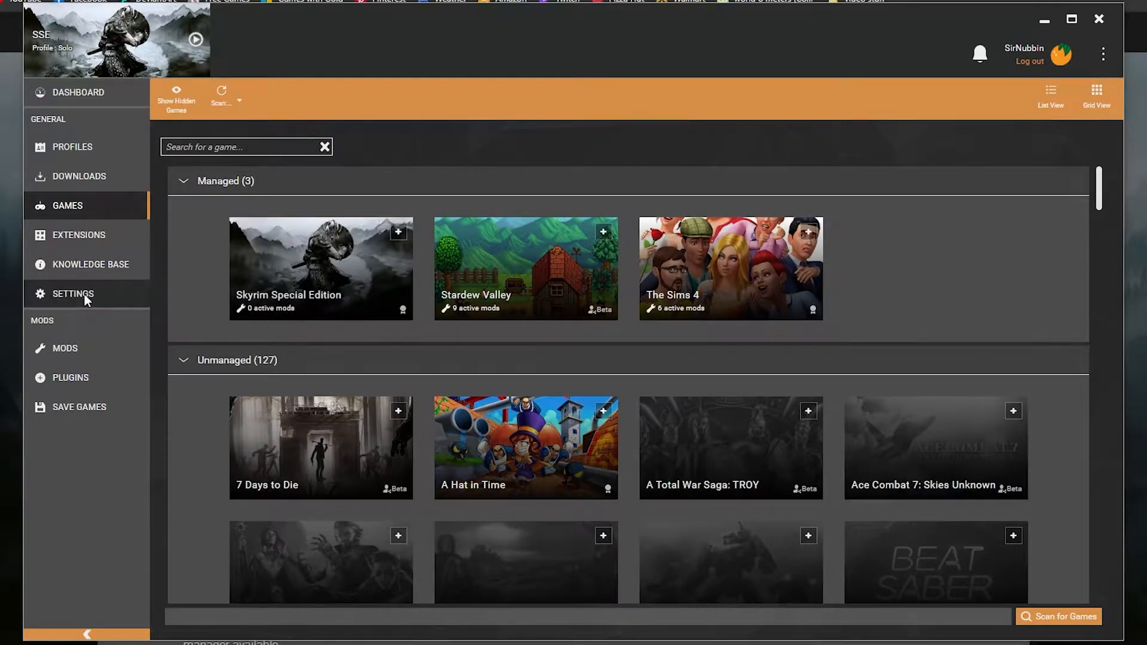
- Check the Mods staging settings, then the download folder and Nexus download handling
left_click(72, 294)
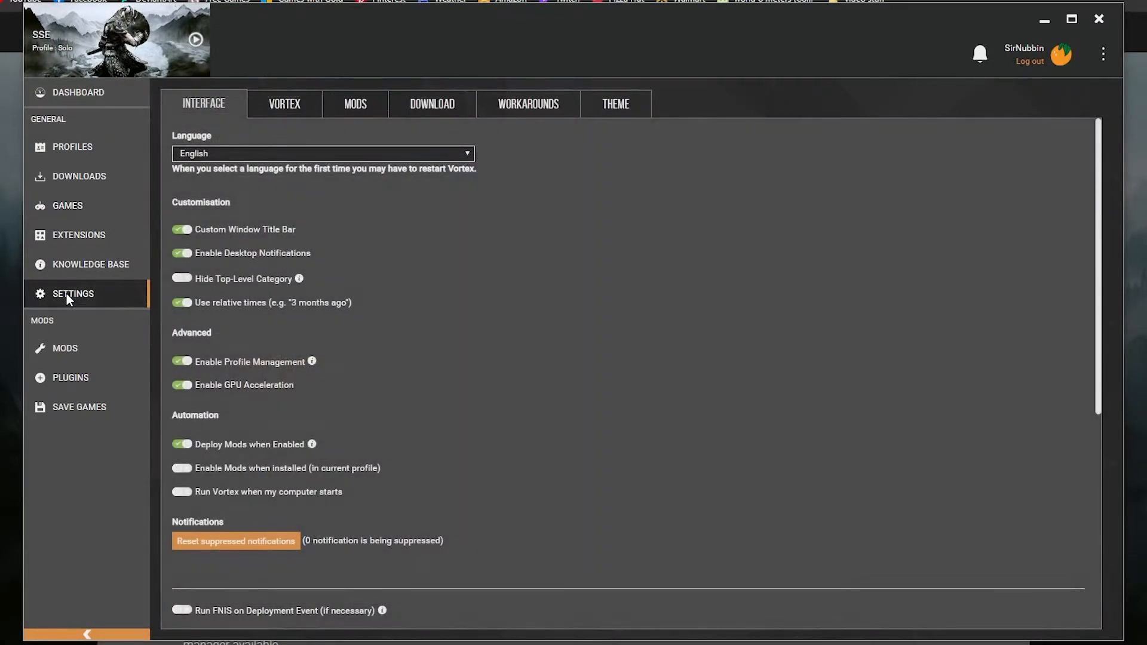
left_click(354, 104)
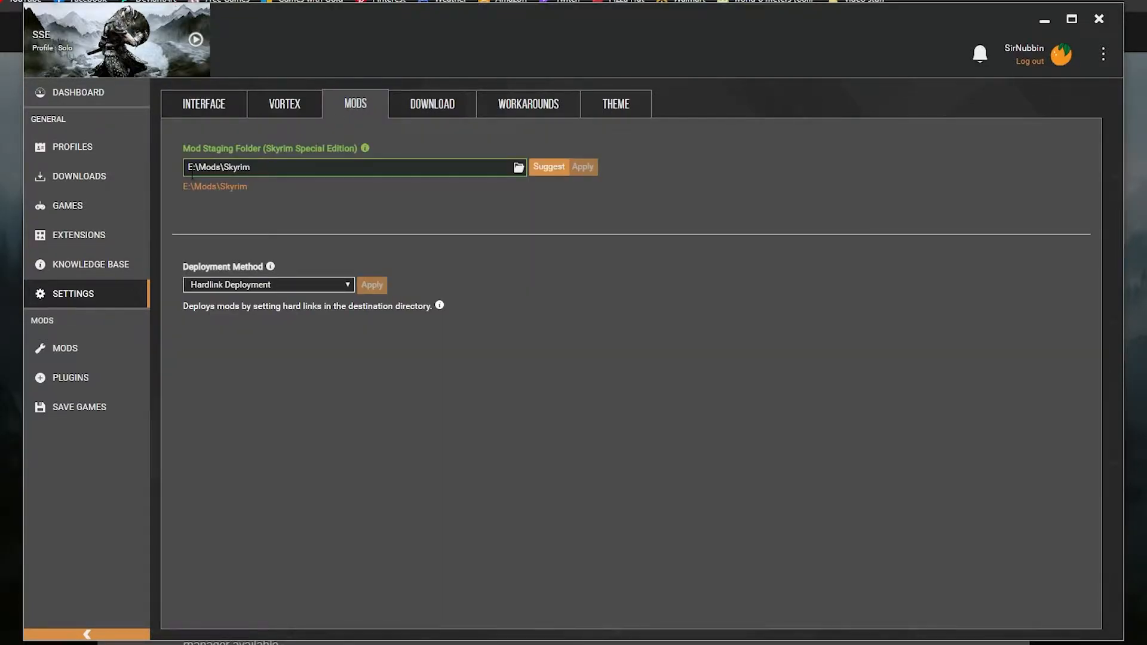
left_click(431, 104)
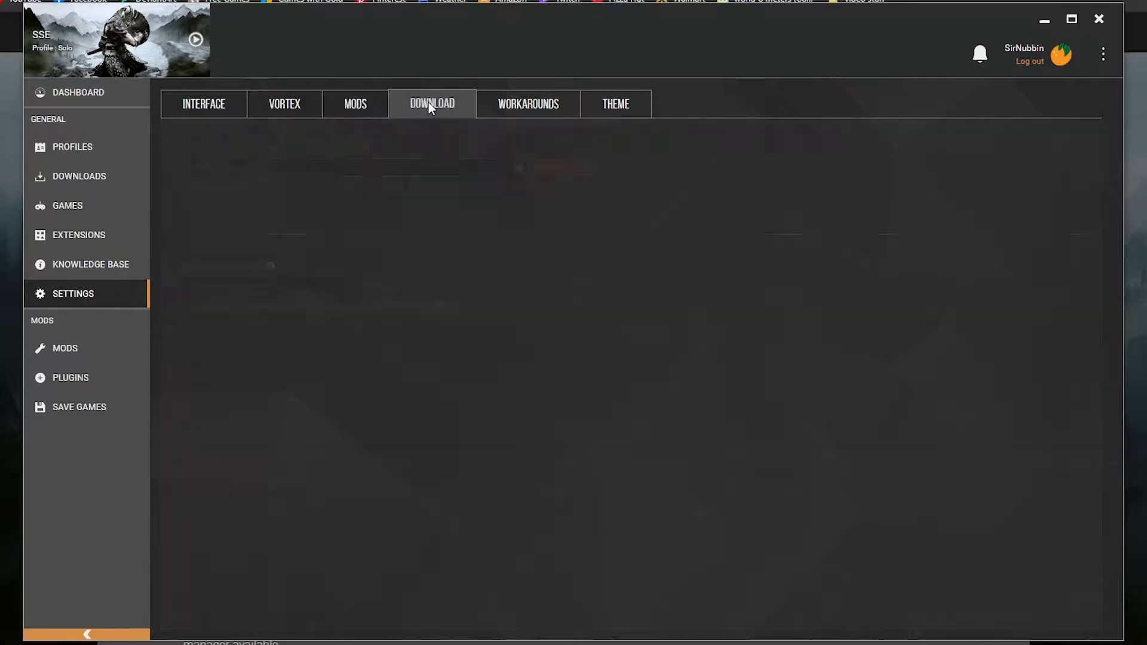
left_click(432, 104)
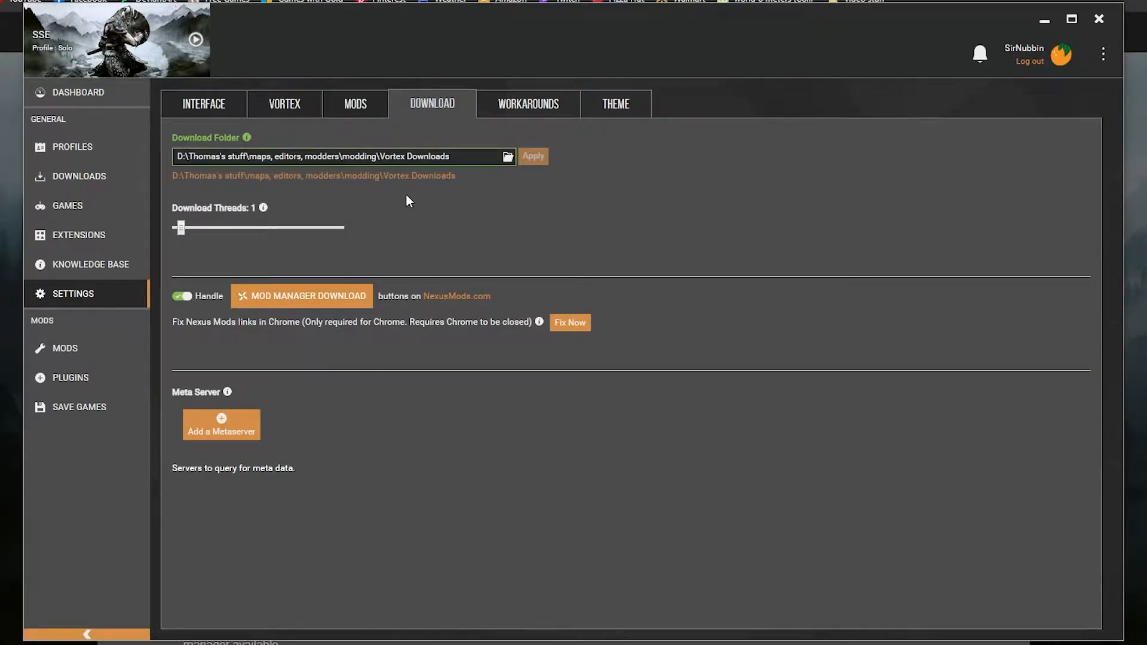
mouse_move(418, 218)
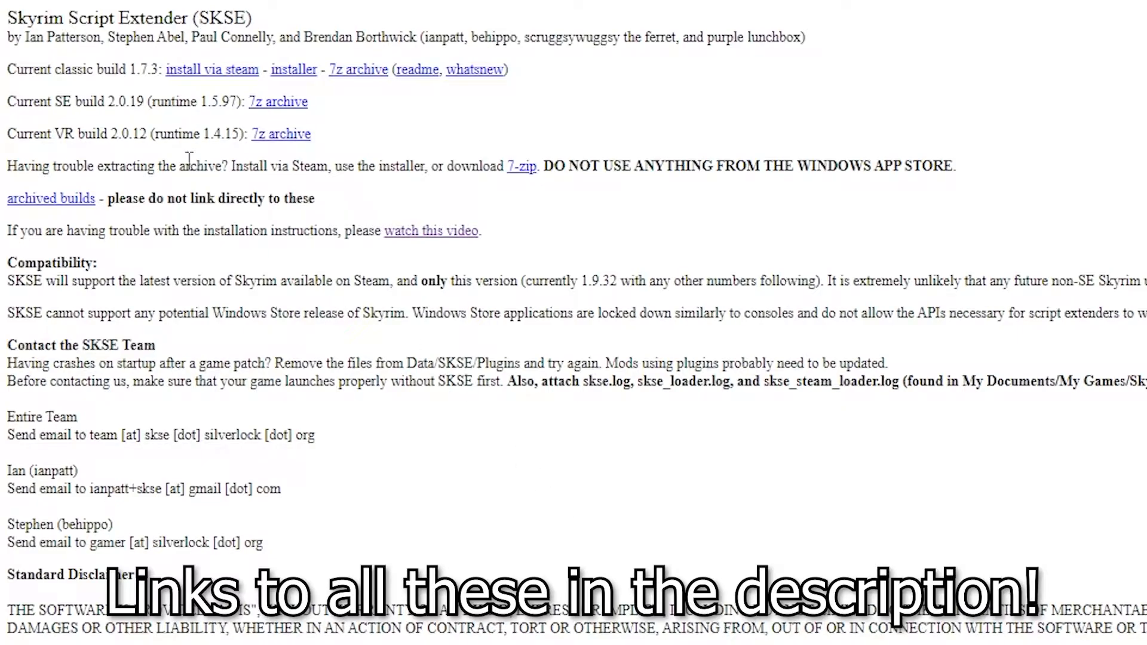
- Widen the File Explorer view of the SKSE 2.0.19 archive and skse64_2_00_19 folder
left_click_drag(7, 101, 115, 101)
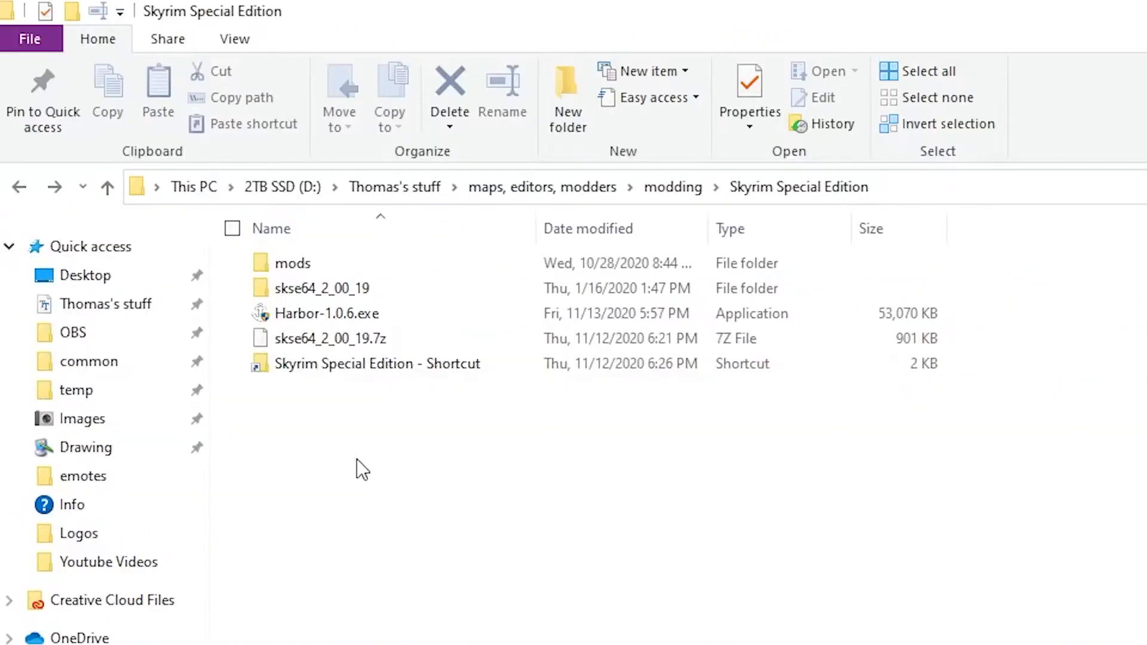
mouse_move(329, 338)
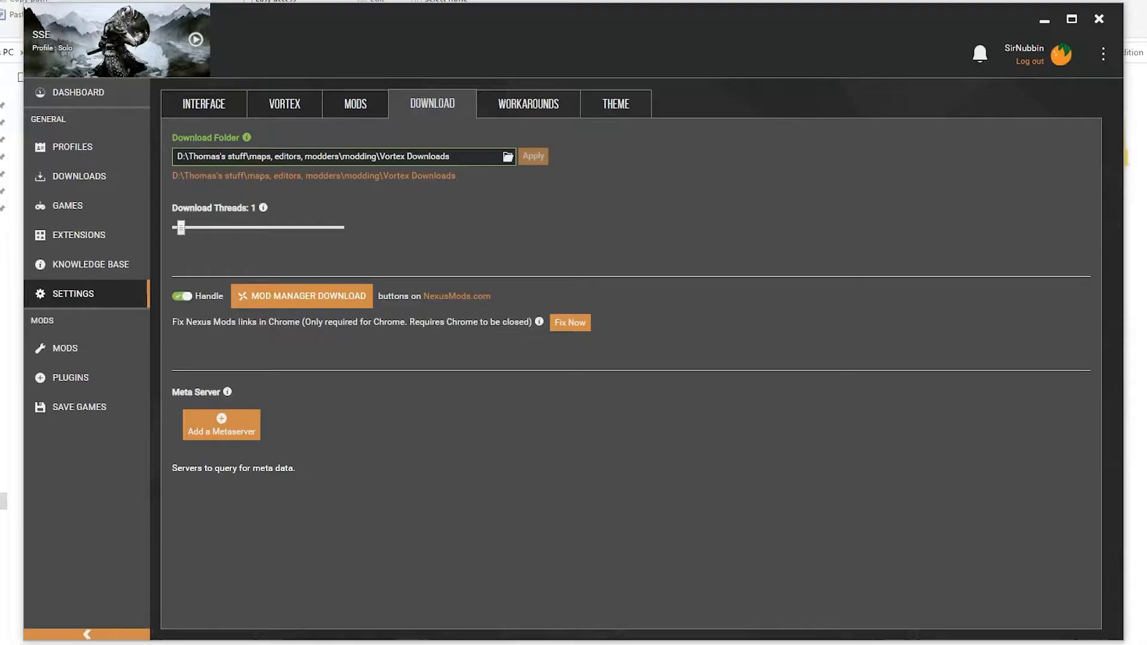
mouse_move(61, 358)
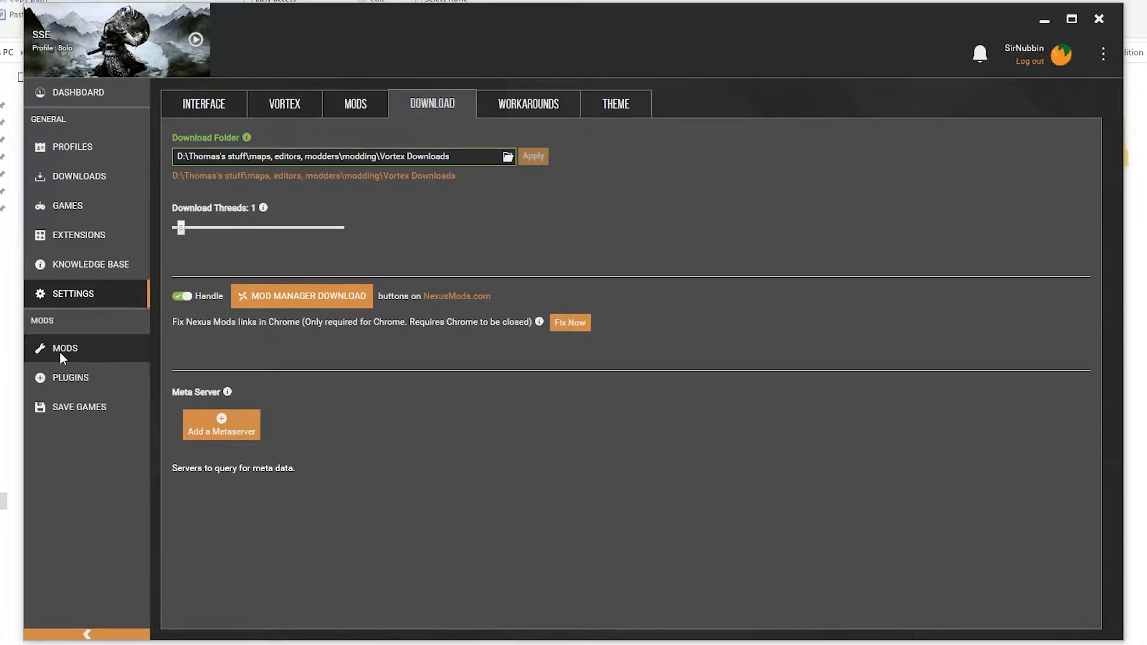
- Show the Skyrim Special Edition mods page listing 82 uninstalled mods
left_click(65, 348)
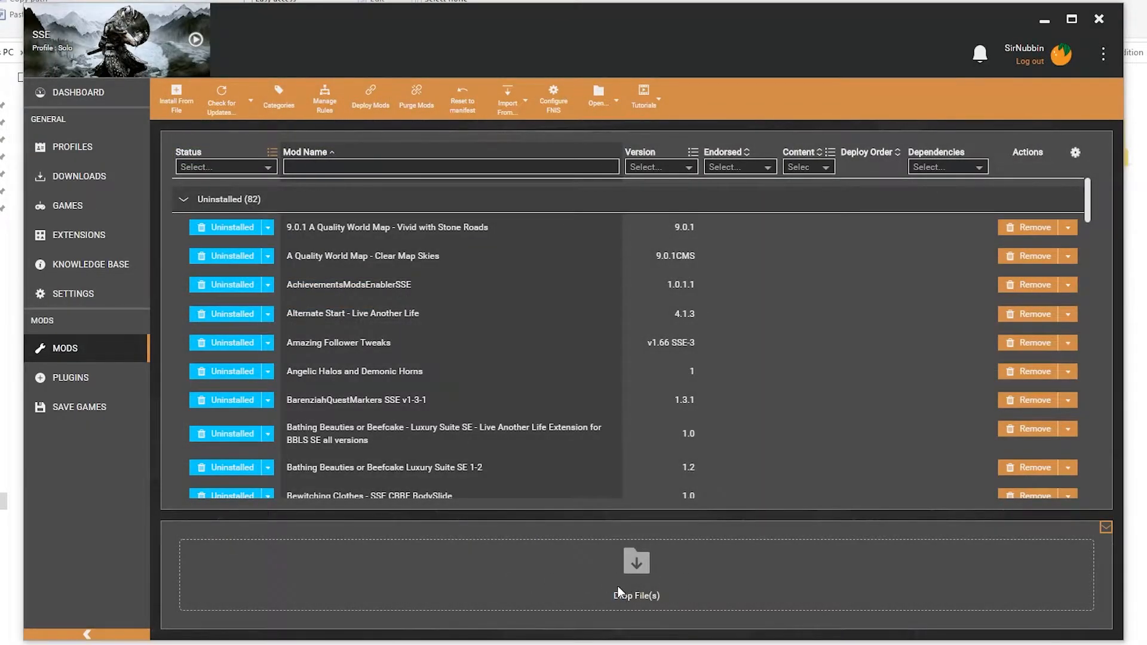
mouse_move(256, 521)
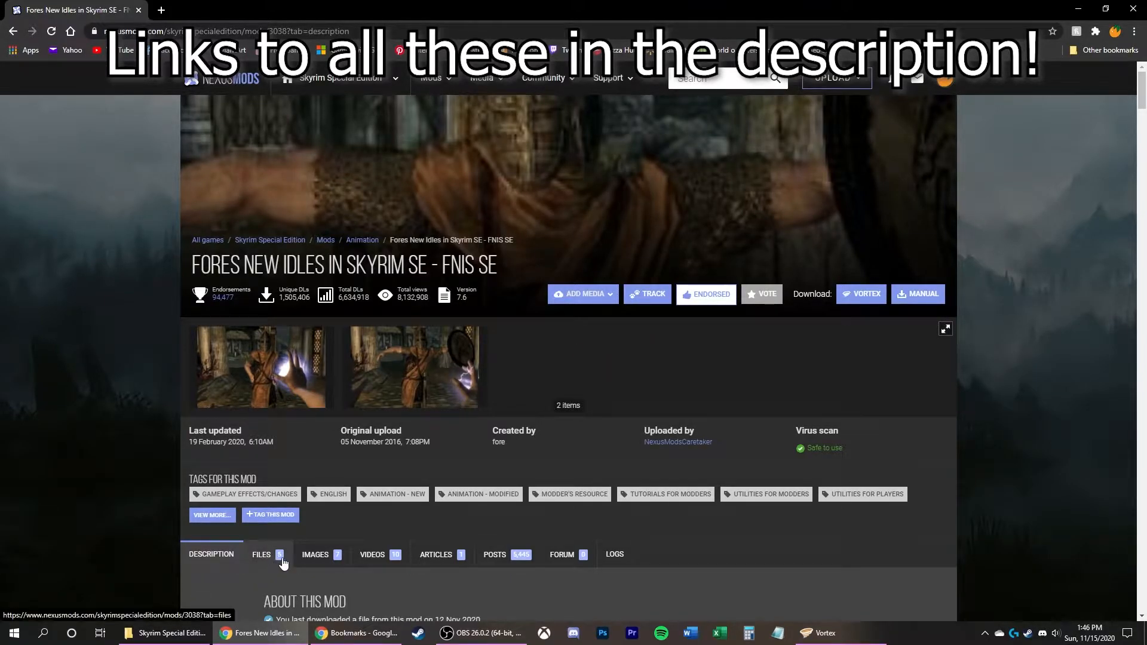
- Browse the downloadable files of FNIS SE, then of RaceMenu
left_click(261, 554)
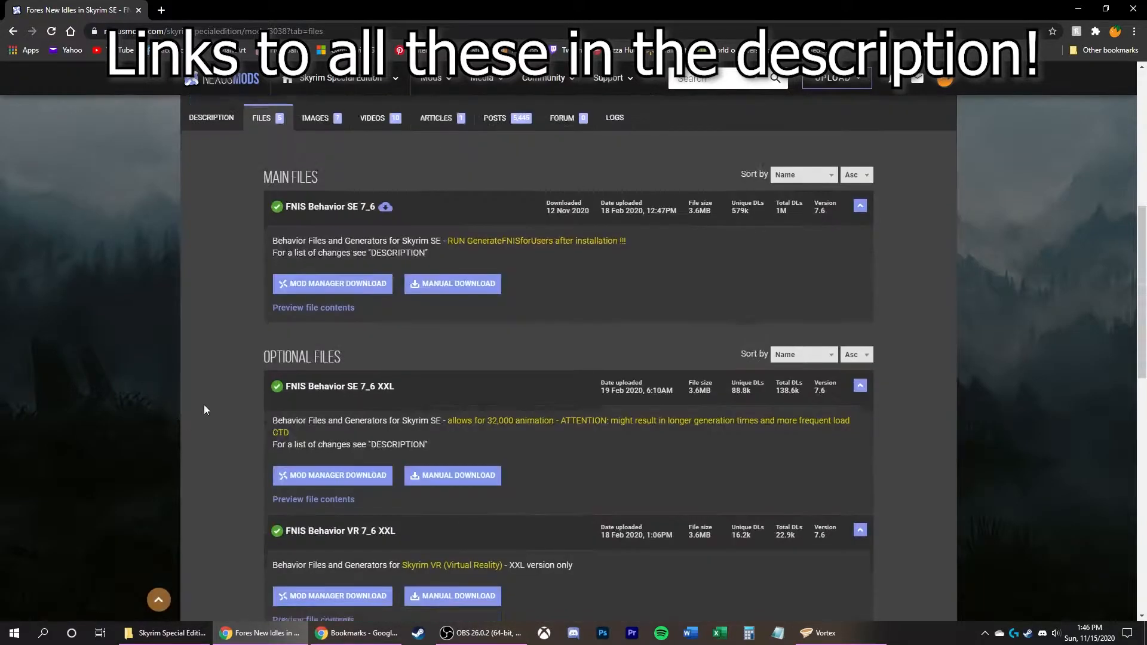
scroll("down", 3)
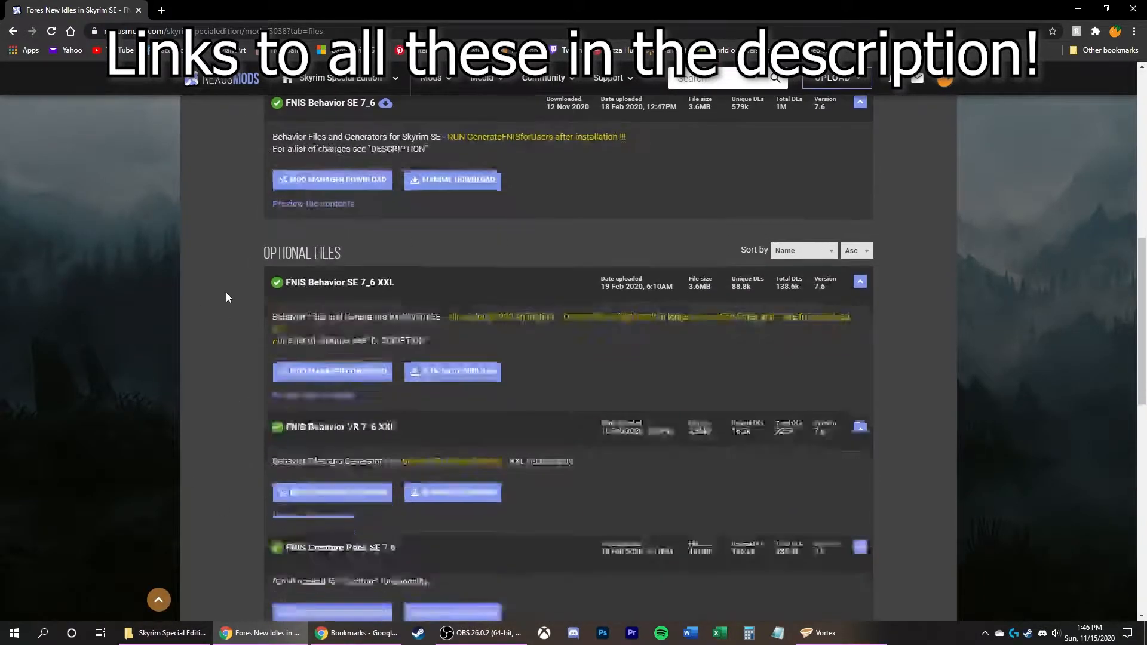
scroll("up", 3)
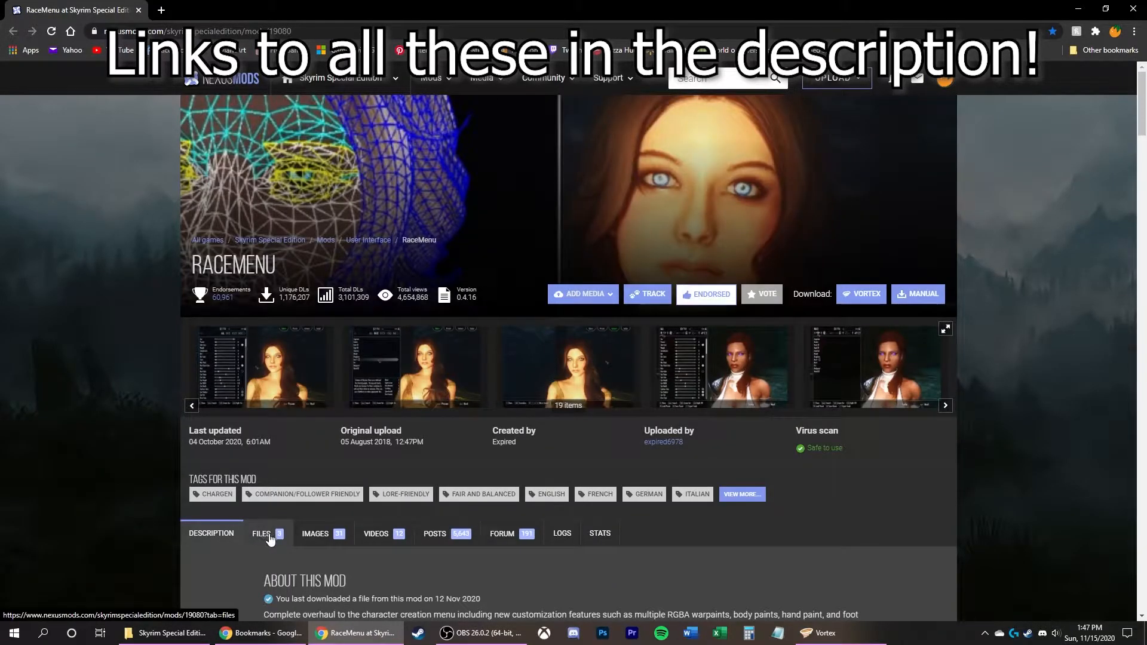
left_click(261, 533)
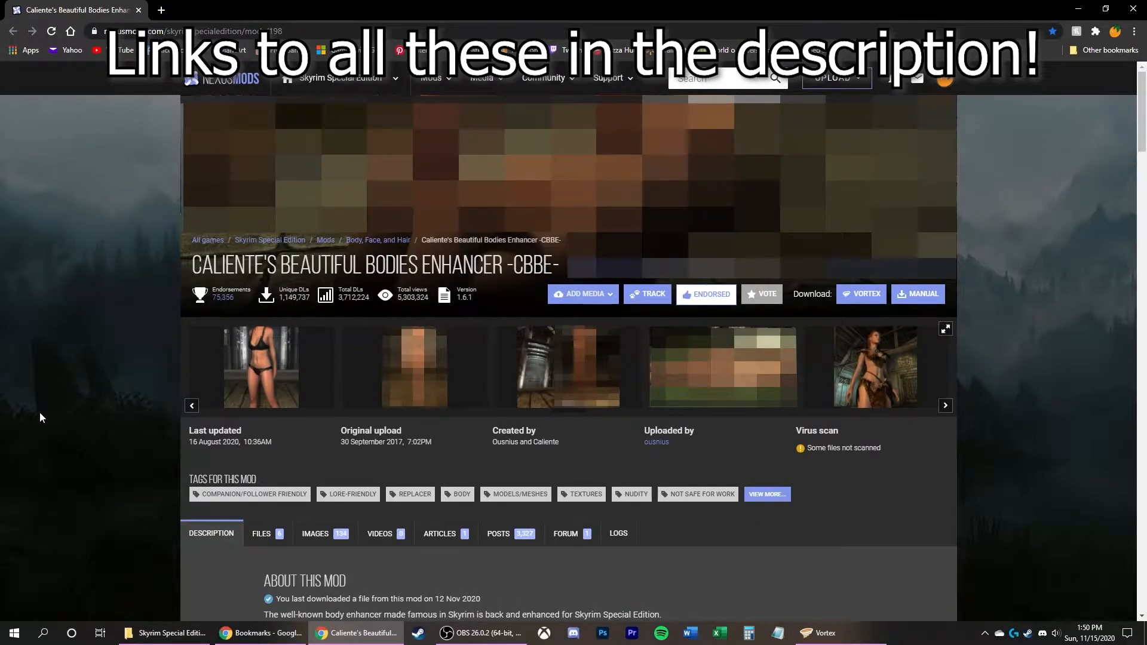
mouse_move(84, 343)
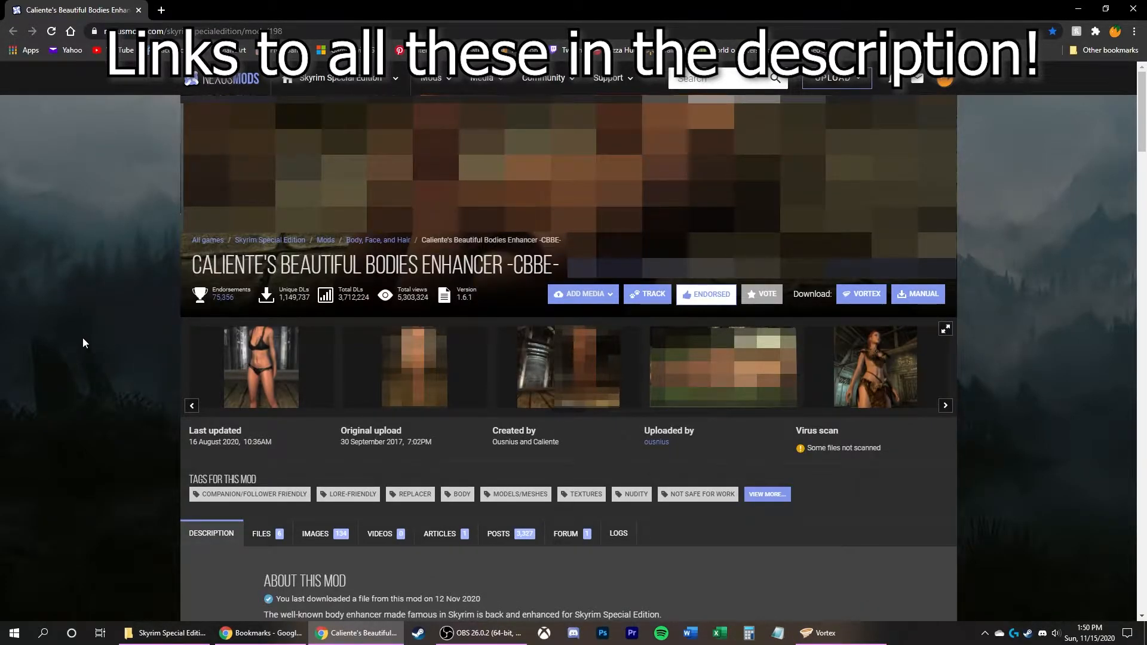
- Browse CBBE and XP32 Maximum Skeleton files, arriving at the CBP Physics page
left_click(261, 533)
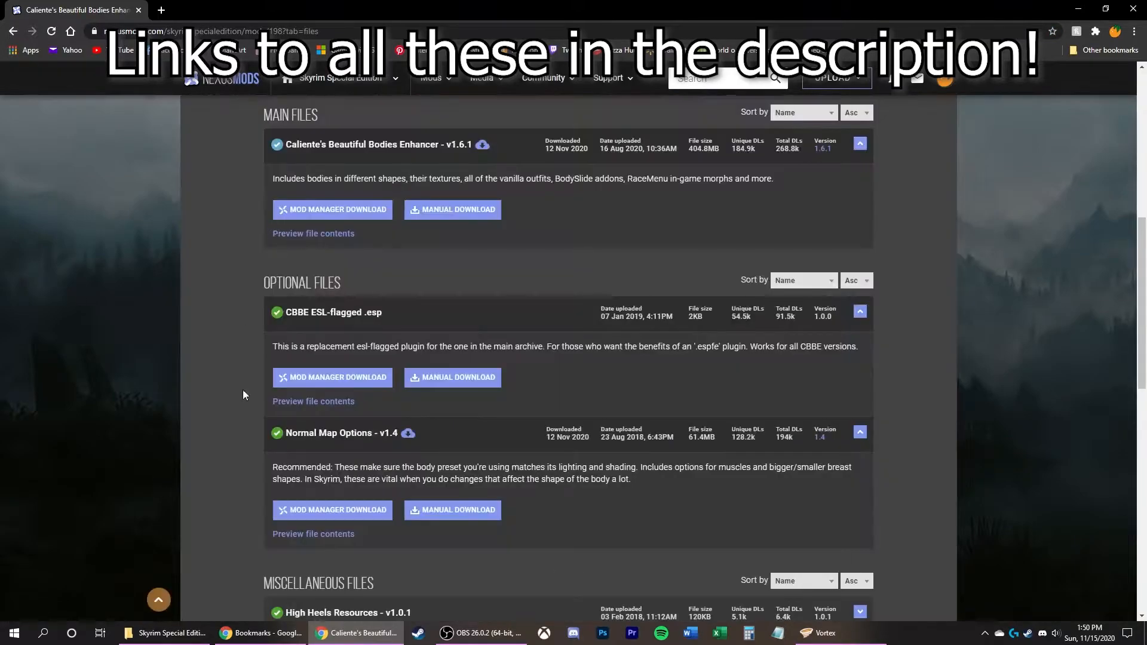
mouse_move(286, 227)
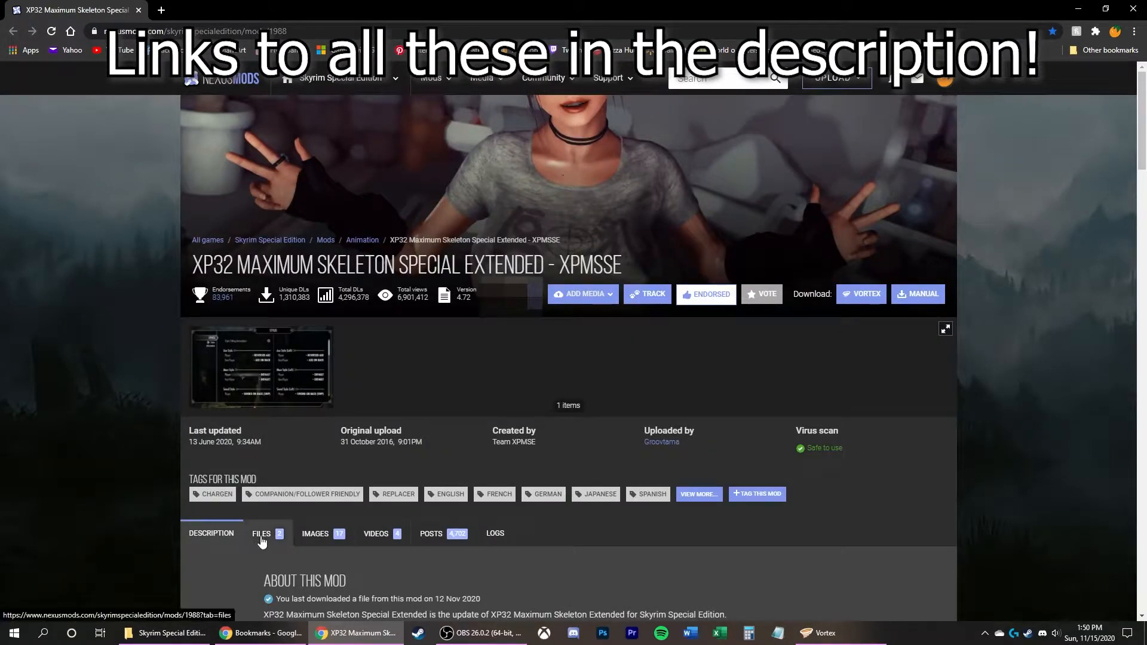
left_click(261, 532)
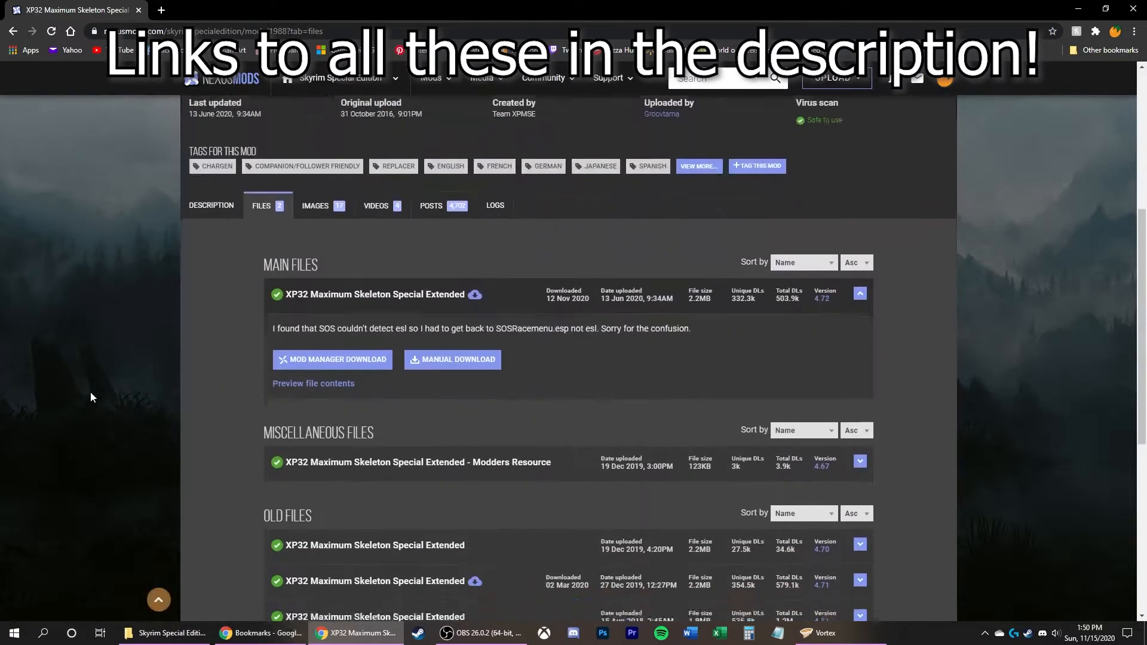
scroll("down", 3)
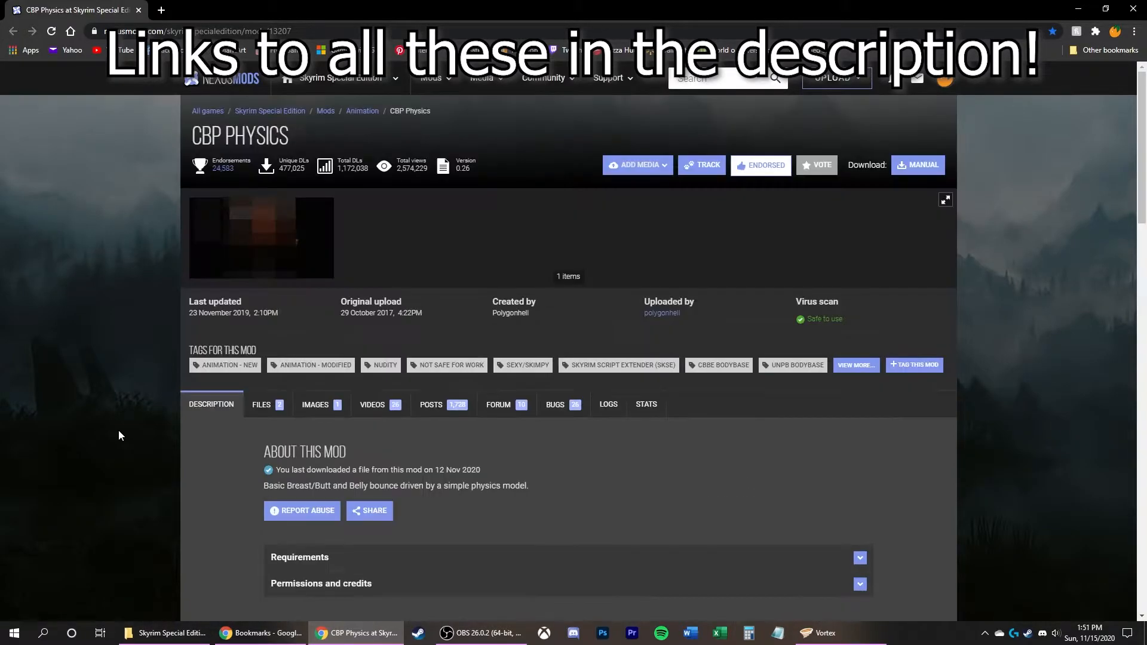
mouse_move(95, 445)
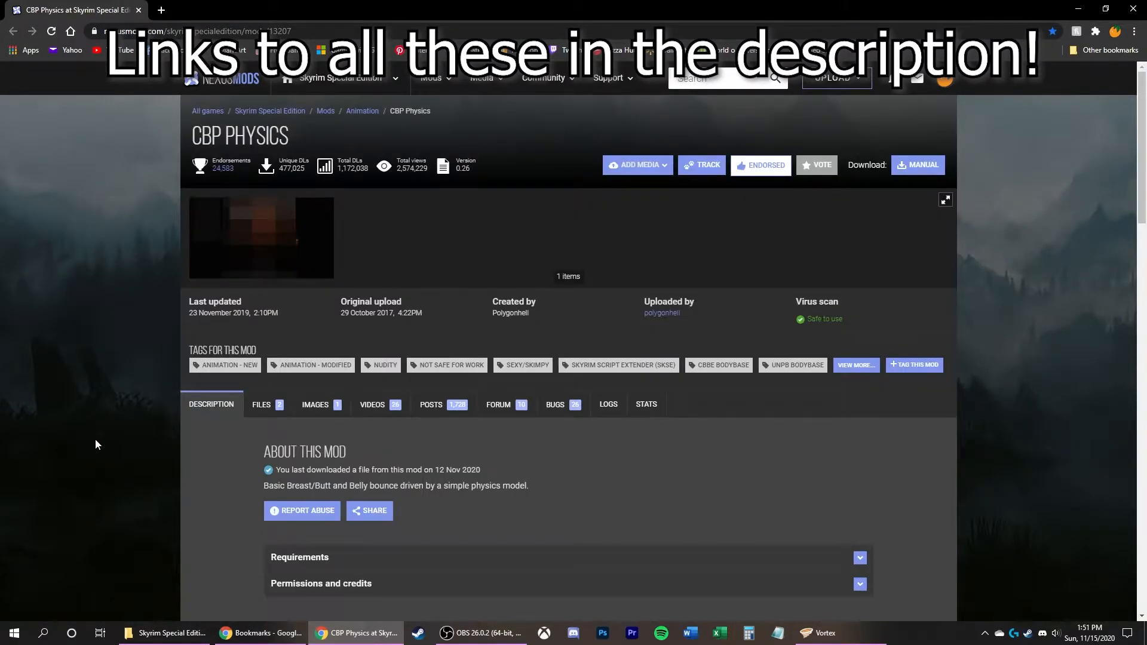
left_click(260, 403)
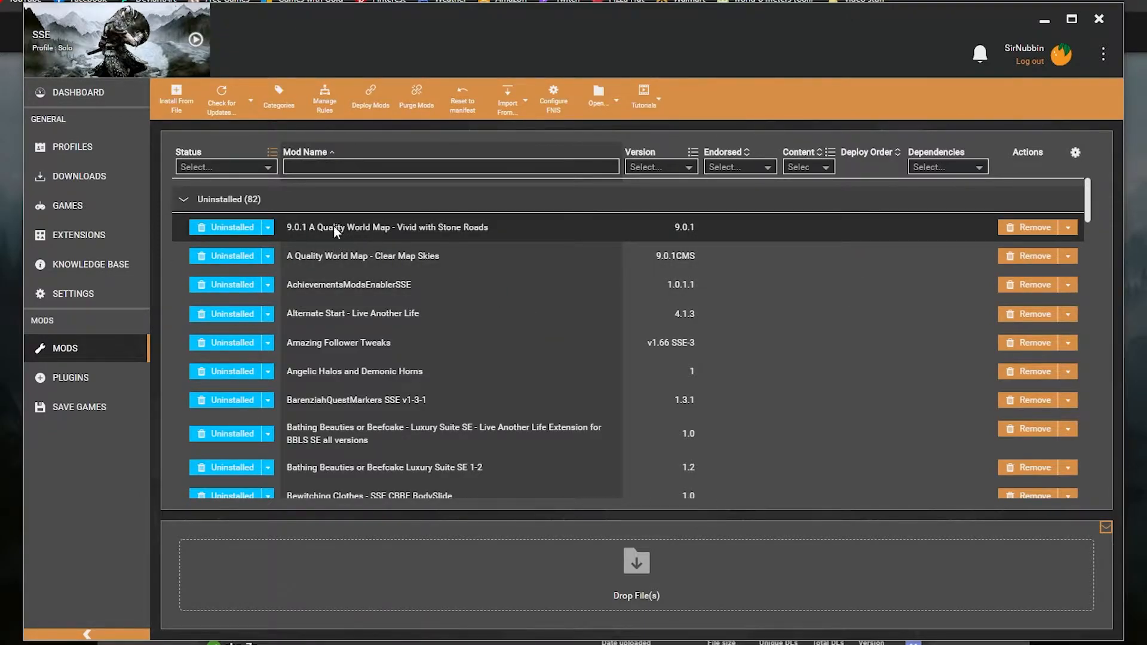
- Install all 82 selected mods in one bulk action
scroll("down", 3)
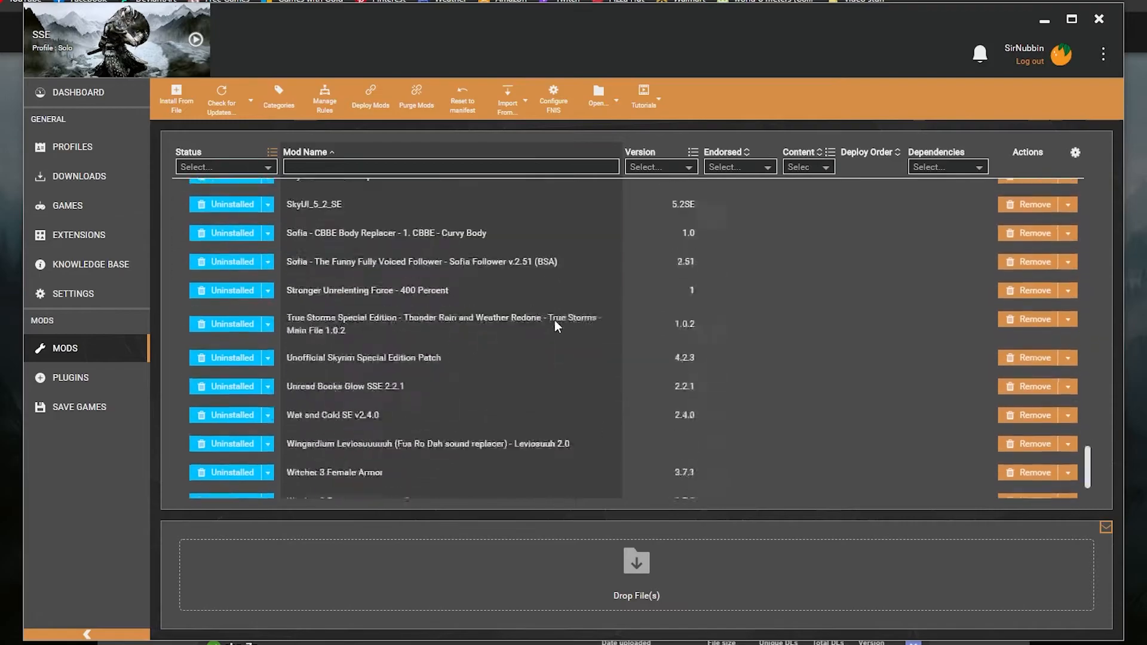
scroll("down", 3)
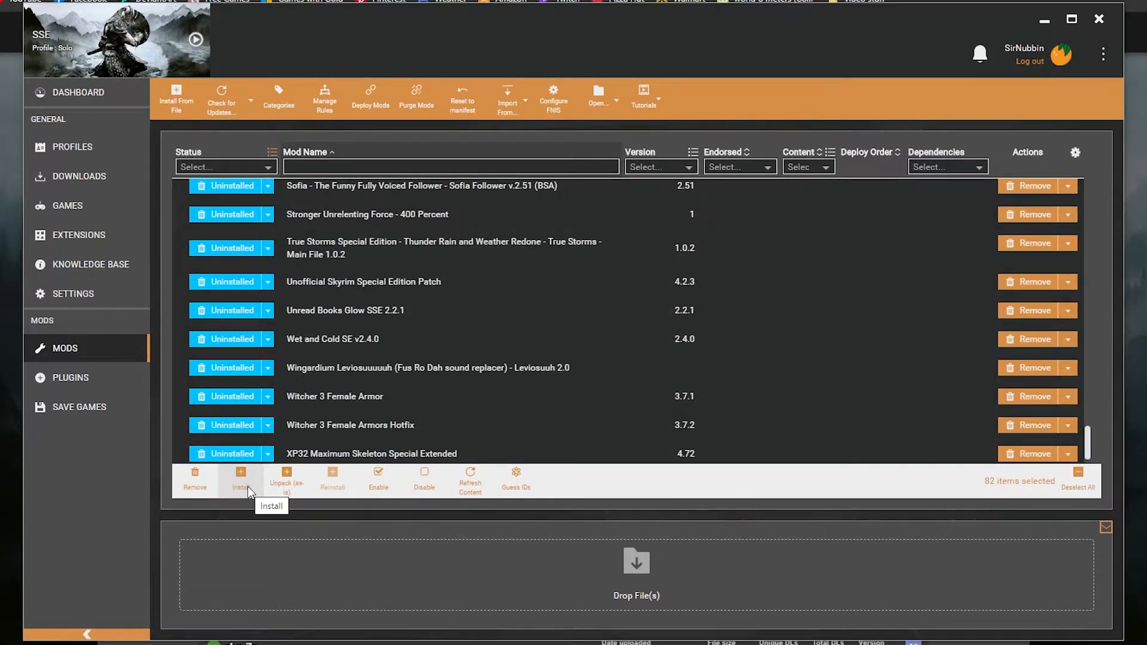
left_click(241, 477)
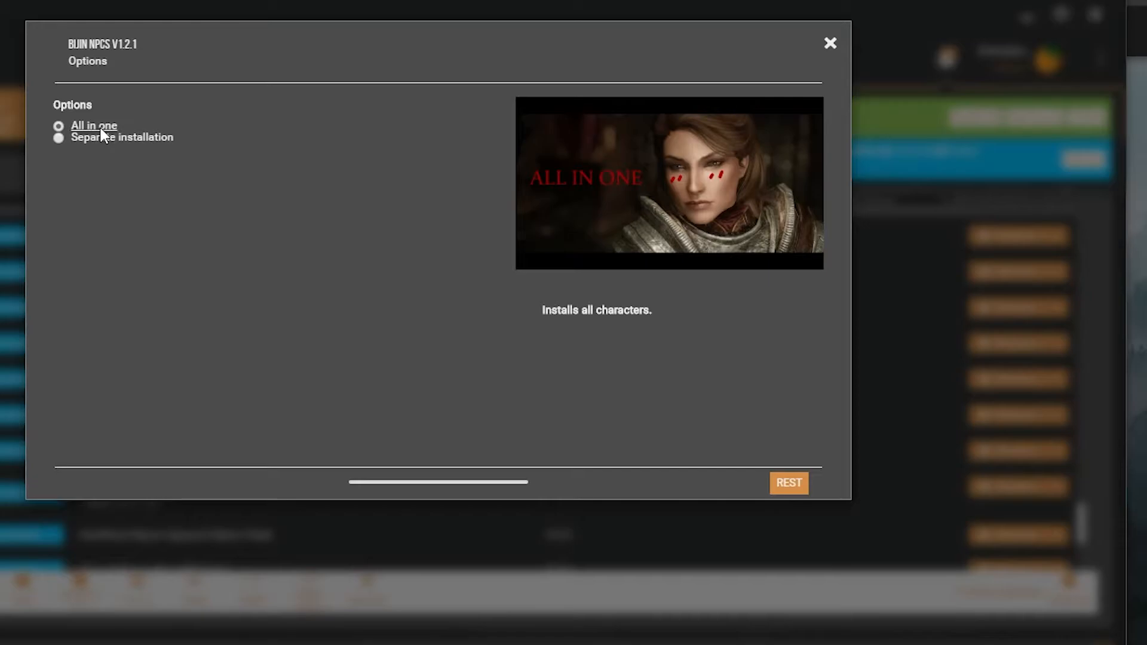
- Install all Bijin NPCs, enable all 82 mods, and enable Bathing Beauties and RaceMenu plugins
left_click(121, 138)
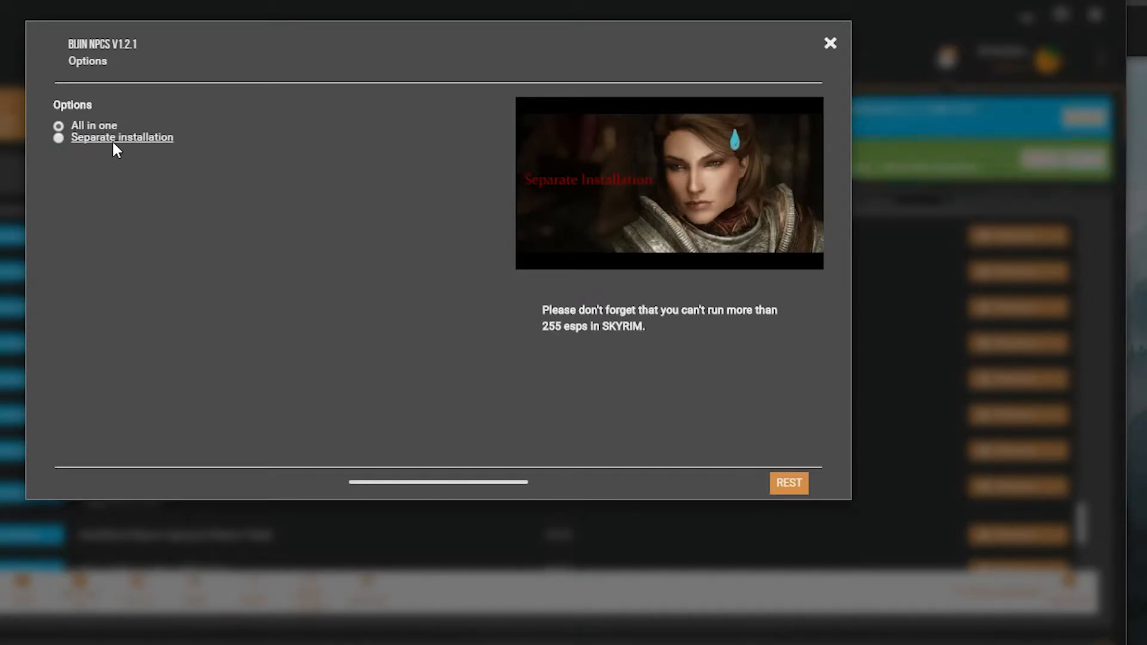
left_click(58, 125)
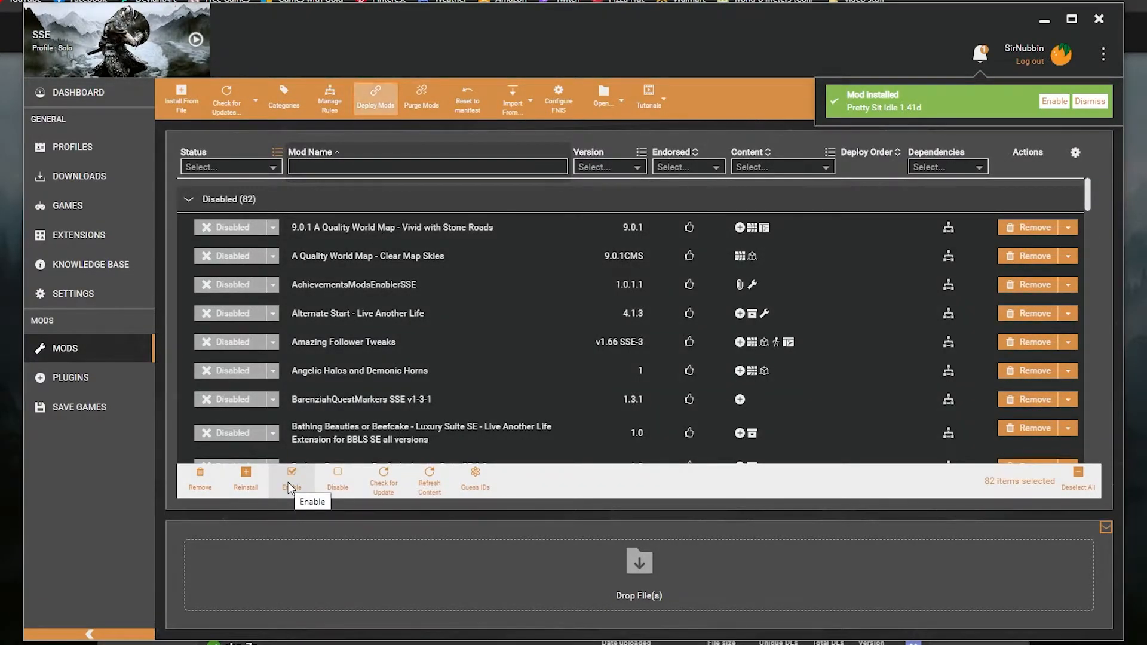
left_click(291, 475)
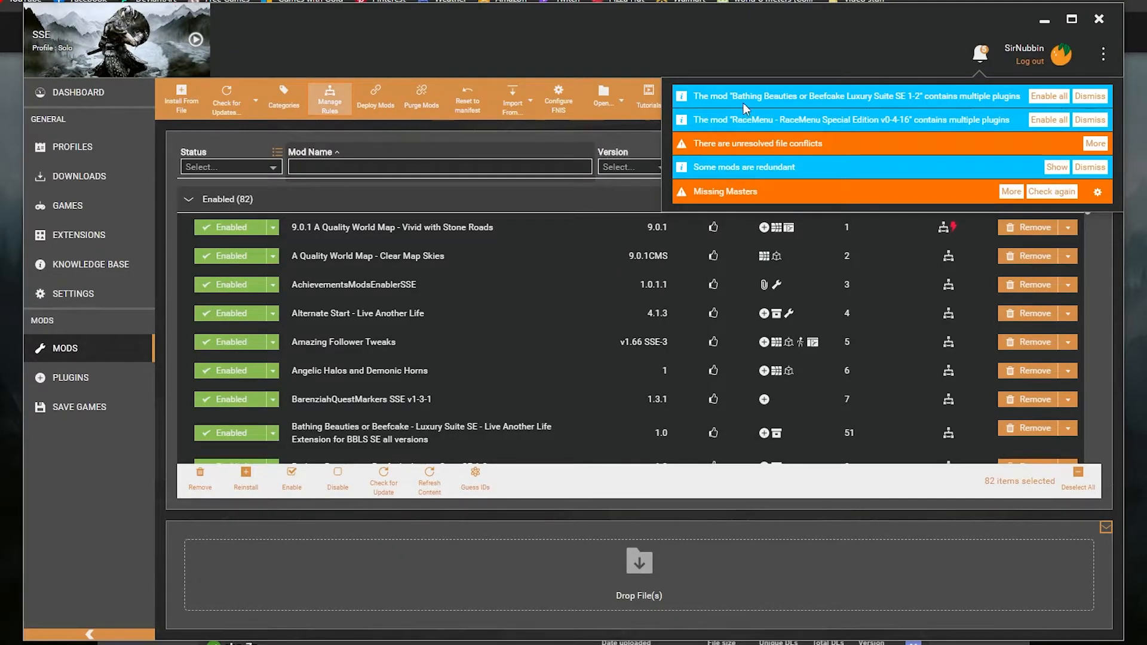
mouse_move(830, 193)
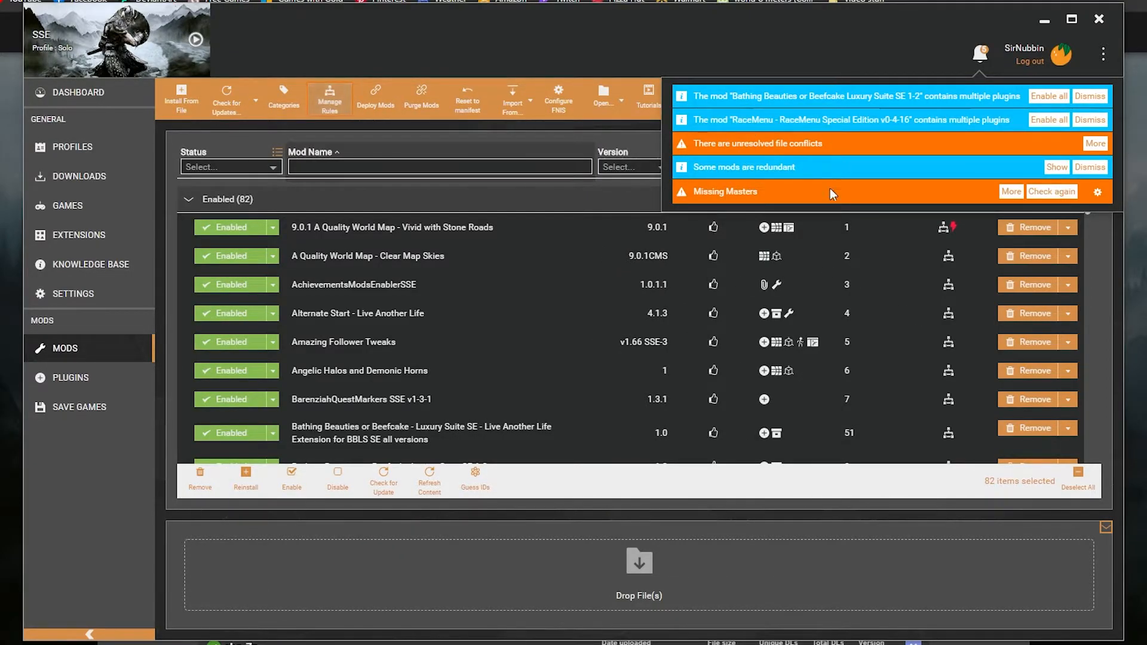
mouse_move(757, 119)
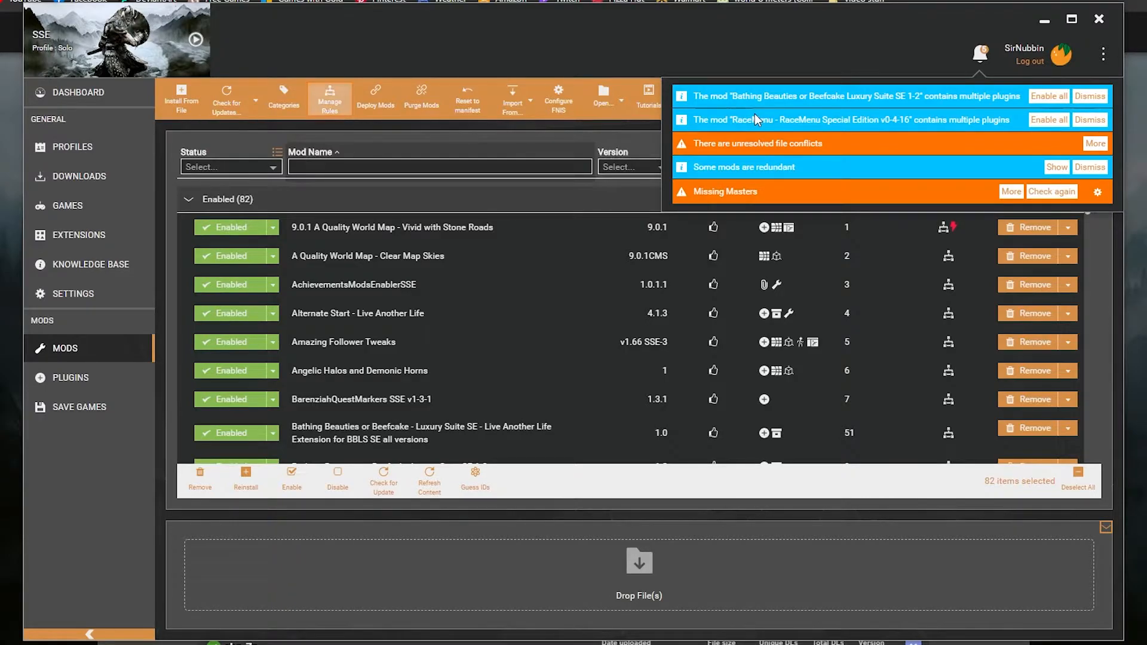
left_click(1089, 95)
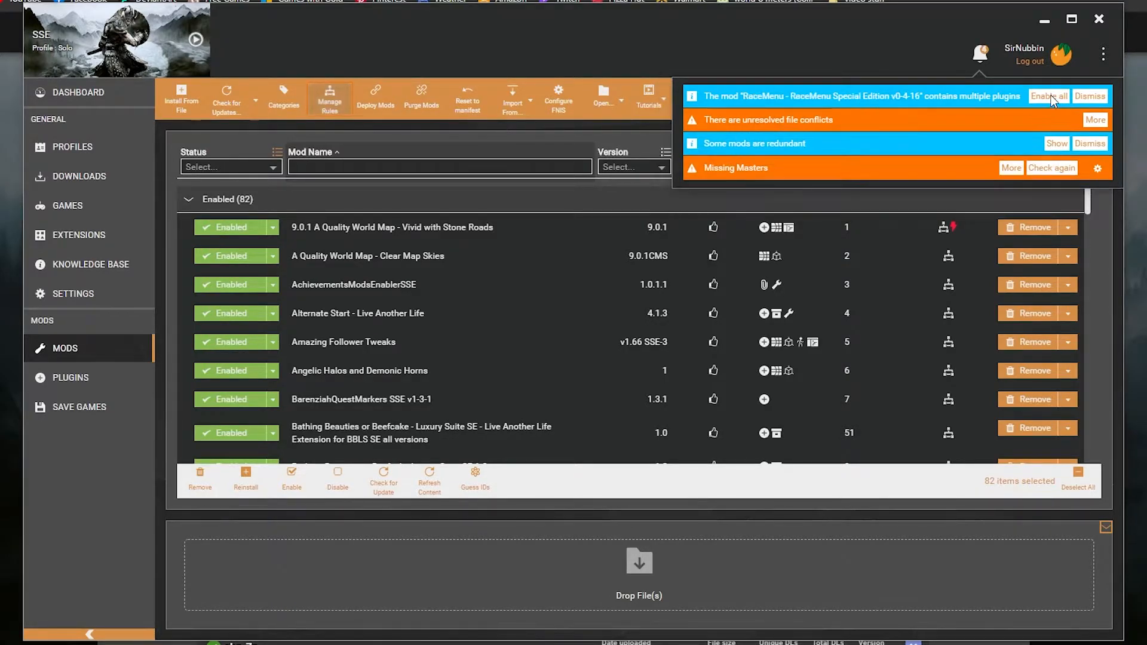
left_click(1088, 96)
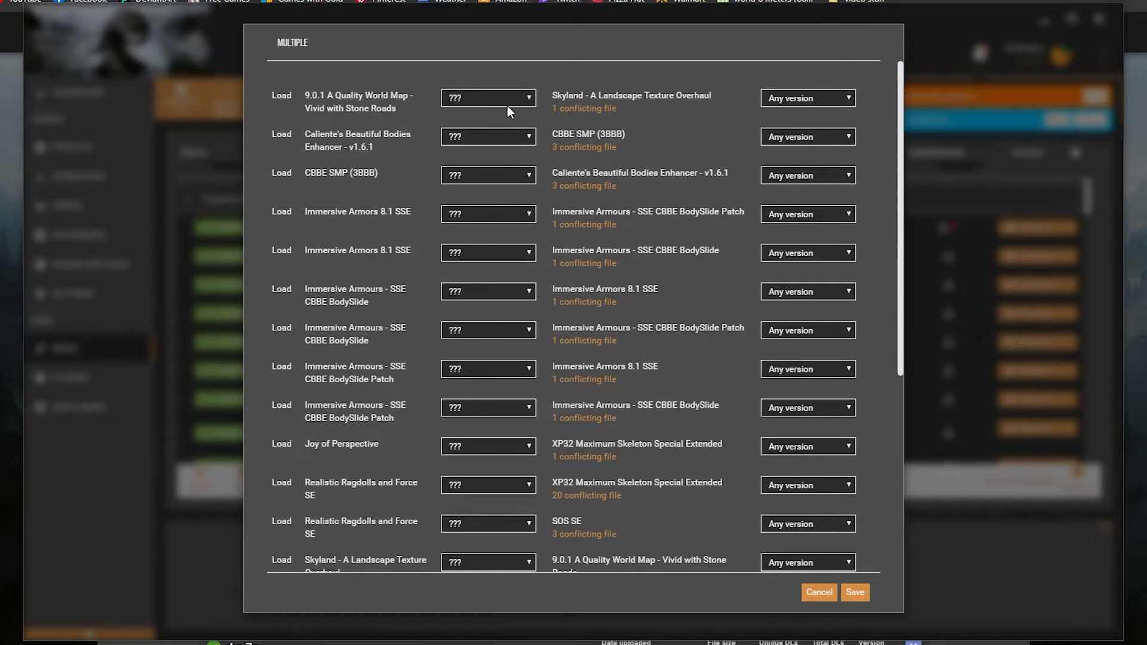
mouse_move(482, 98)
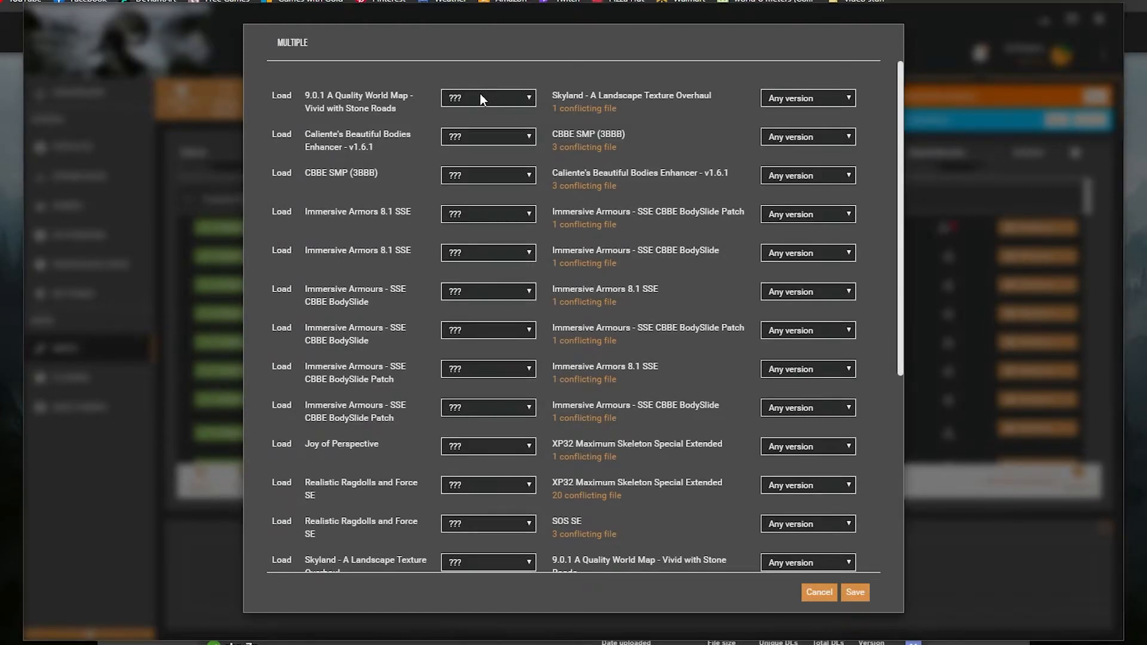
- Set the world map mod to load before Skyland in the conflict rules
left_click(488, 98)
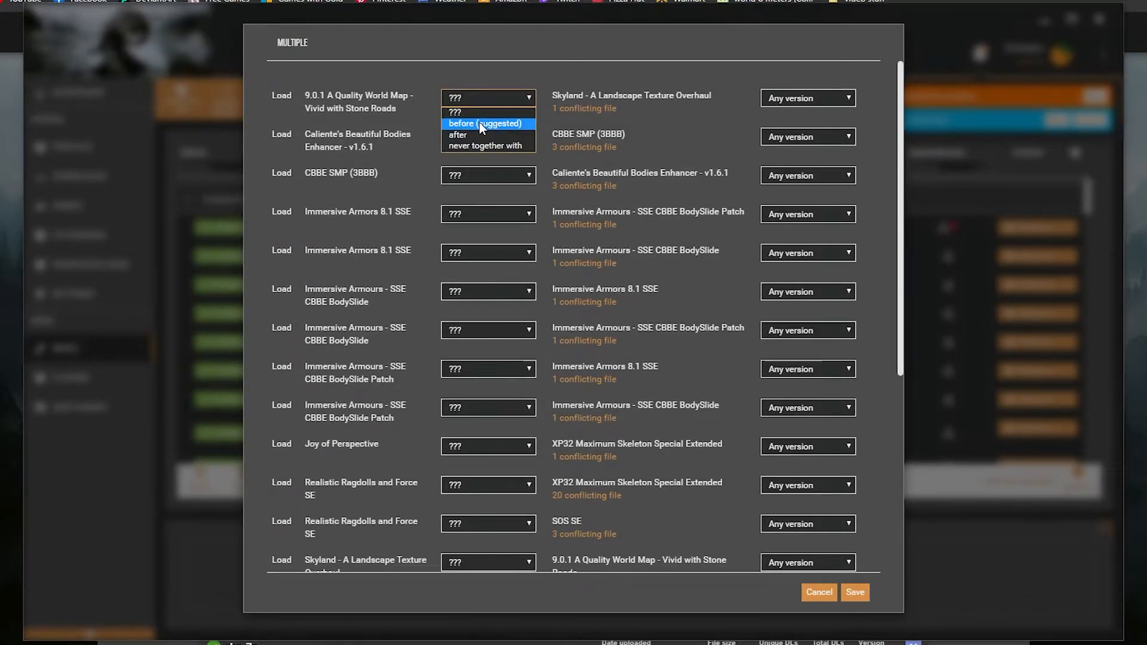
left_click(483, 123)
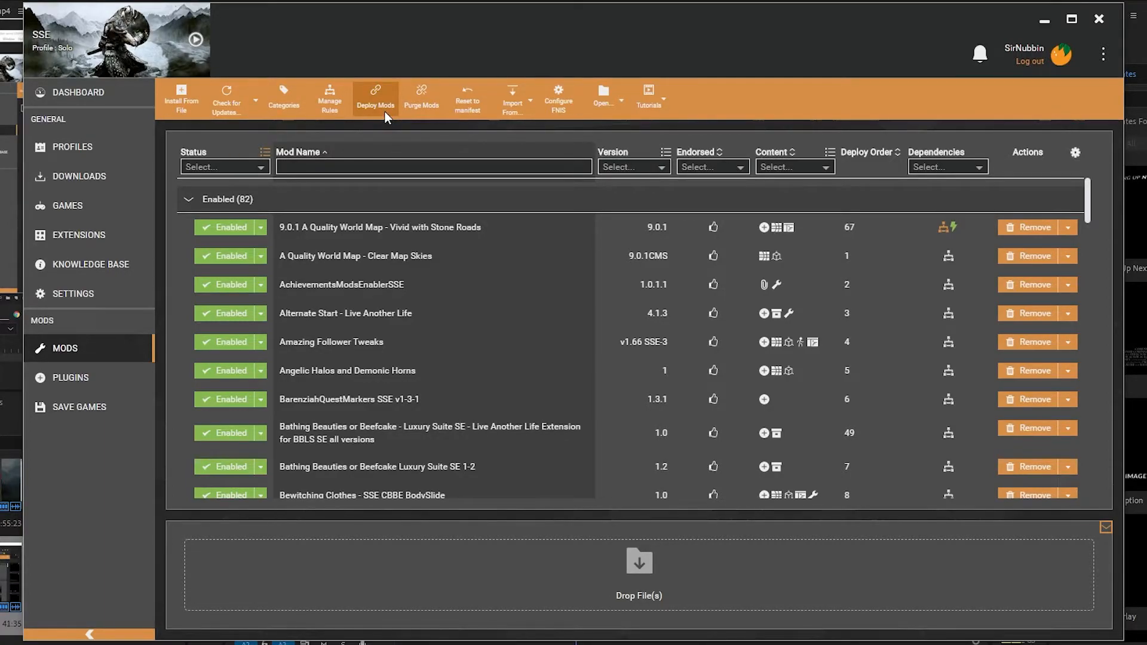
- Deploy the 82 enabled mods, review the Plugins list, then go back to the Dashboard
left_click(979, 55)
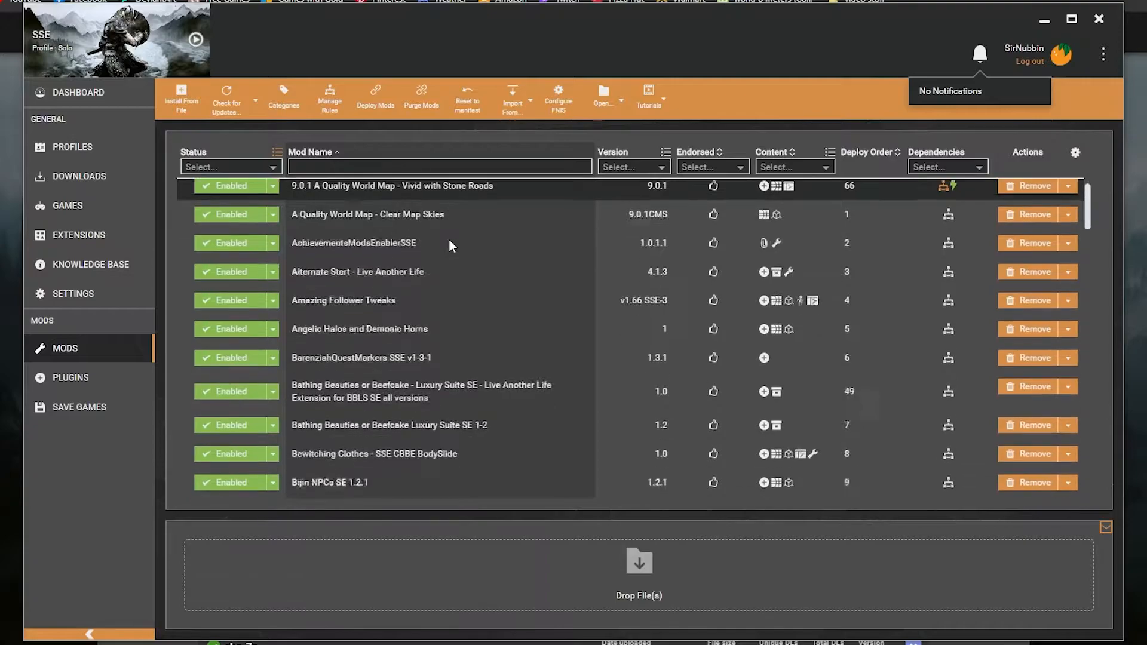
scroll("down", 3)
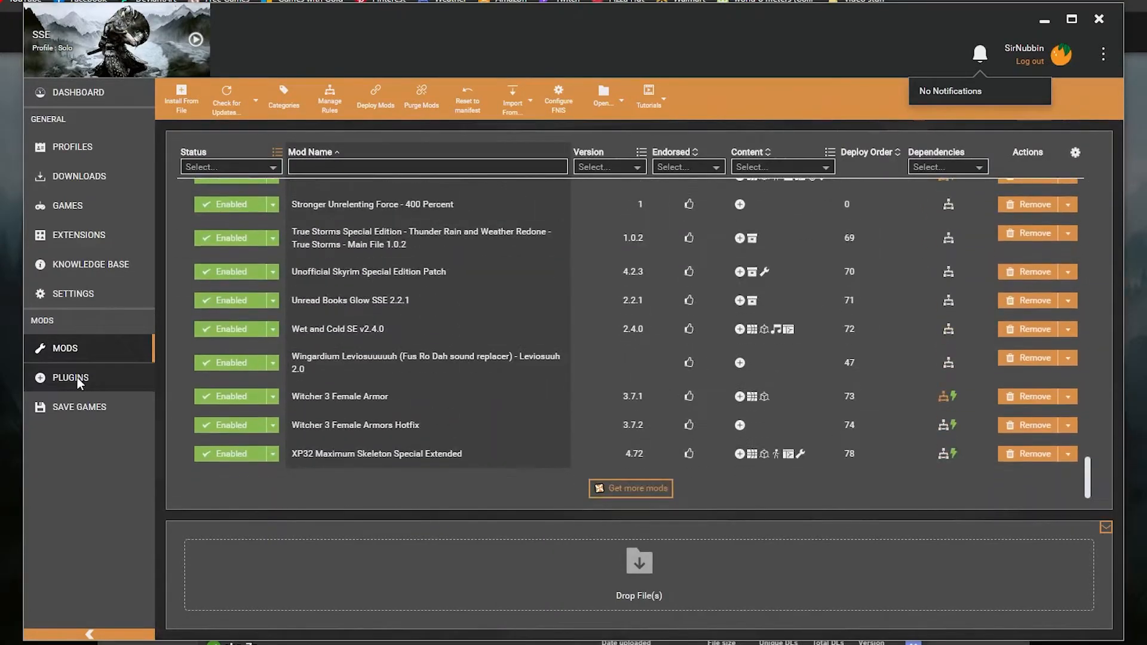
left_click(71, 378)
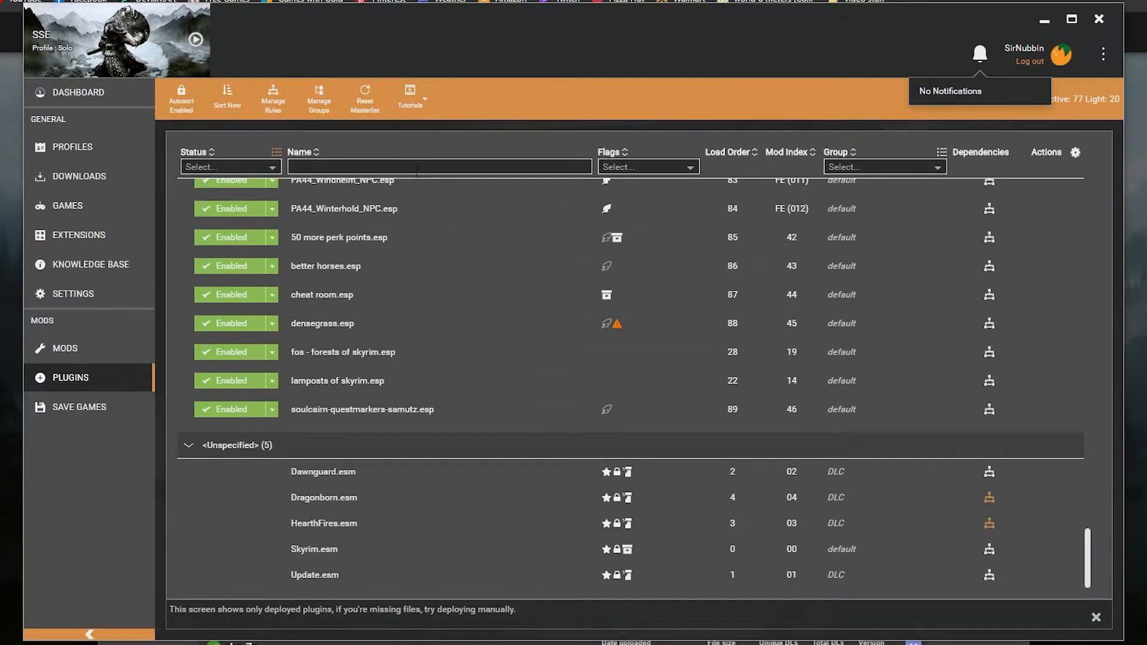
left_click(78, 92)
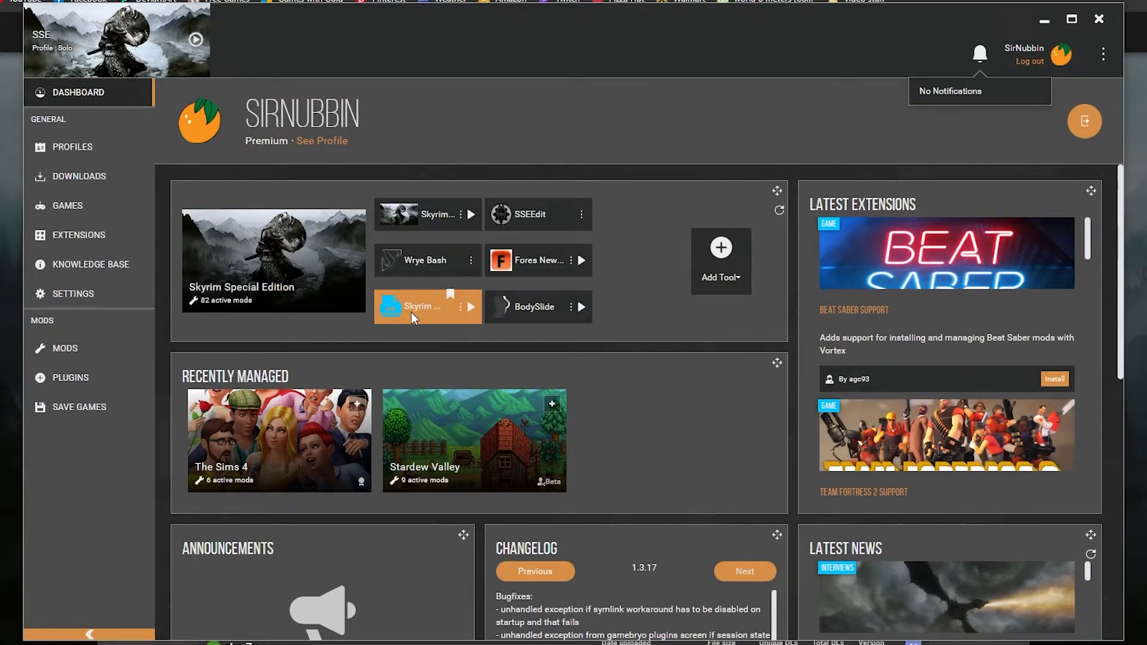
mouse_move(538, 306)
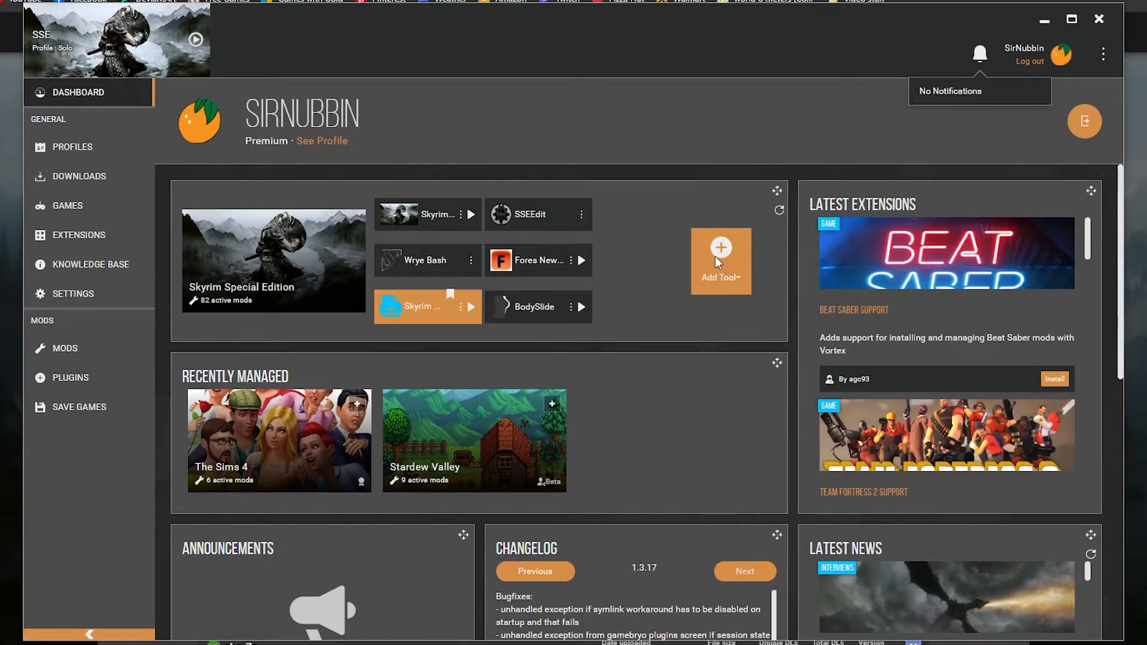
- Add a Vortex tool named BodySlide targeting CalienteTools\BodySlide\BodySlide x64.exe
left_click(721, 261)
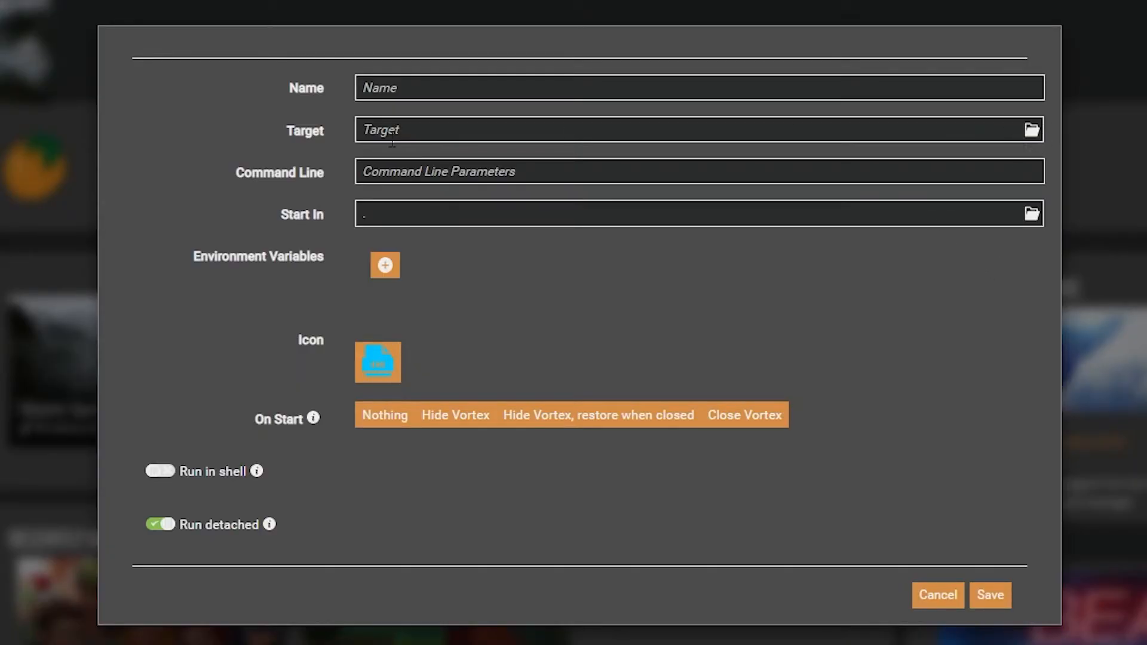
left_click(1031, 130)
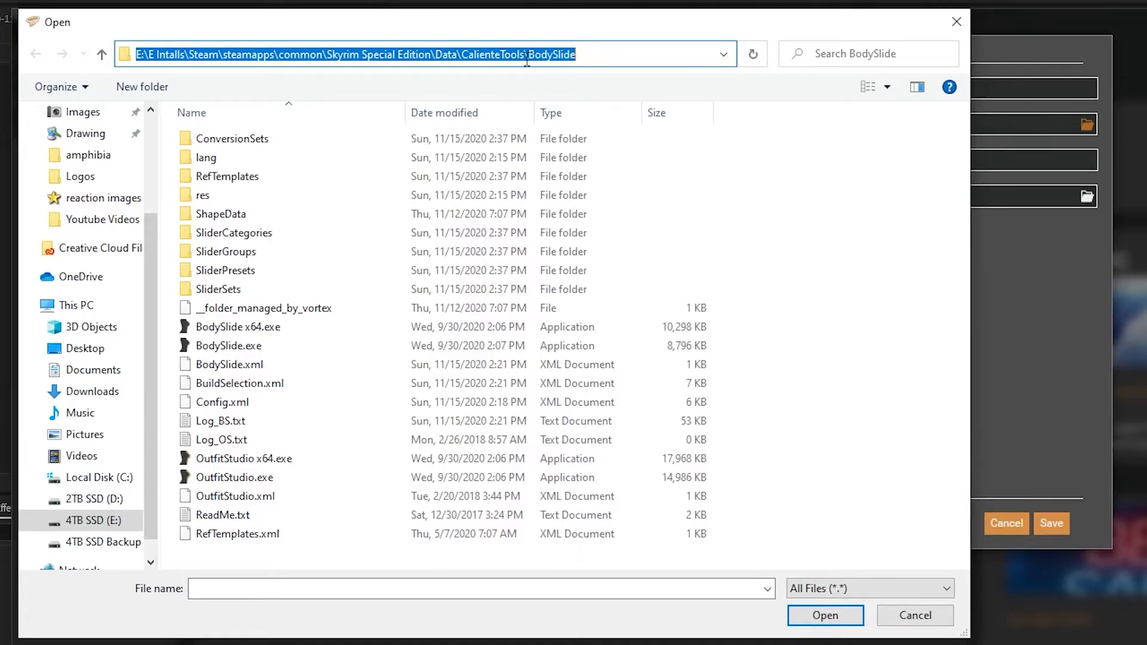
mouse_move(237, 327)
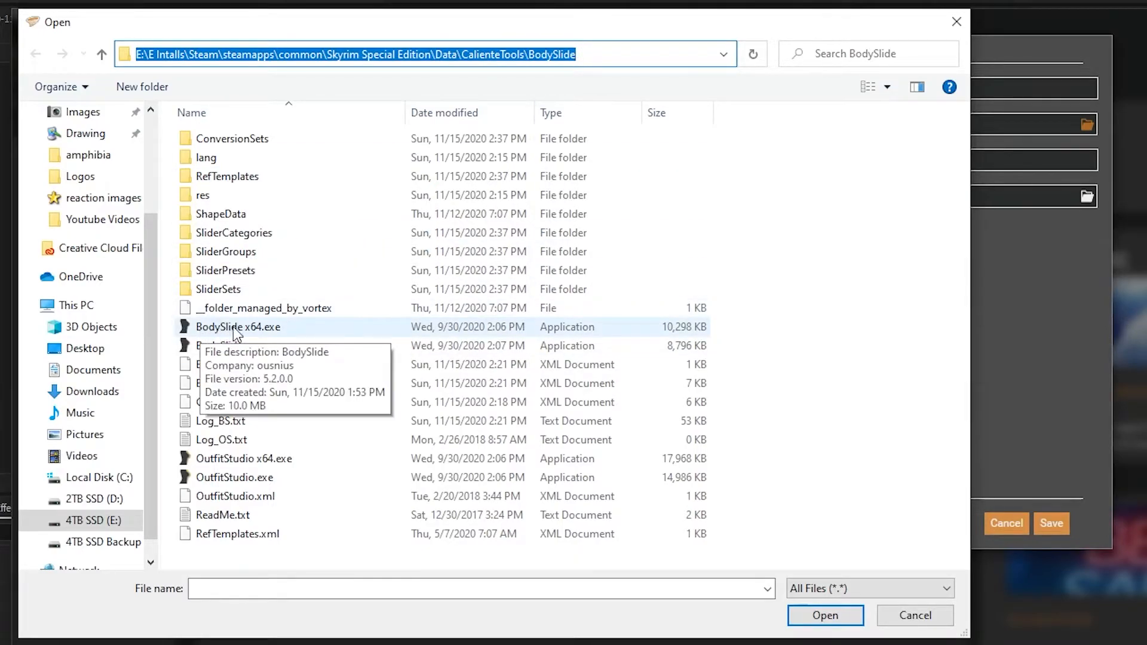
left_click(238, 326)
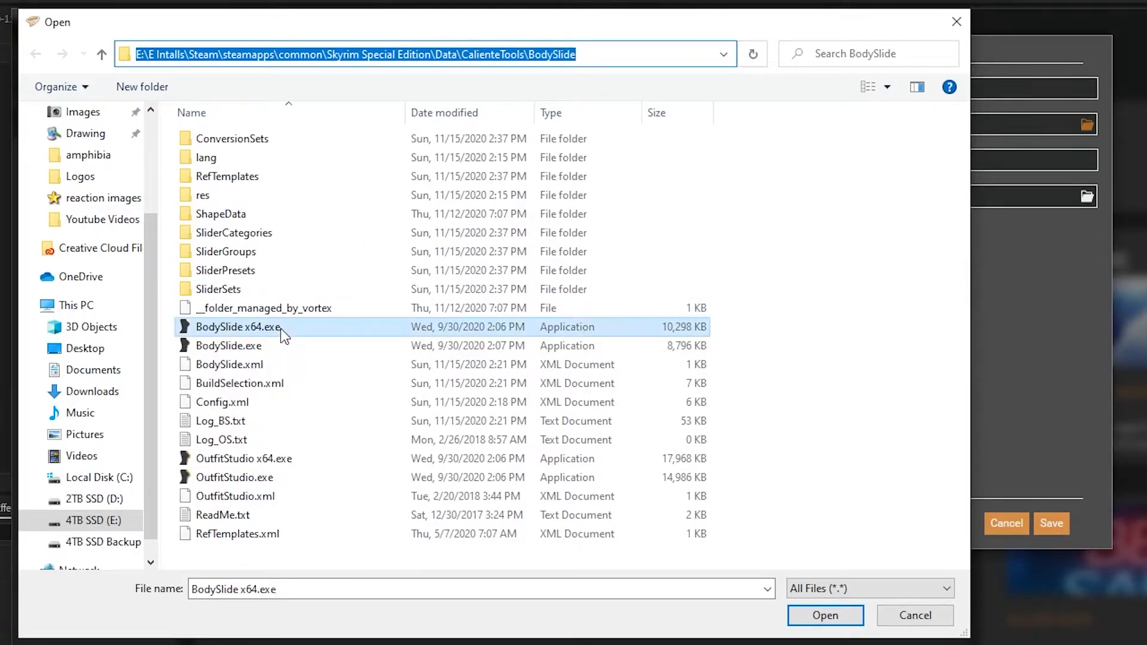
left_click(824, 615)
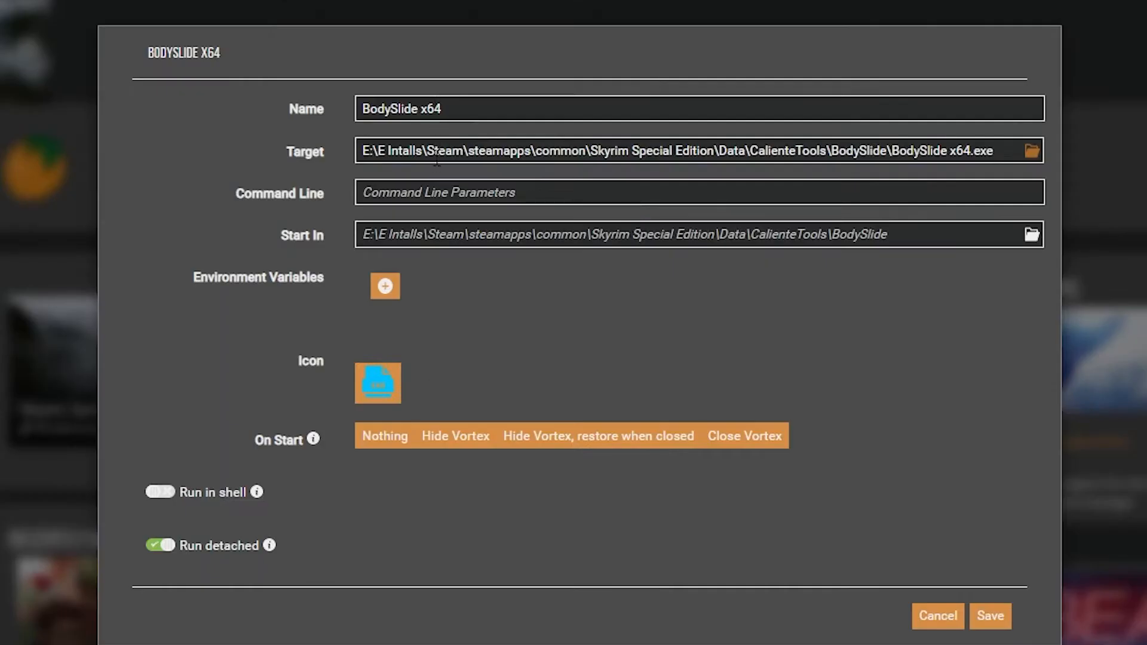
left_click(378, 382)
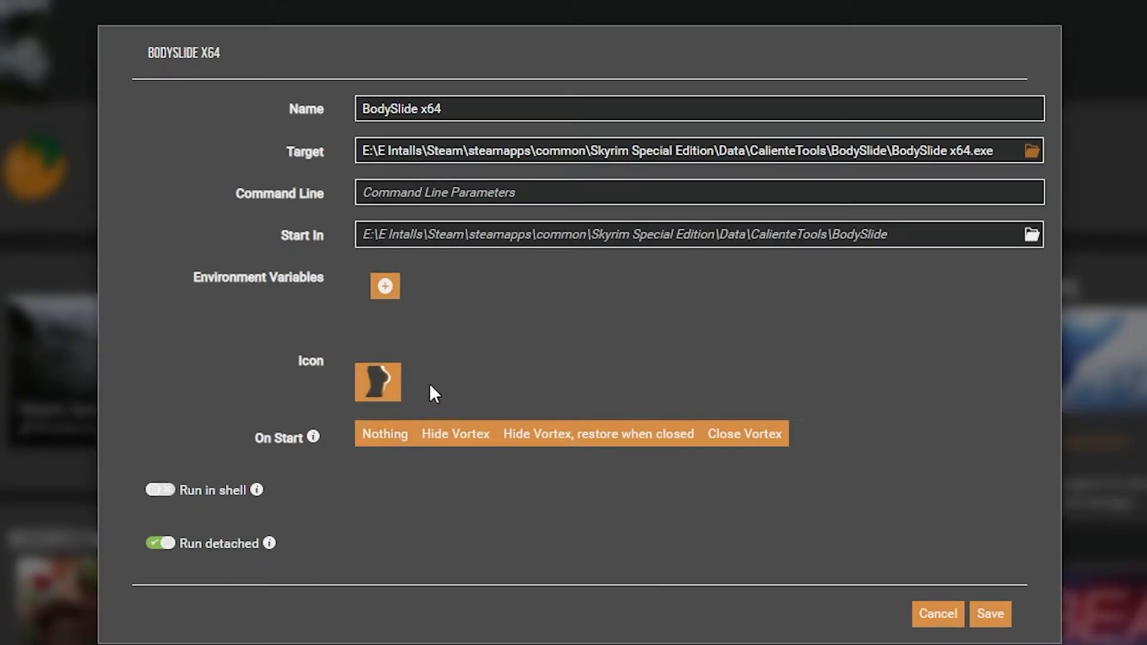
double_click(430, 108)
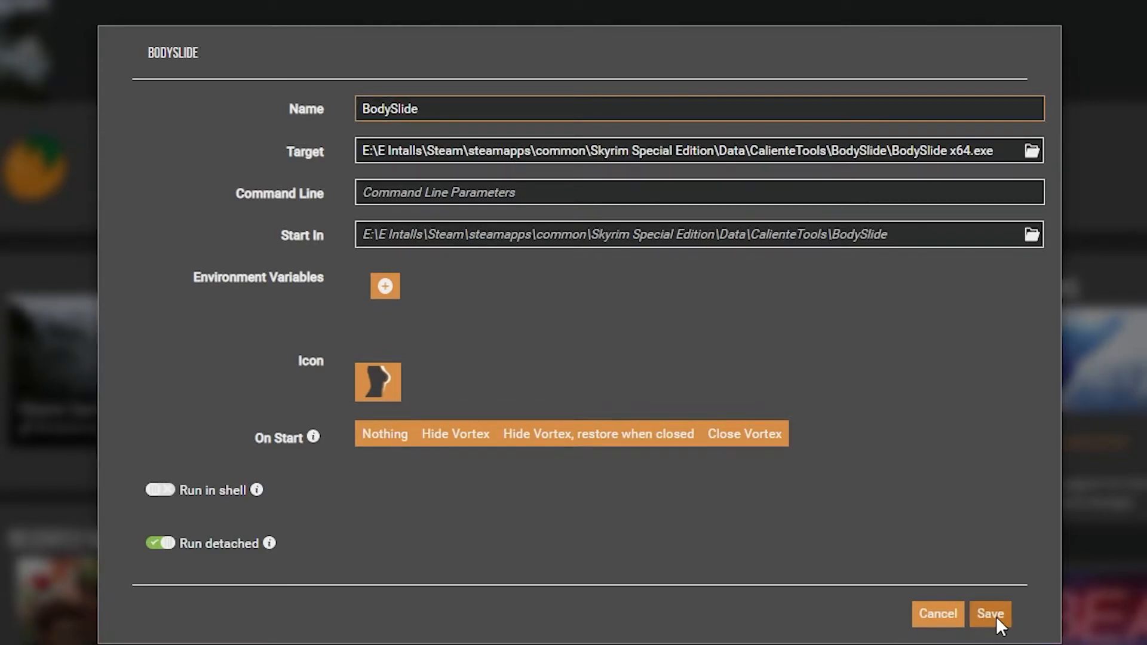
left_click(989, 613)
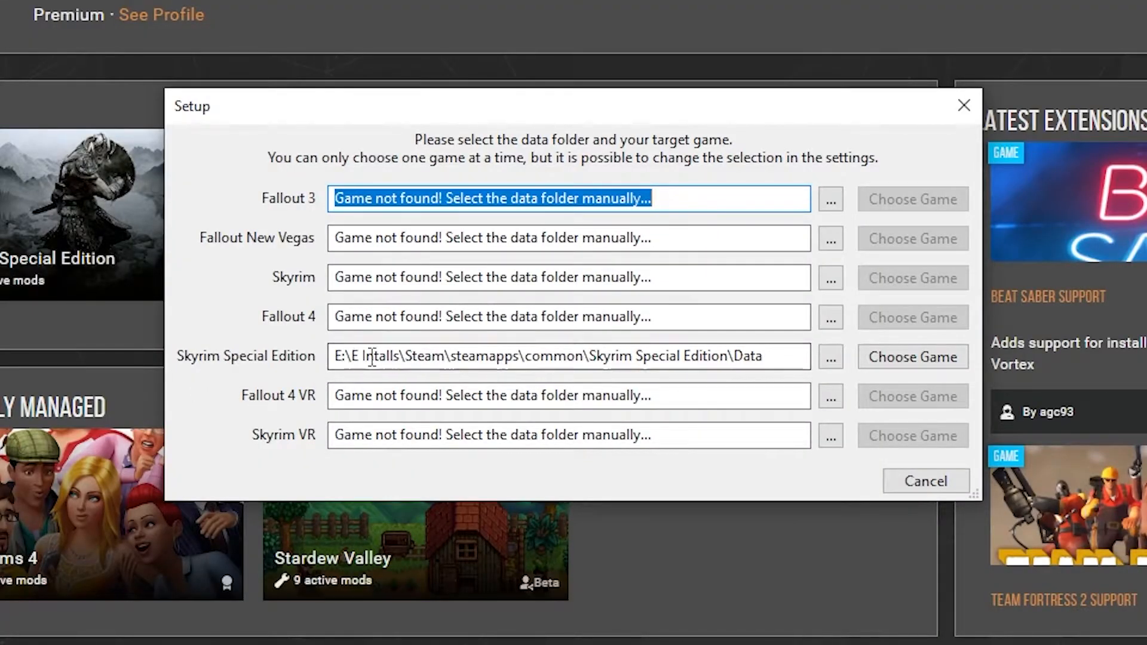
mouse_move(209, 366)
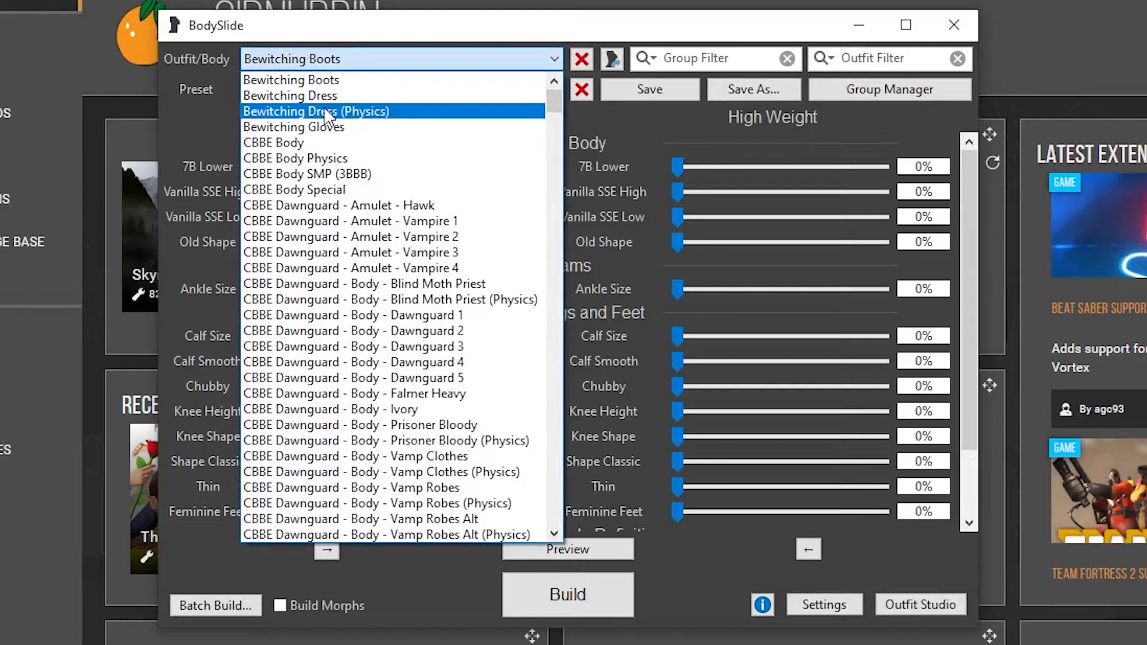
mouse_move(418, 143)
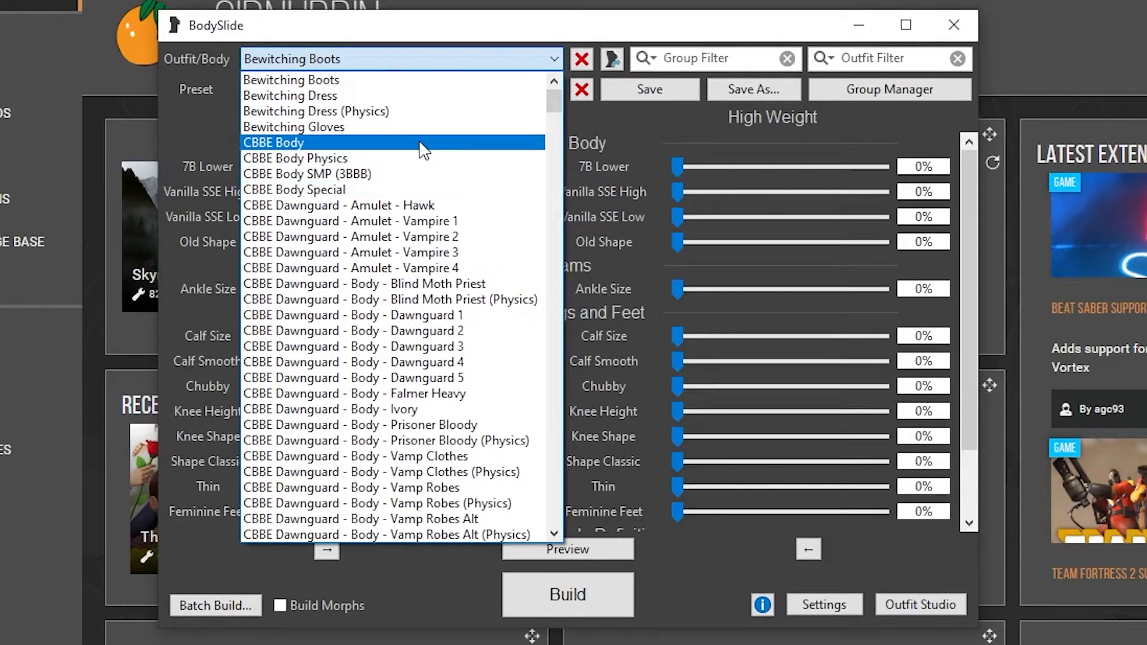
mouse_move(401, 157)
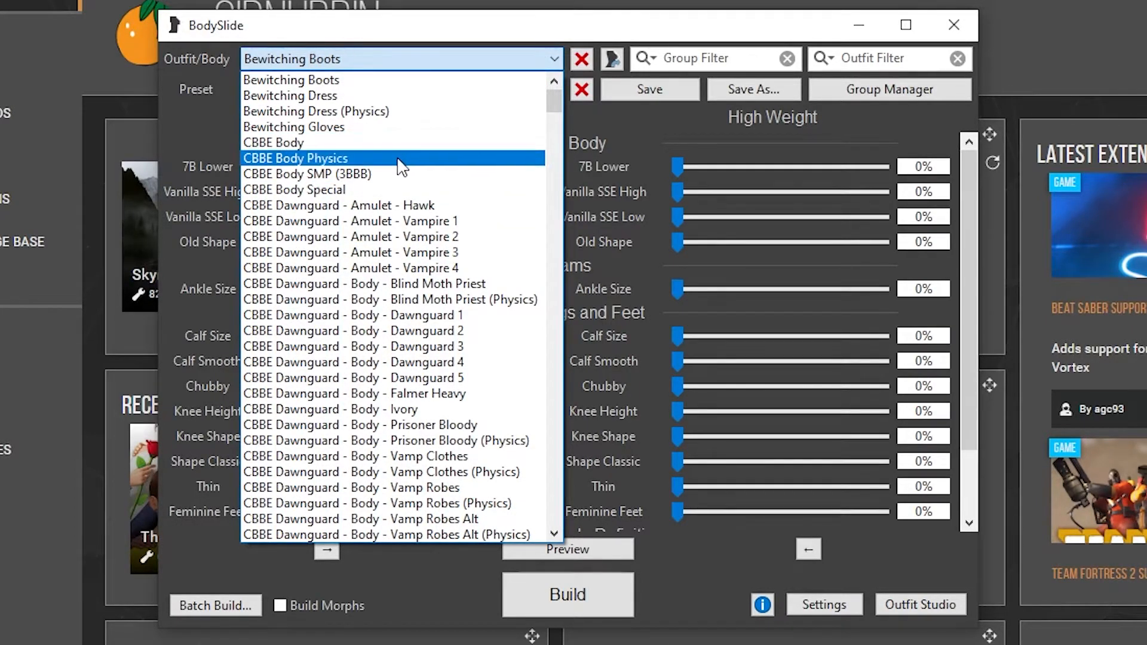
- Load the CBBE NeverNude Physics outfit and preview its body in 3D
scroll("down", 3)
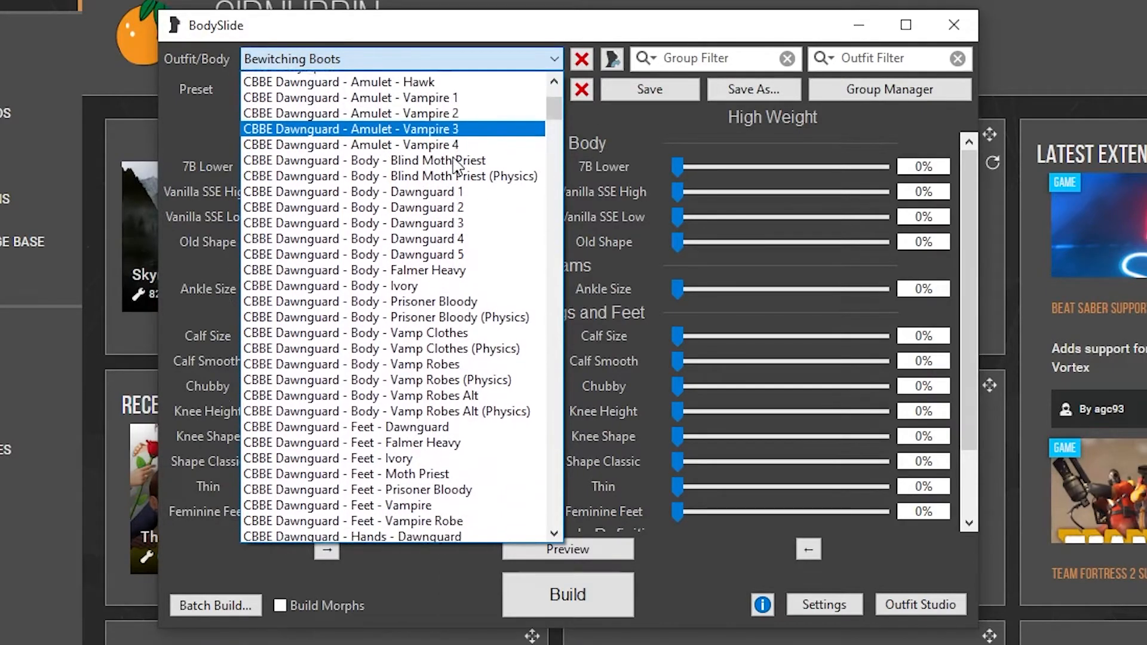
scroll("down", 3)
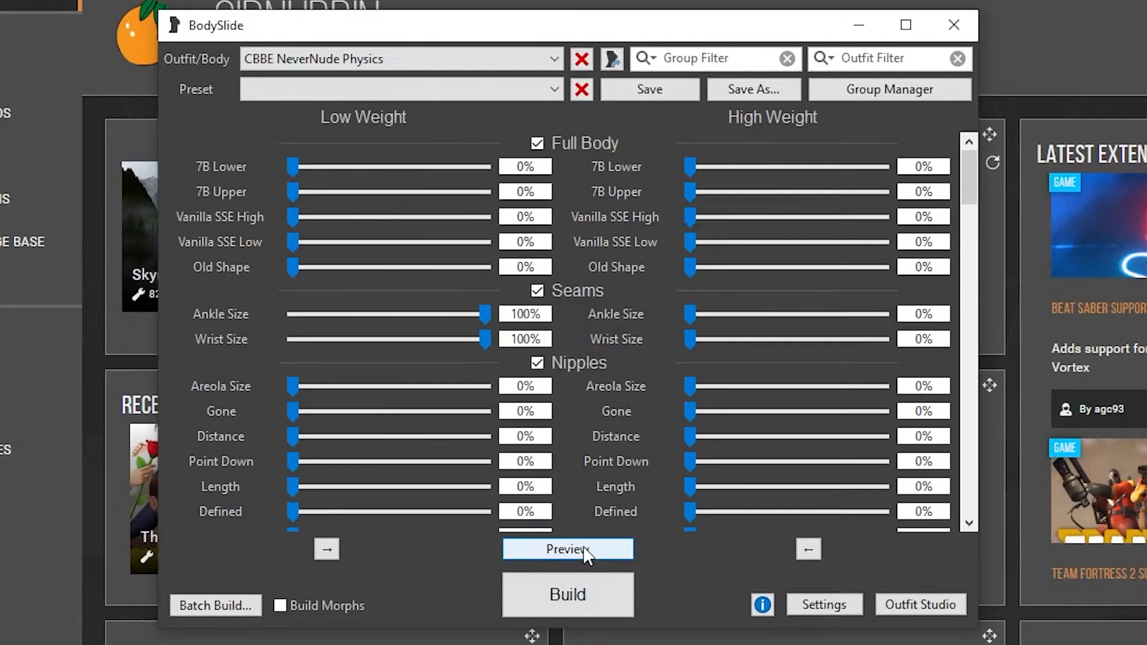
left_click(568, 548)
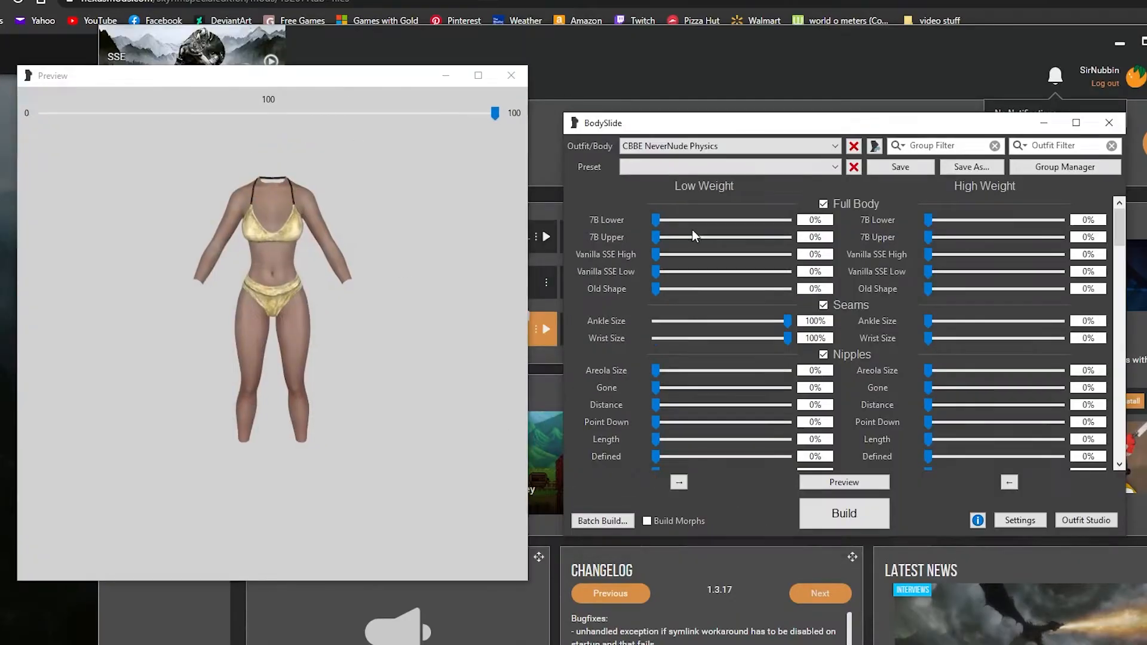
scroll("down", 3)
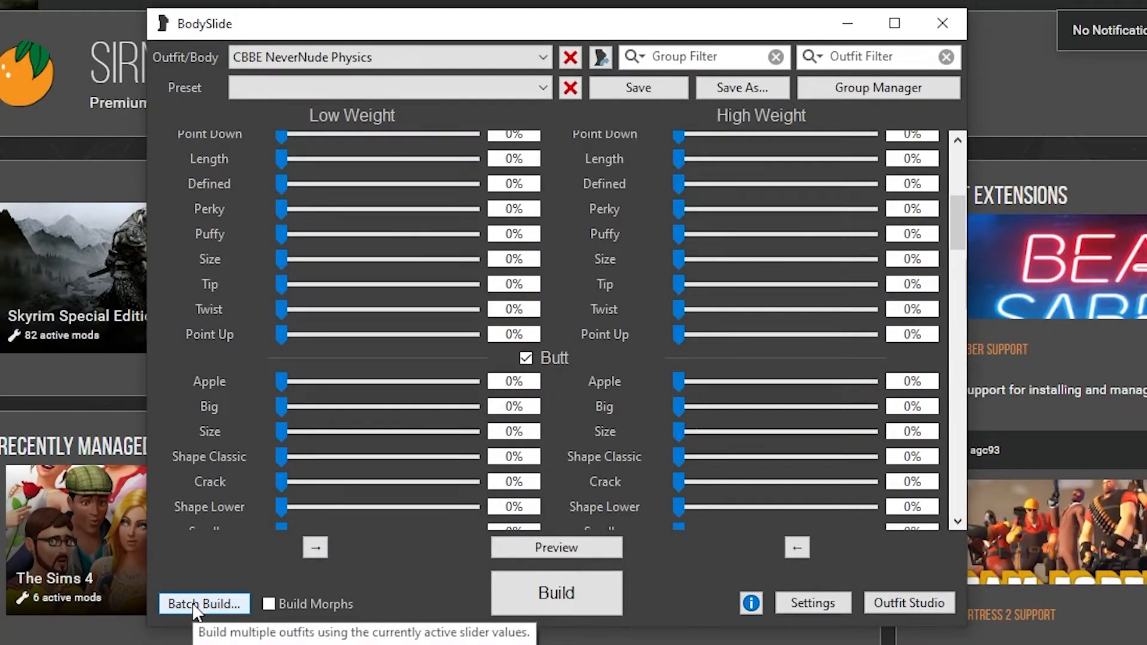
- Batch build outfits, choosing Faye Body Special for set #2 and Fur 2 (Physics) for set #3
left_click(205, 604)
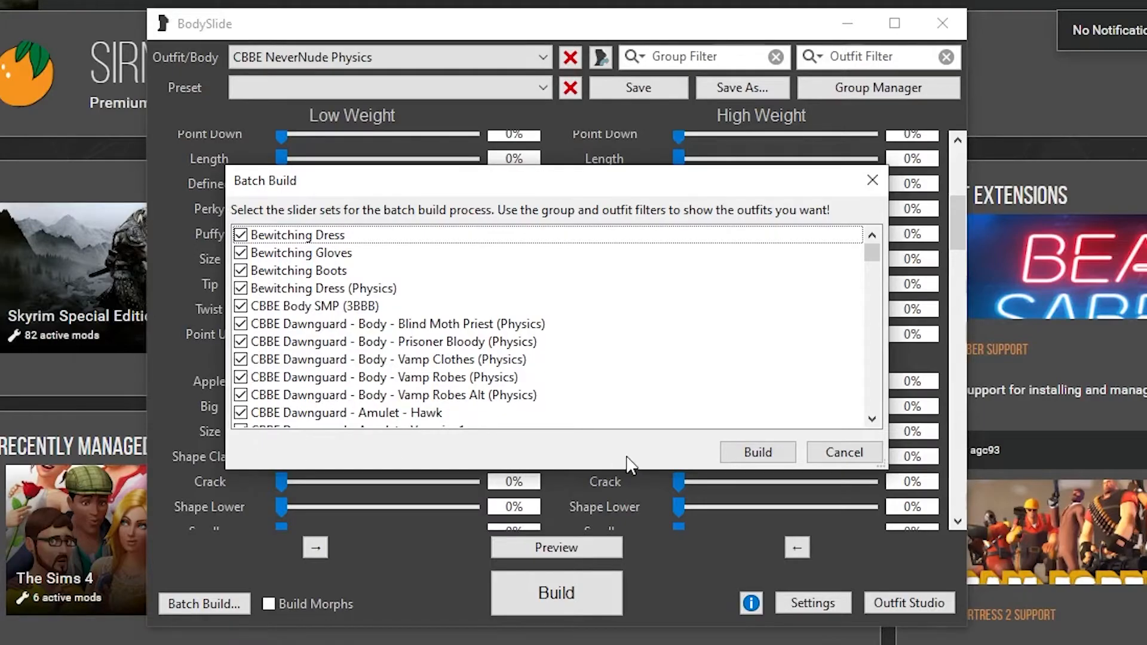
left_click(757, 452)
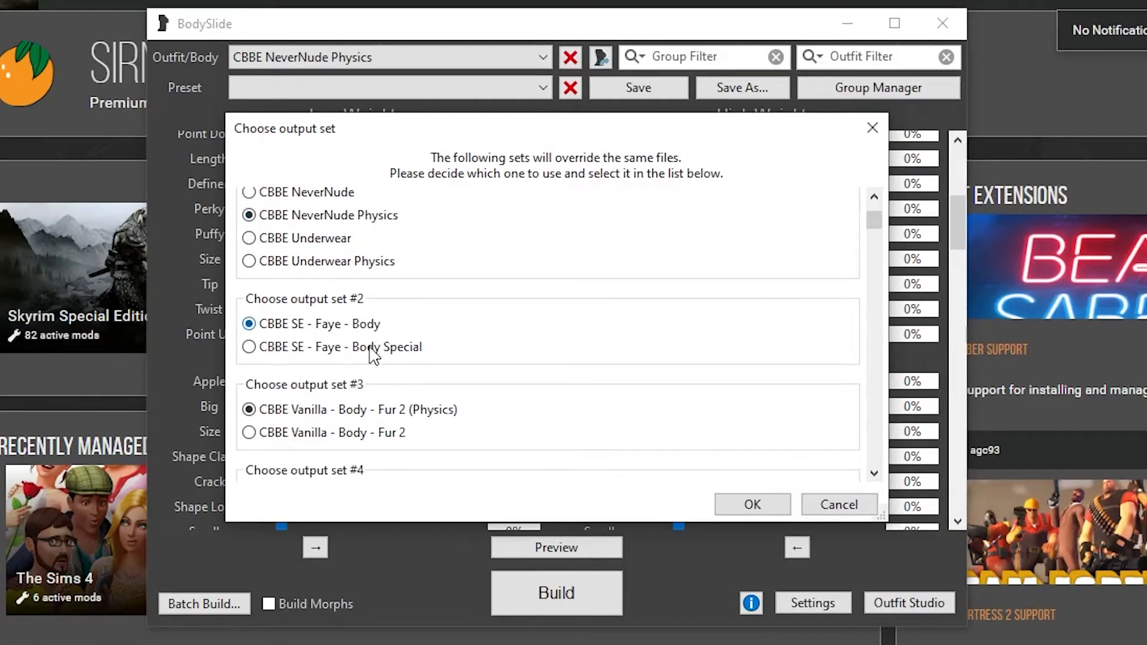
left_click(249, 347)
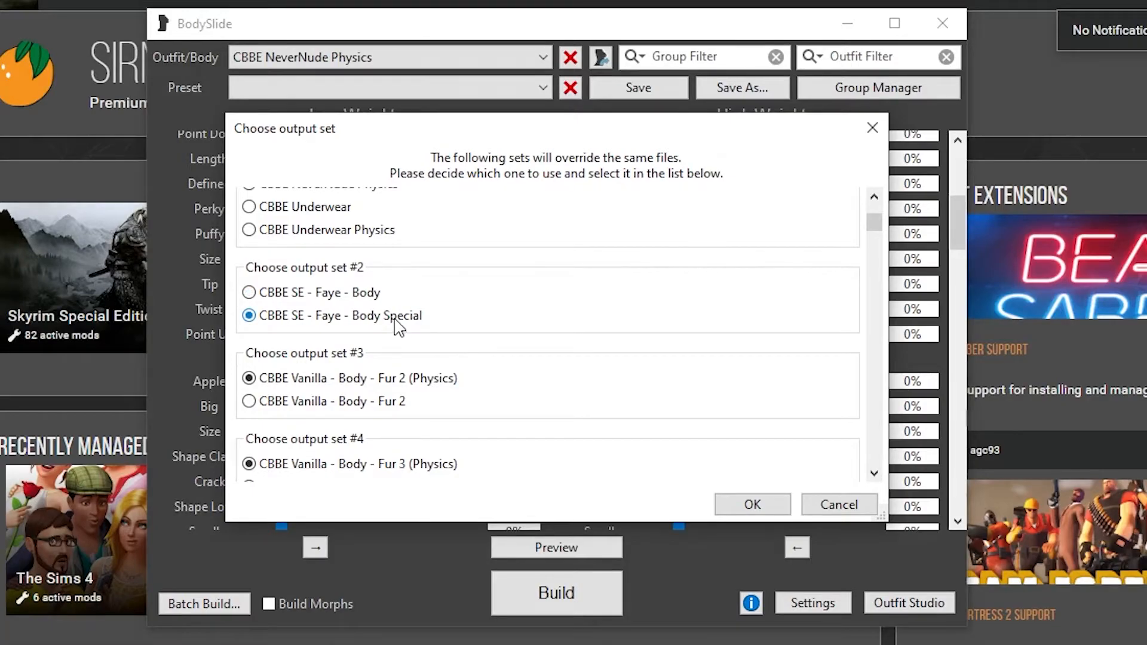
left_click(248, 378)
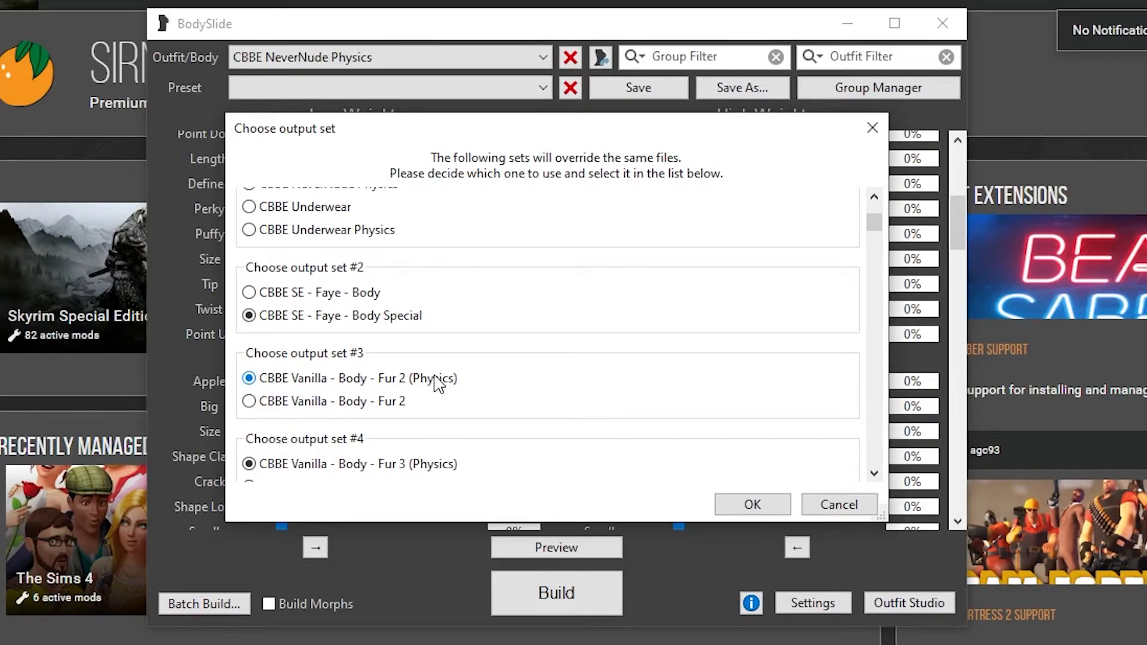
- Confirm the remaining output set choices and build, then launch FNIS from Vortex
scroll("down", 3)
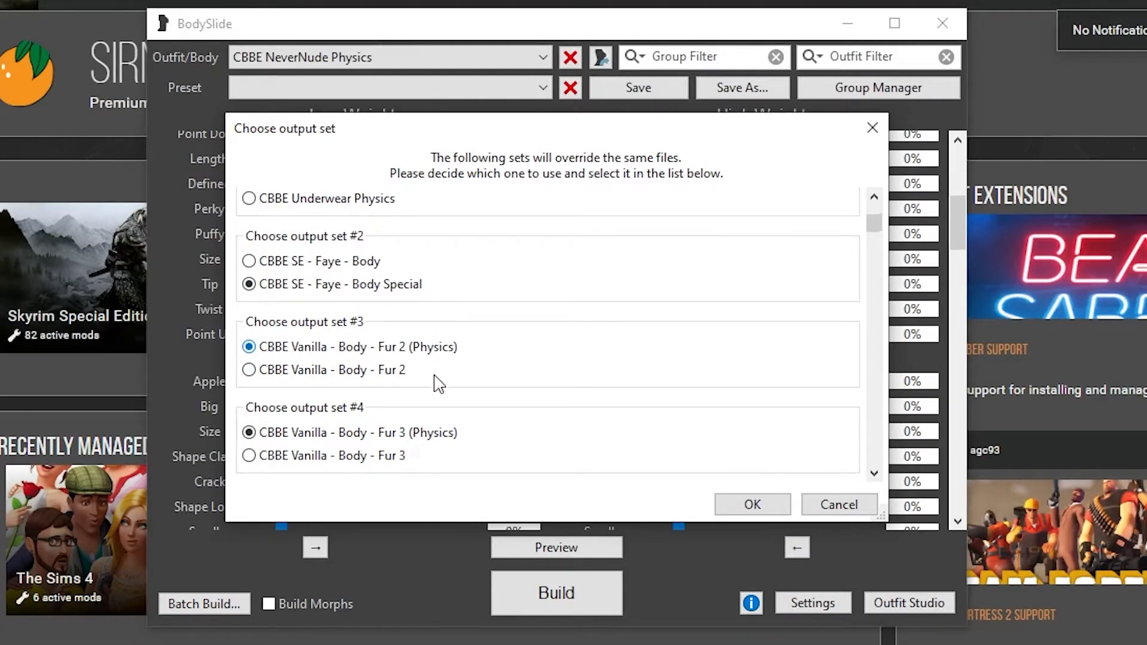
mouse_move(426, 439)
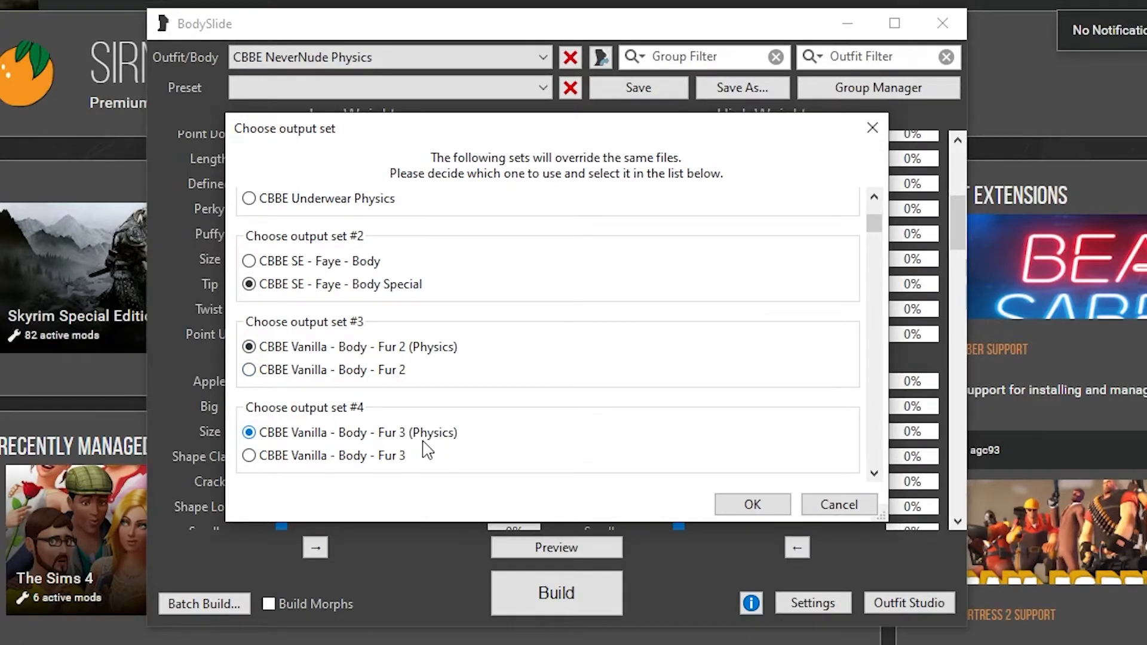
left_click(249, 284)
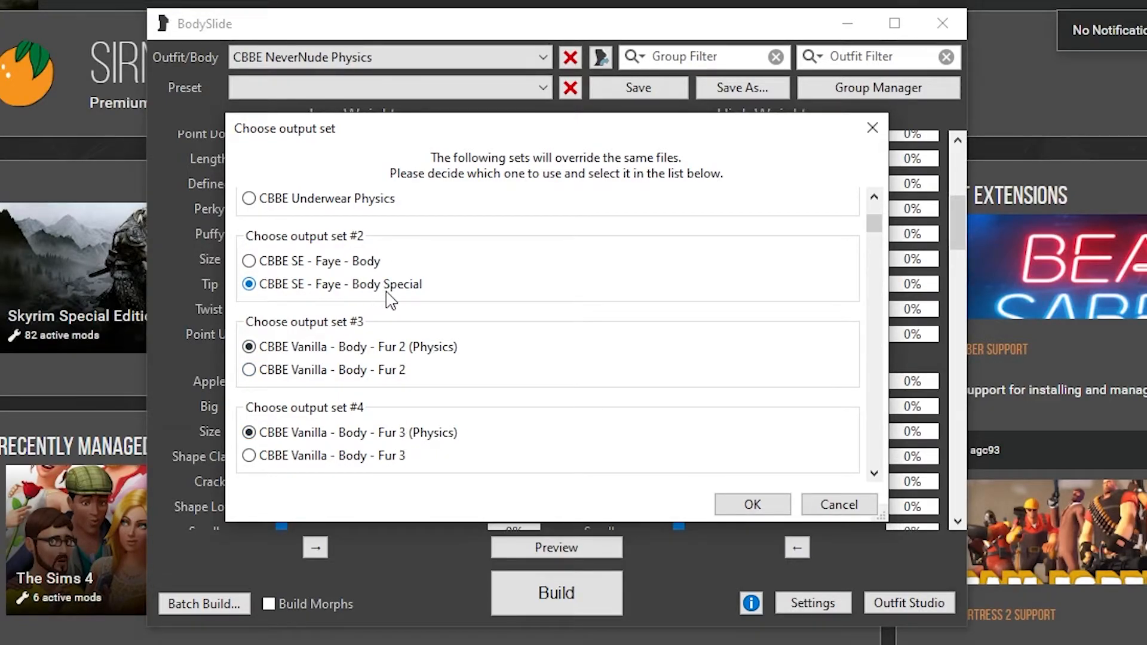
scroll("down", 3)
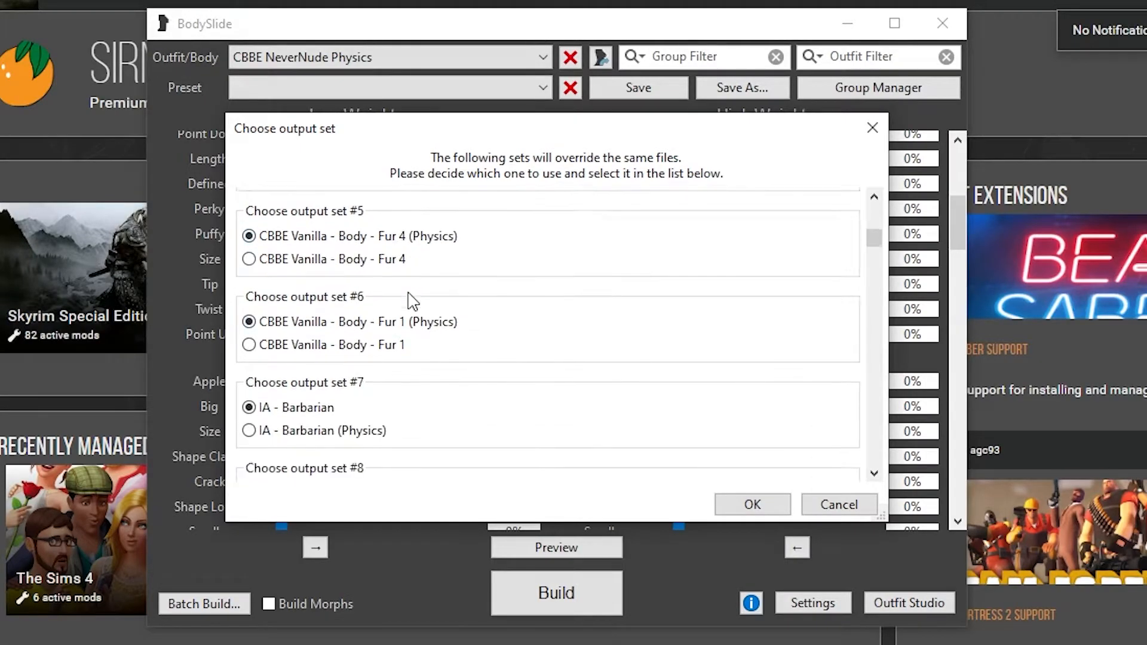
scroll("down", 3)
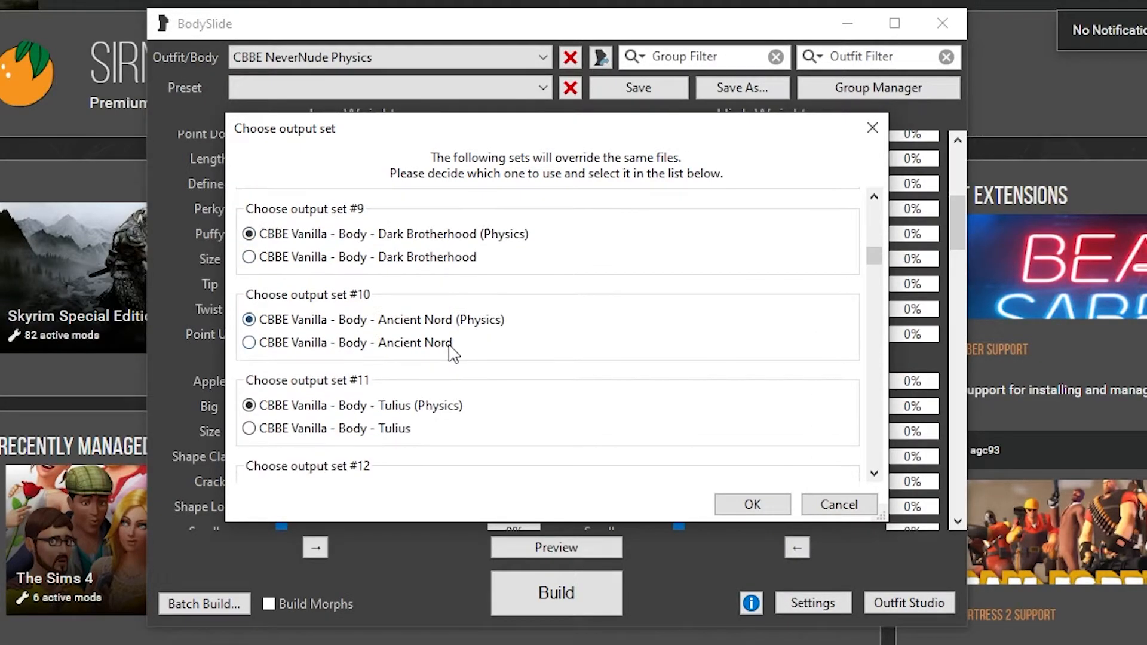
scroll("down", 3)
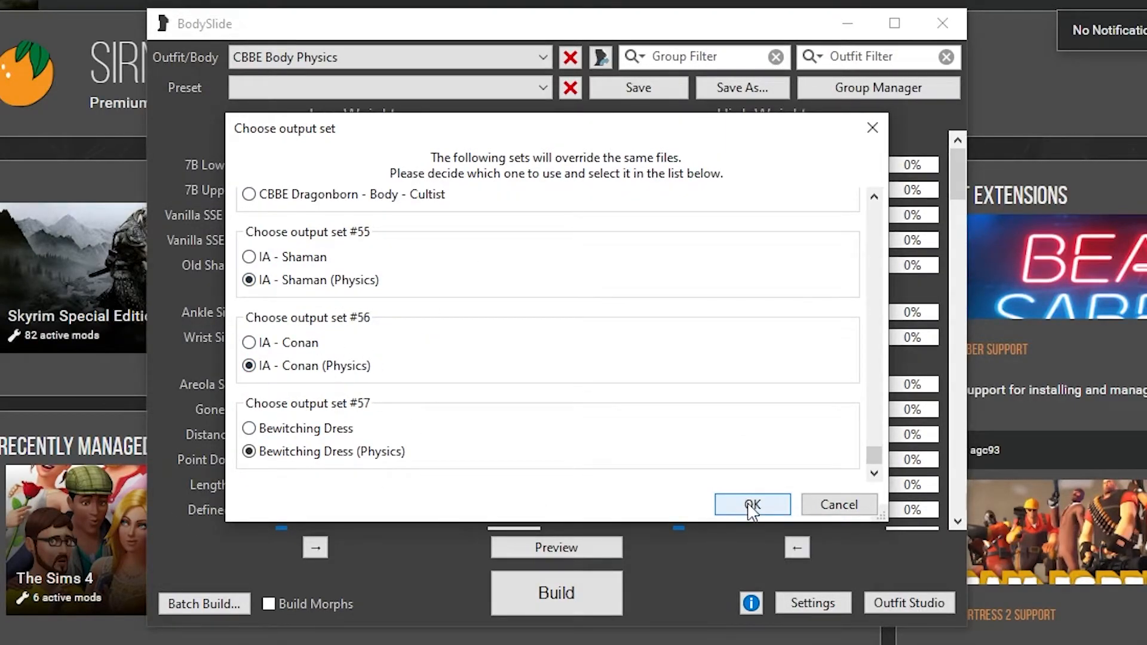
left_click(752, 505)
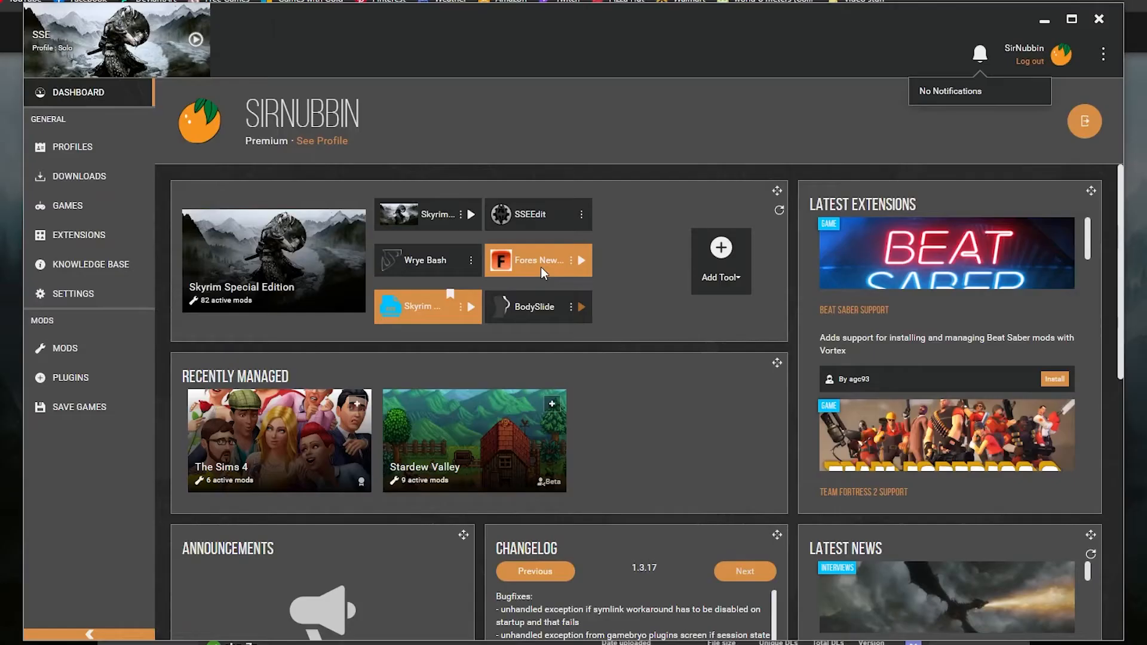
mouse_move(586, 262)
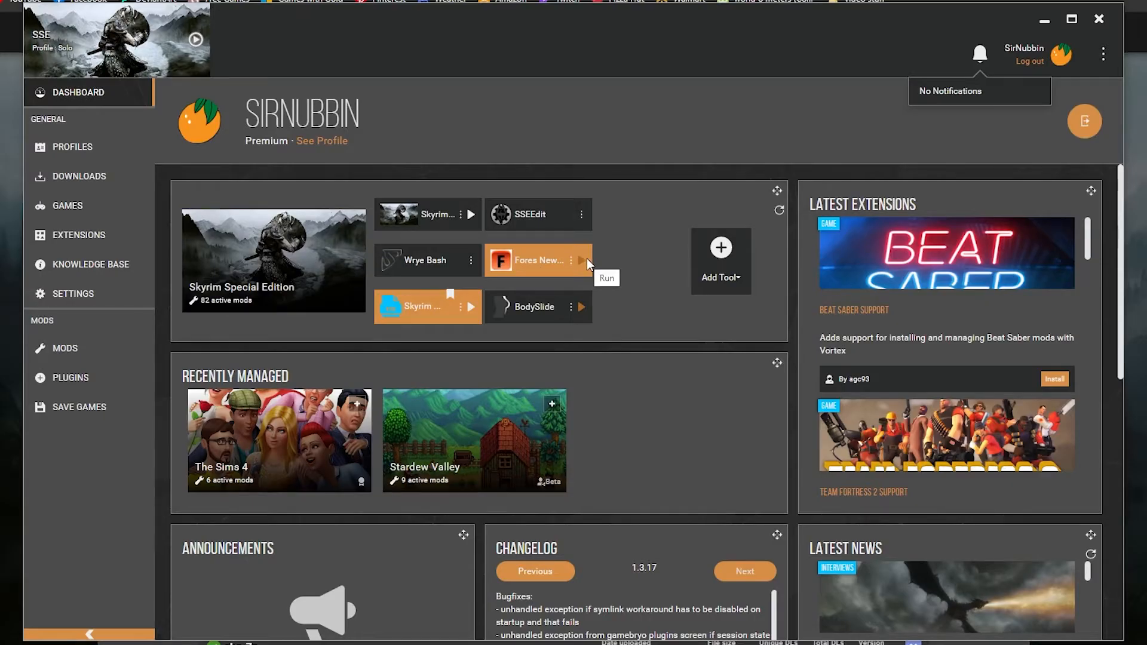
left_click(581, 260)
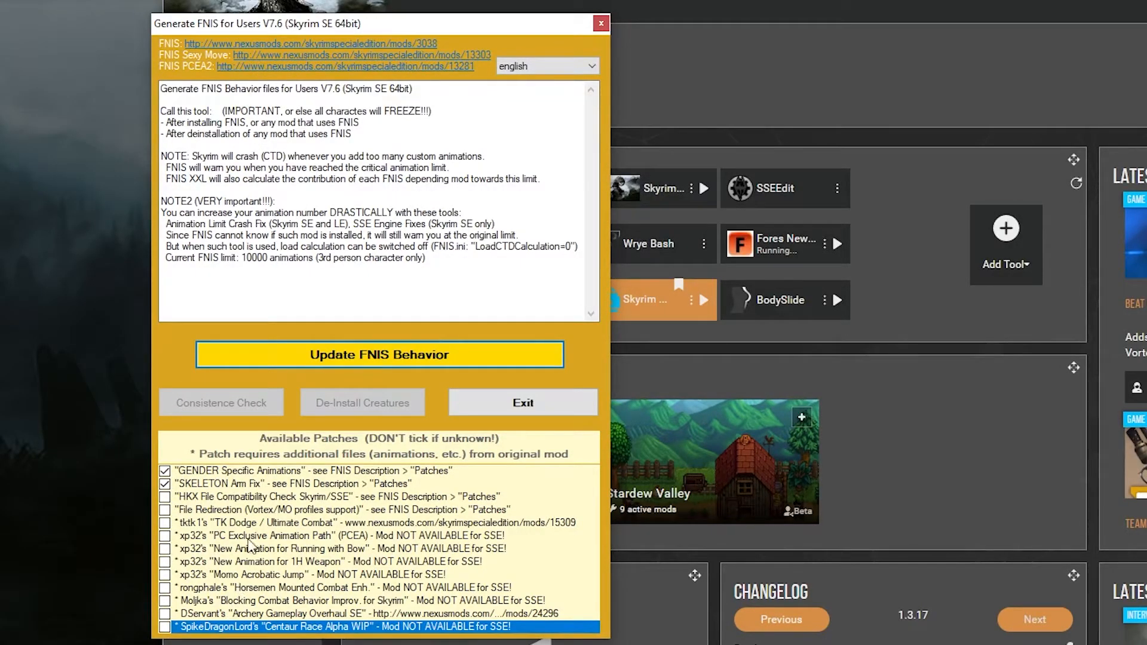
mouse_move(318, 509)
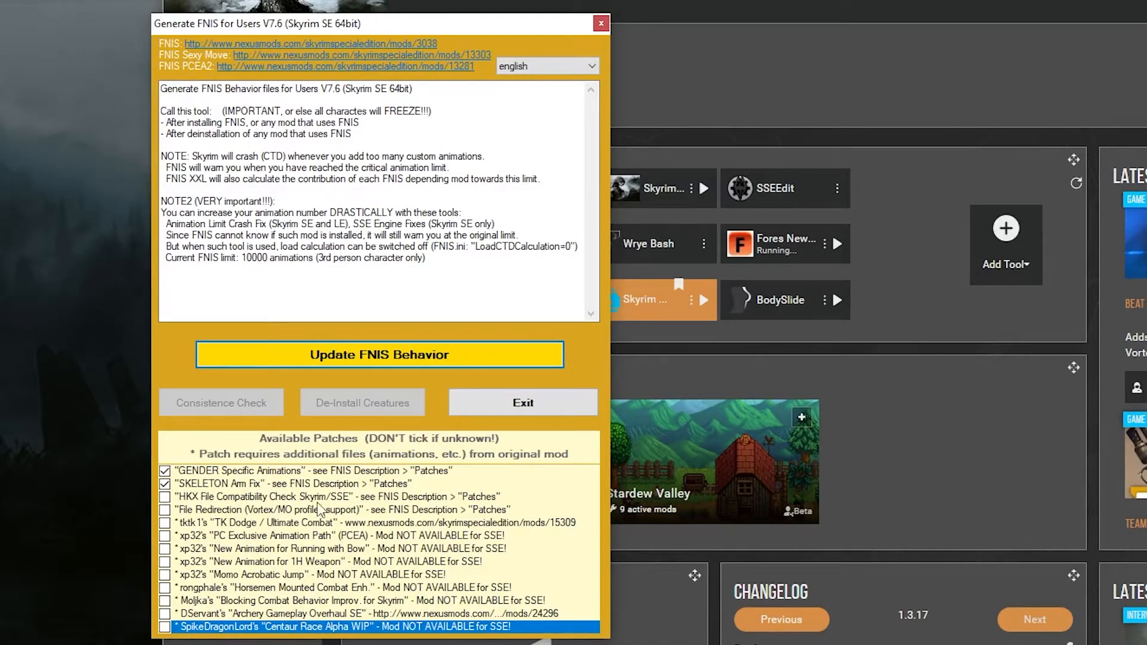
mouse_move(398, 449)
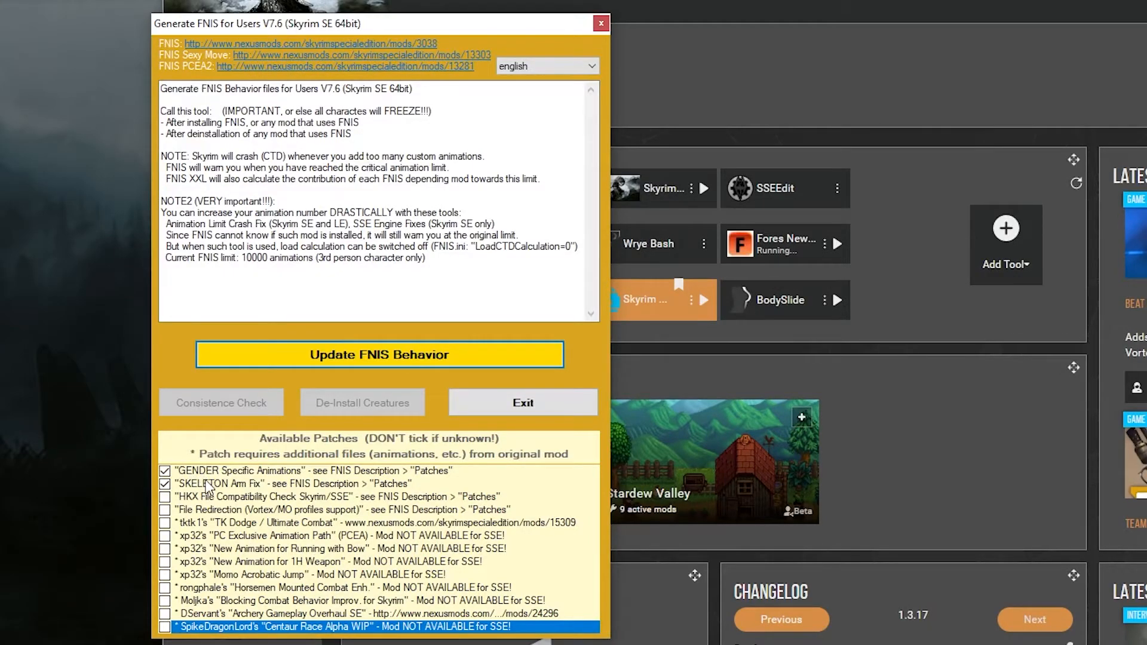
mouse_move(223, 604)
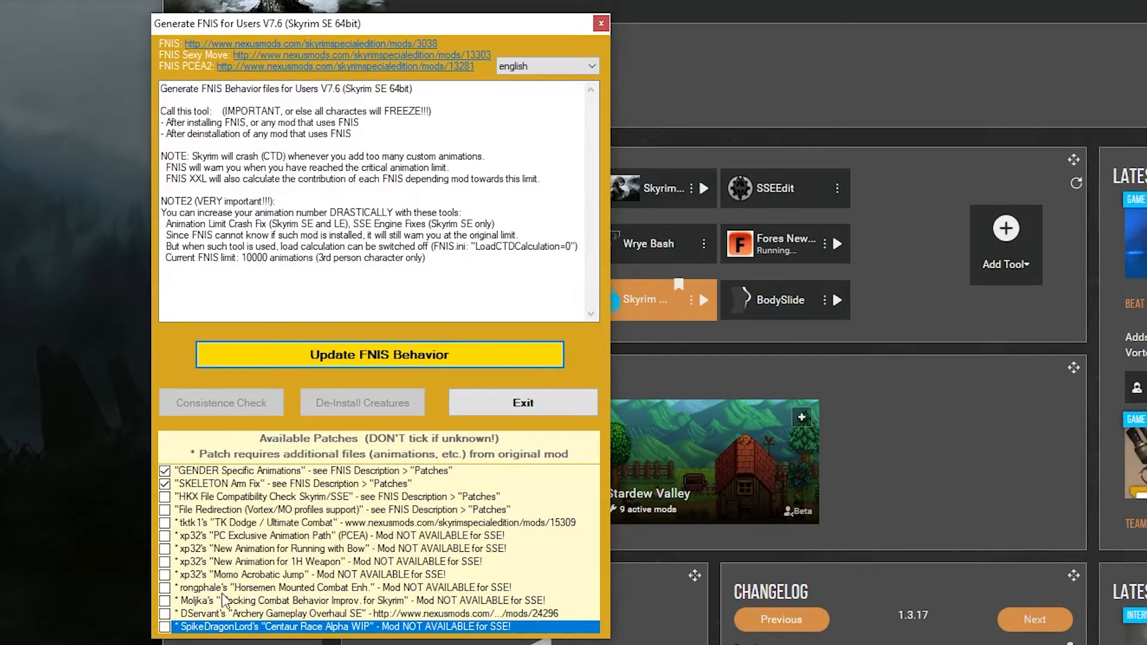
- Run Update FNIS Behavior with the GENDER and SKELETON Arm Fix patches ticked
left_click(379, 355)
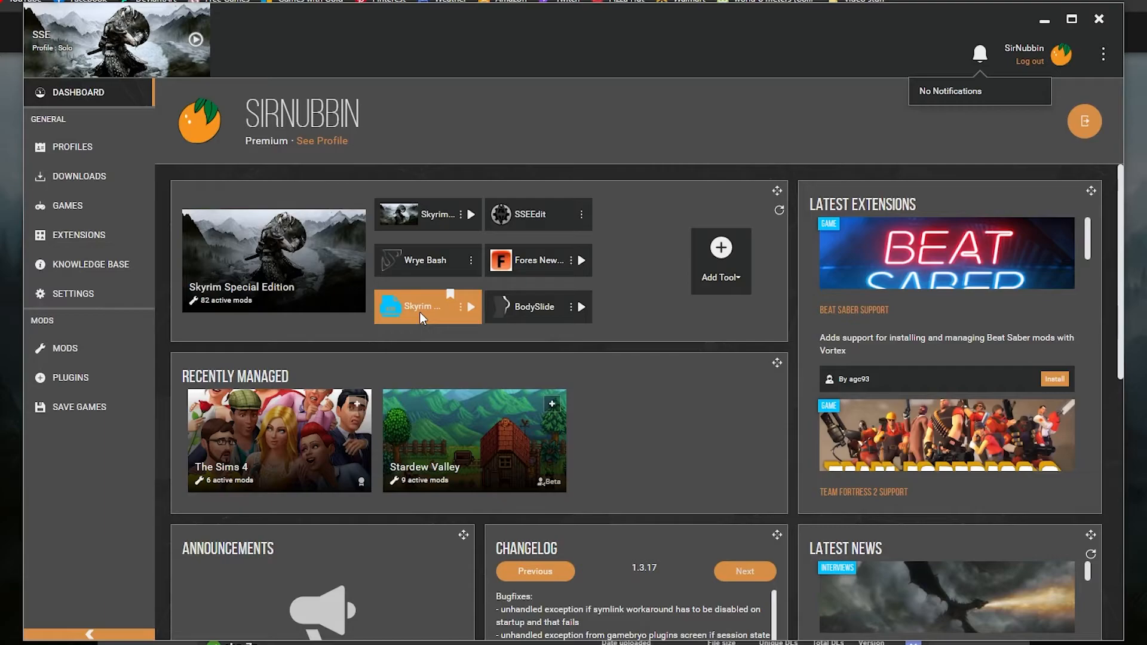
mouse_move(221, 154)
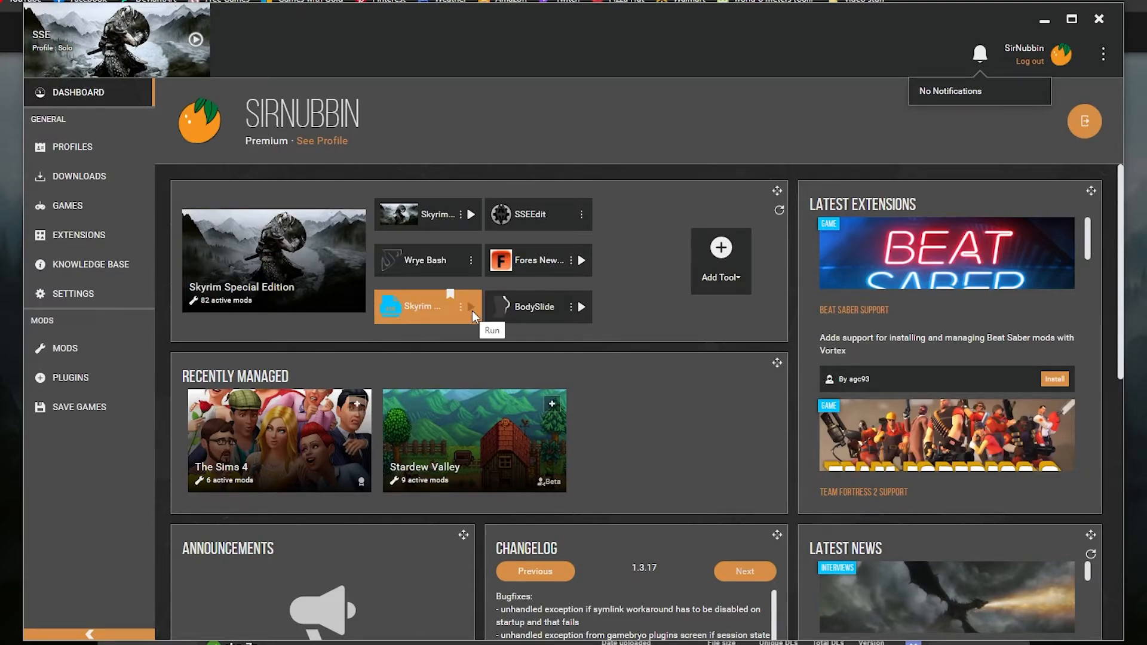
mouse_move(431, 317)
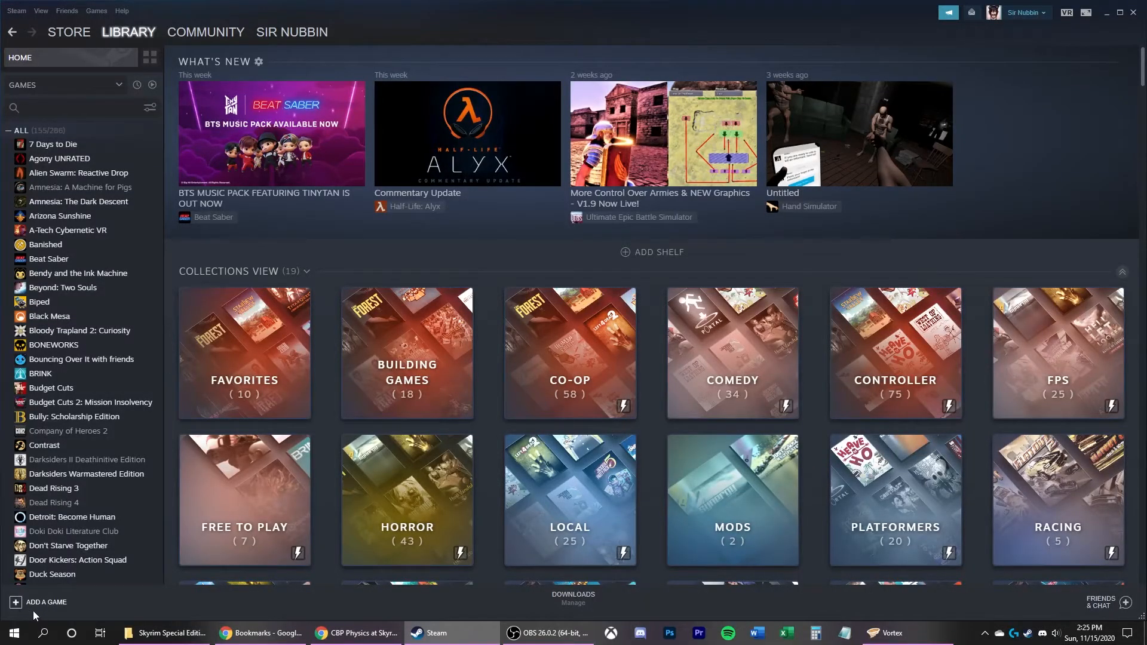
- Add skse64_loader.exe as a non-Steam game and search the library for 'sks'
left_click(46, 602)
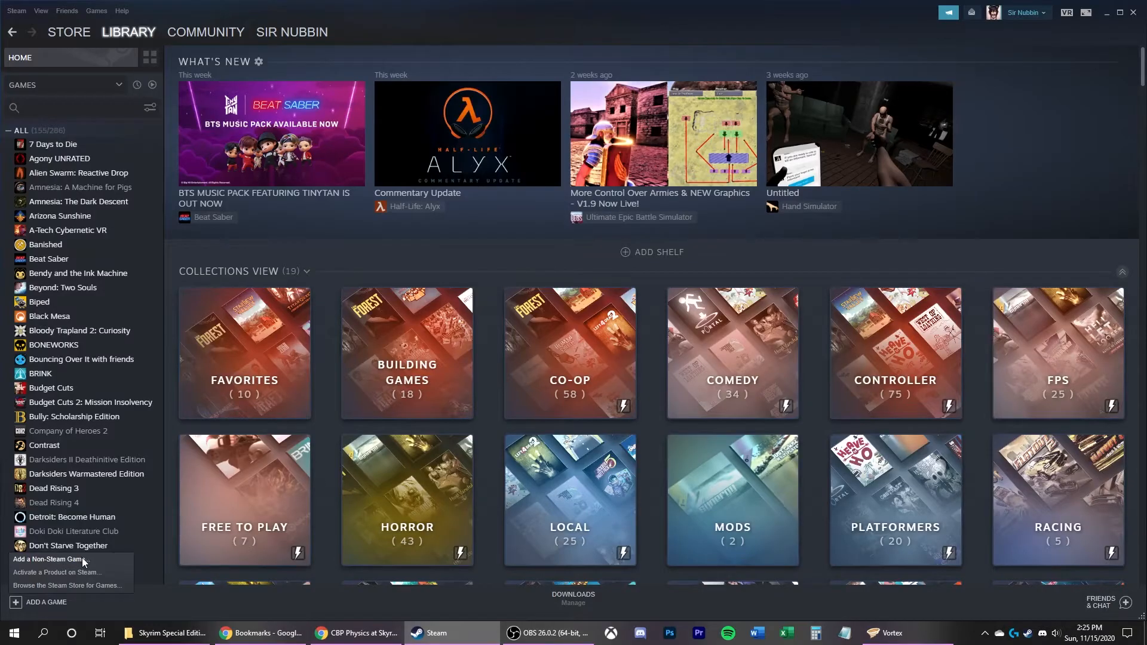
left_click(50, 559)
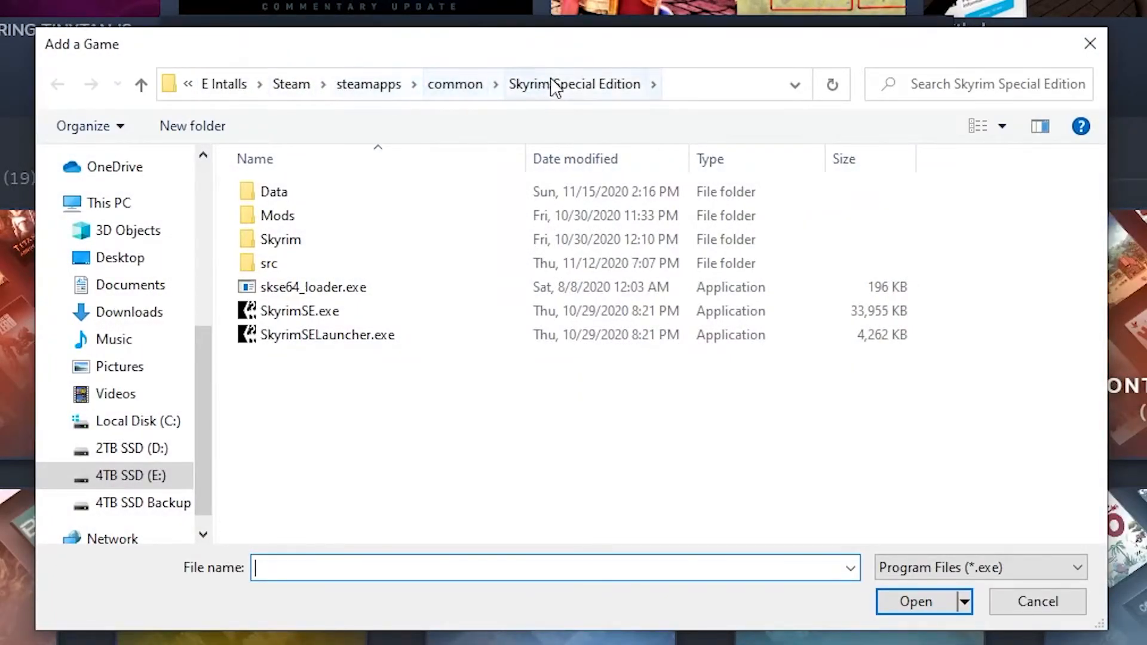
left_click(313, 286)
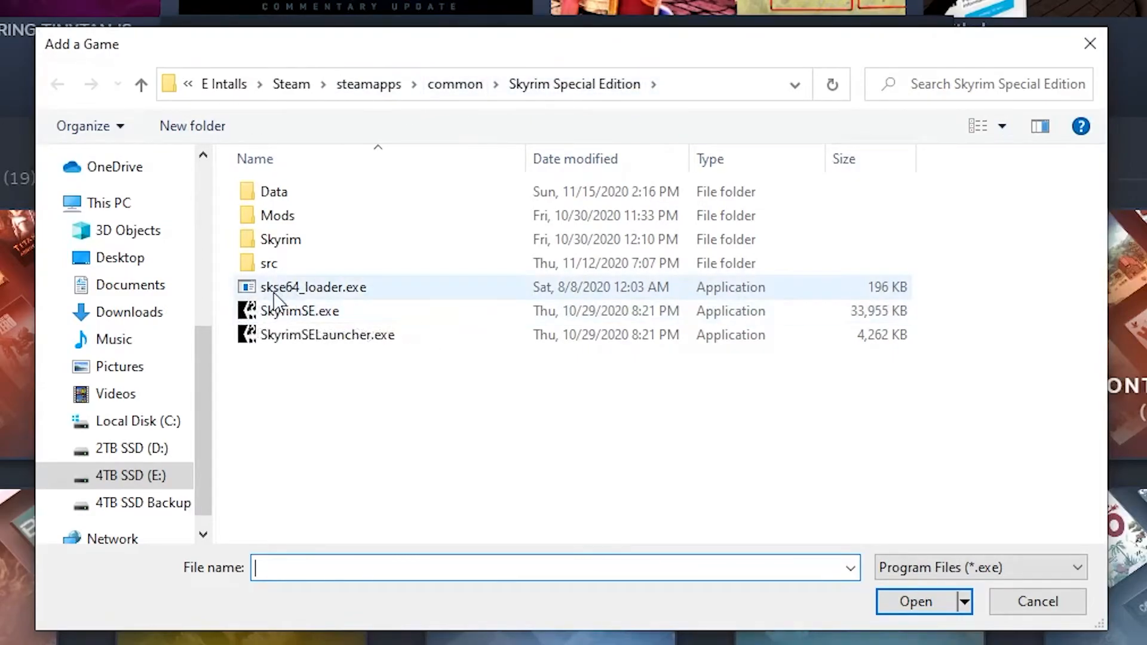
mouse_move(313, 296)
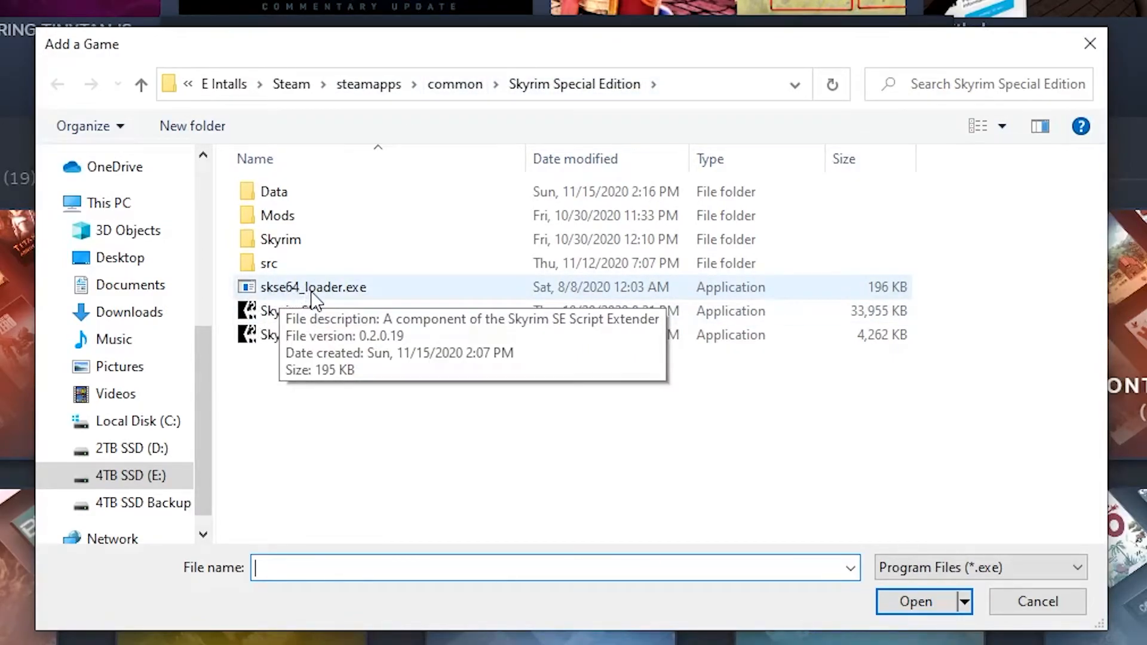
left_click(313, 287)
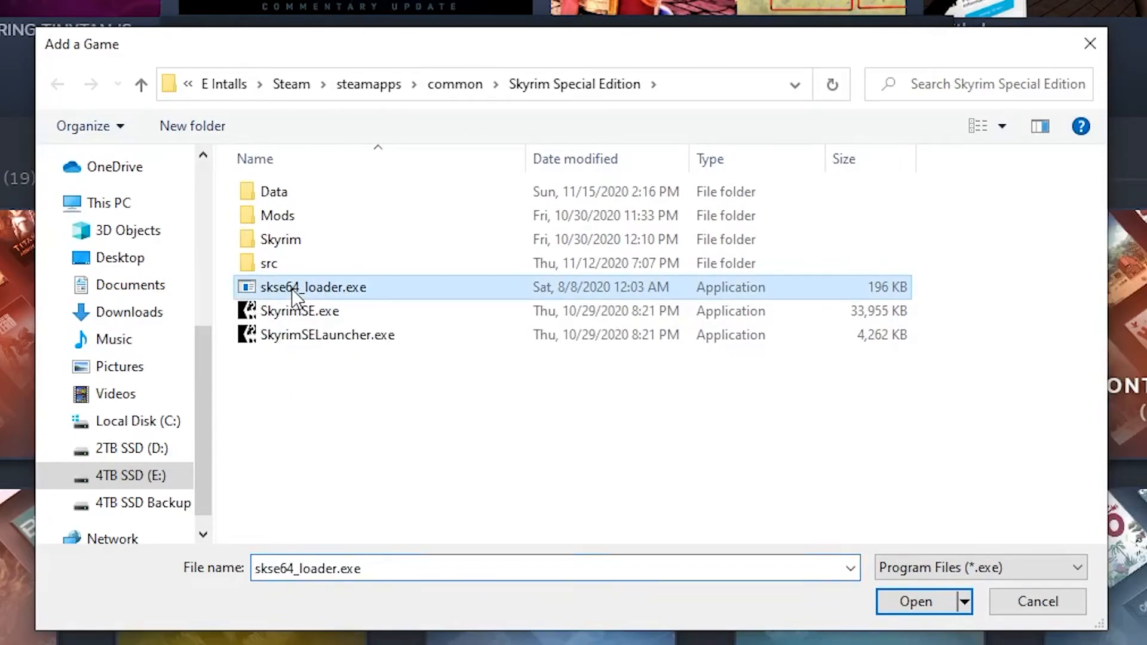
left_click(915, 602)
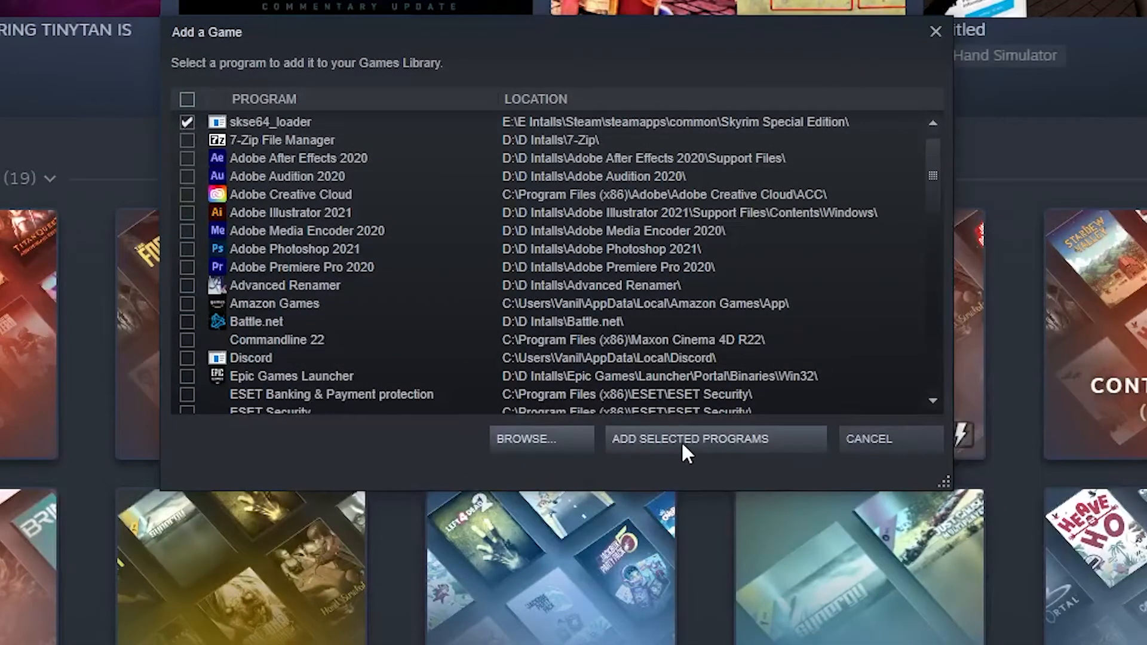
left_click(713, 439)
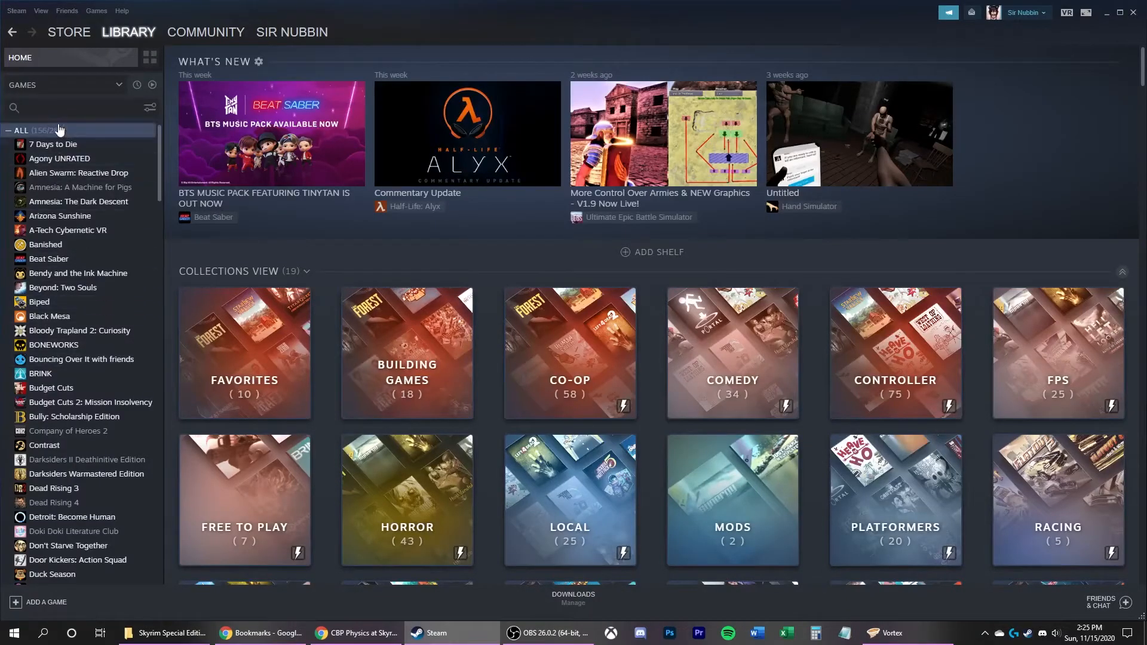
type("sks")
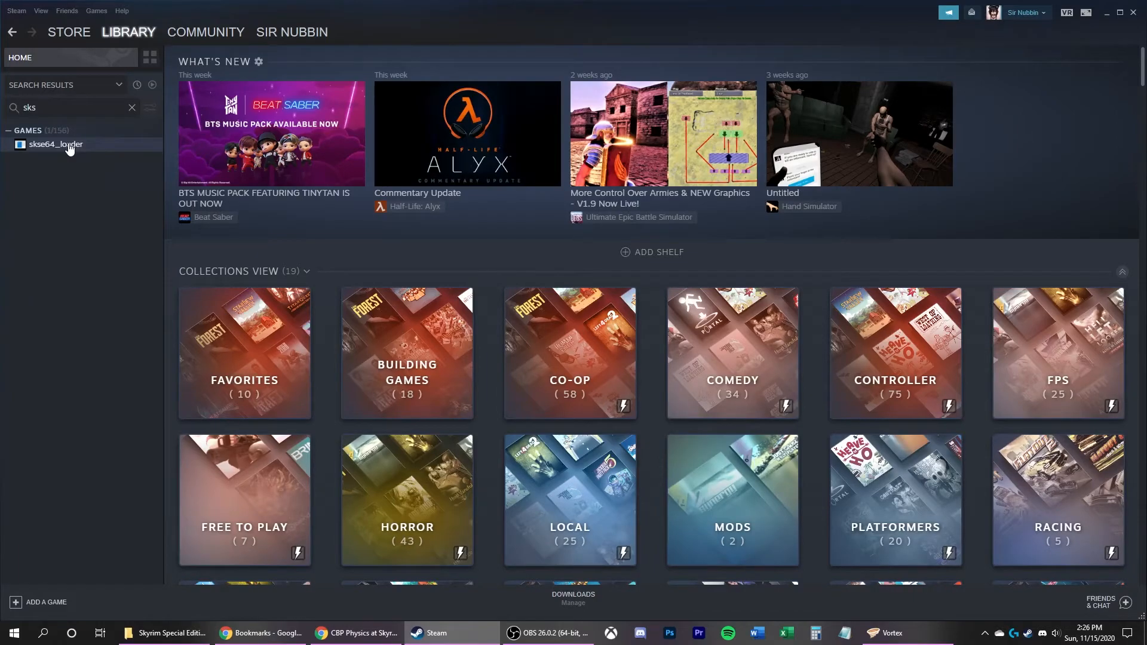
- Play skse64_loader from its Steam library entry and bring up the Steam overlay
left_click(55, 144)
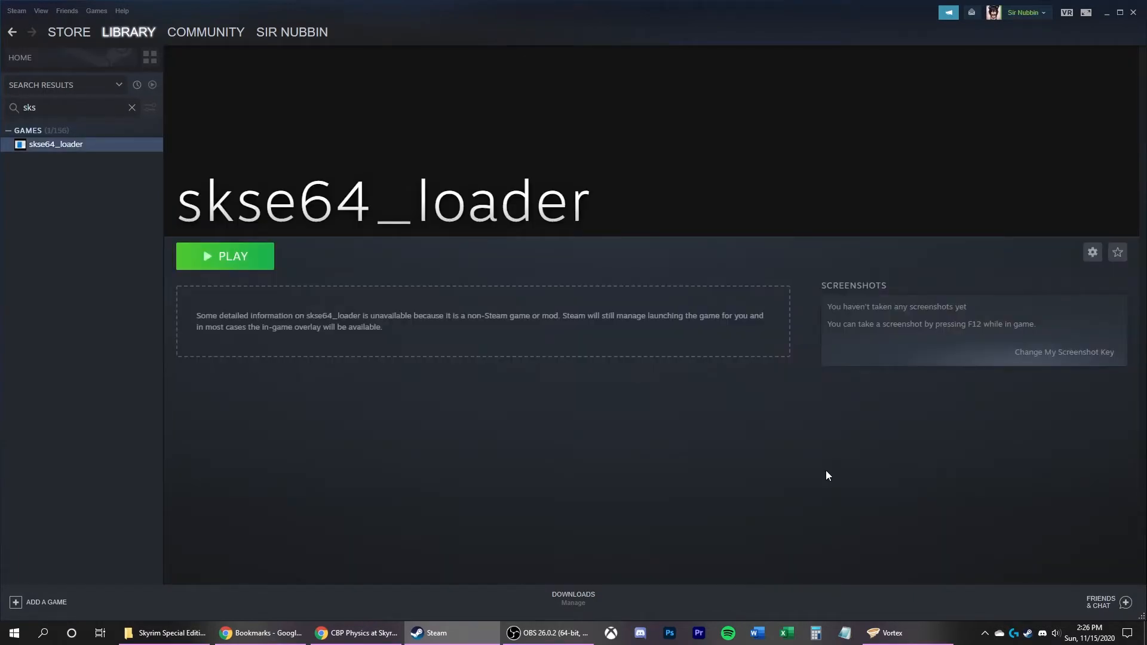
left_click(224, 256)
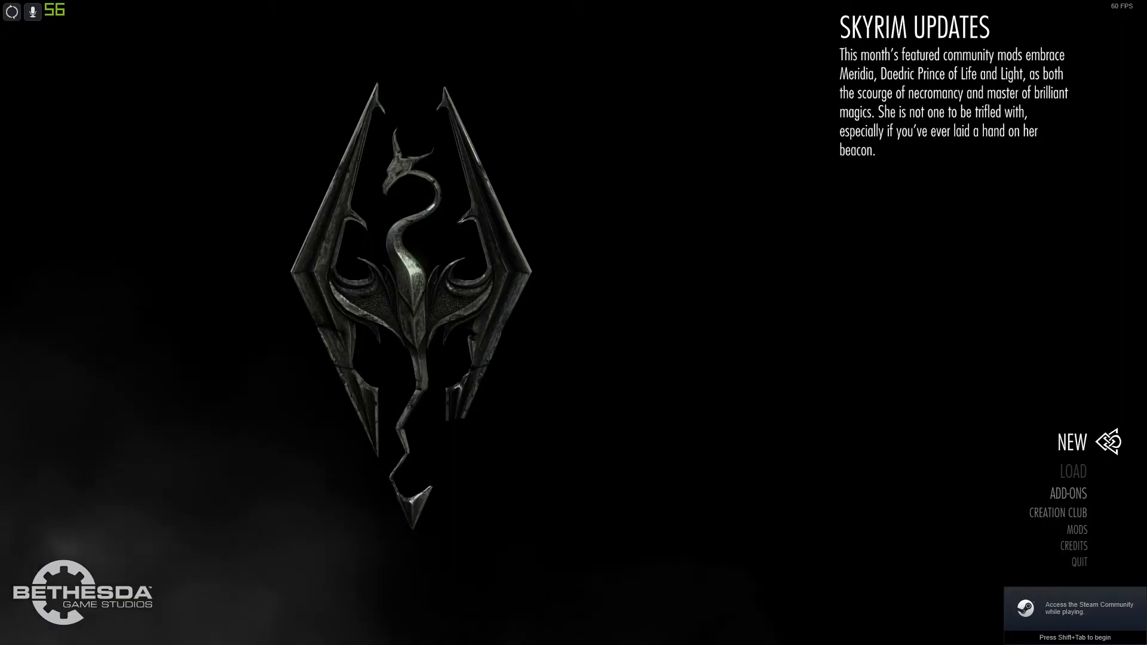
key("shift+tab")
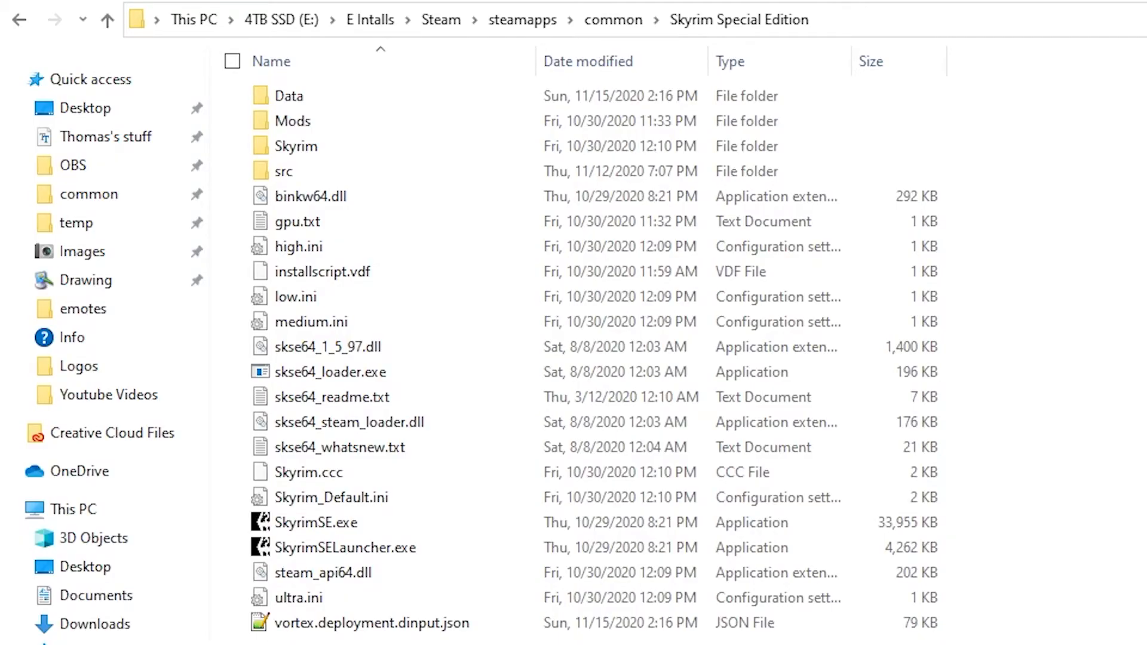
mouse_move(444, 488)
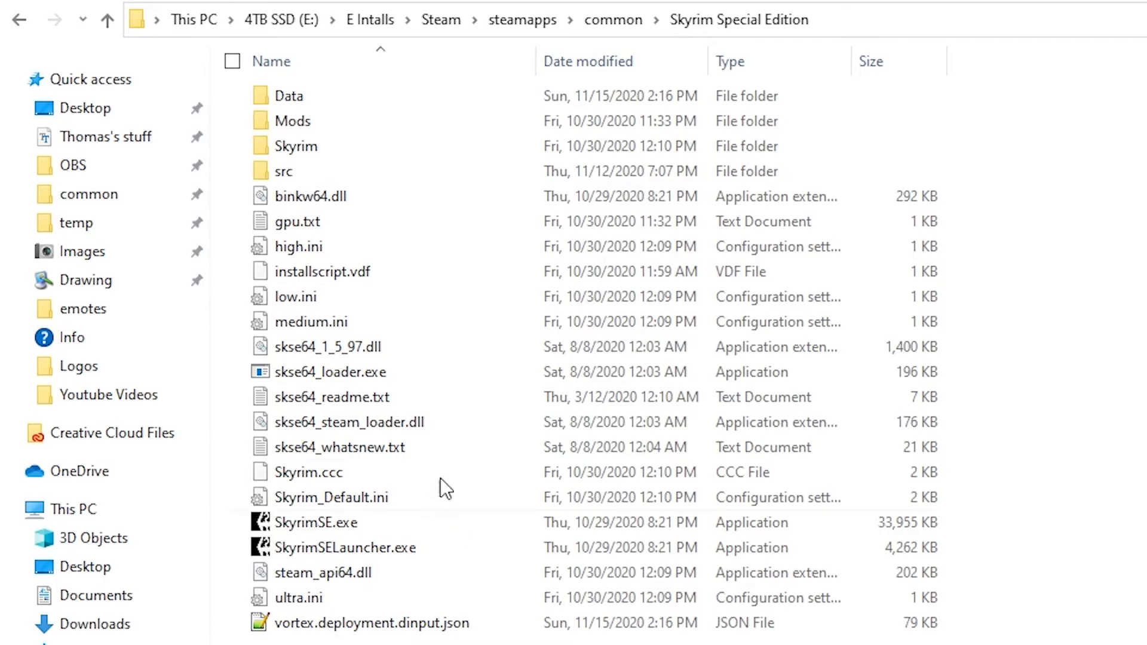
mouse_move(314, 371)
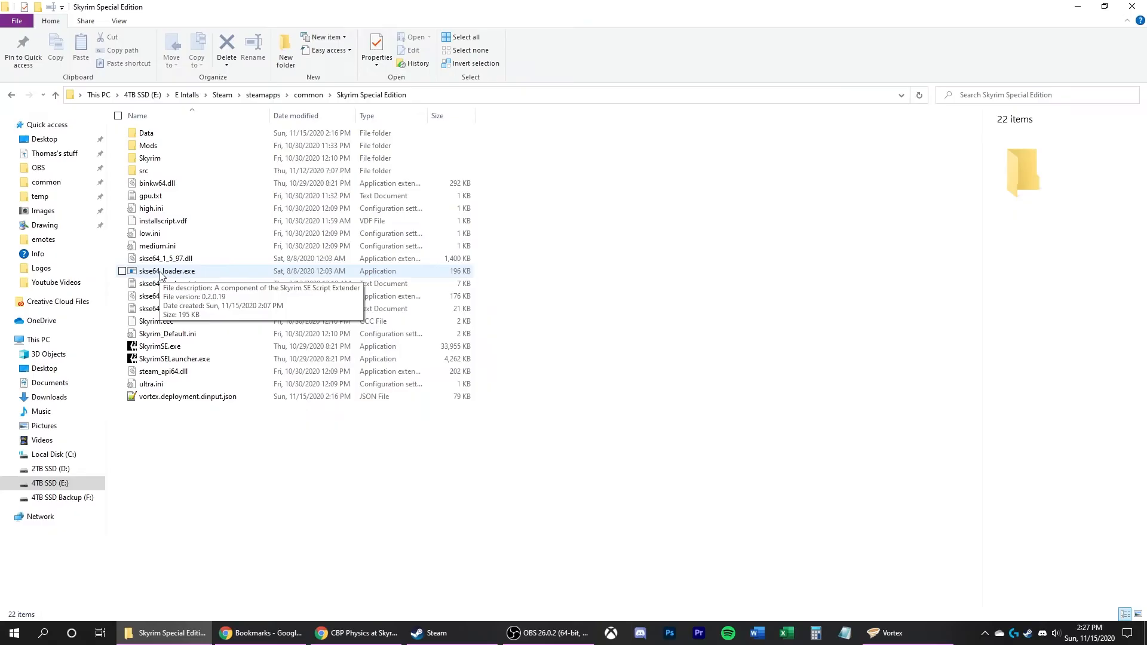
- Copy skse64_loader.exe, rename the original launcher SkyrimSEXLauncher.exe, and name the copy SkyrimSELauncher.exe
right_click(160, 439)
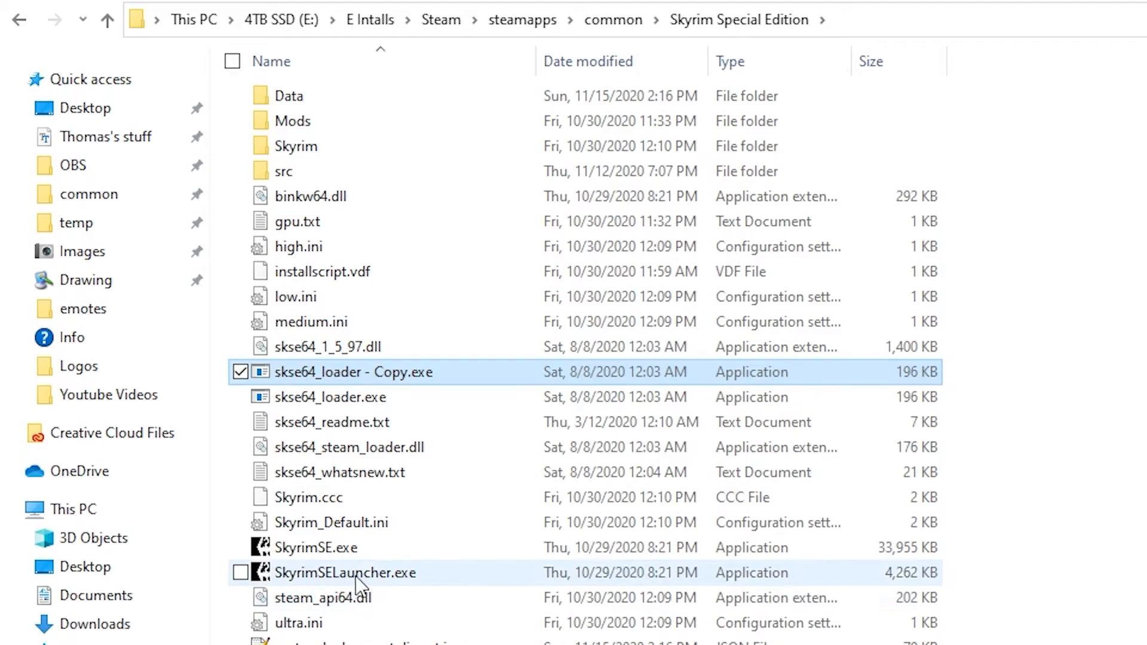
mouse_move(333, 578)
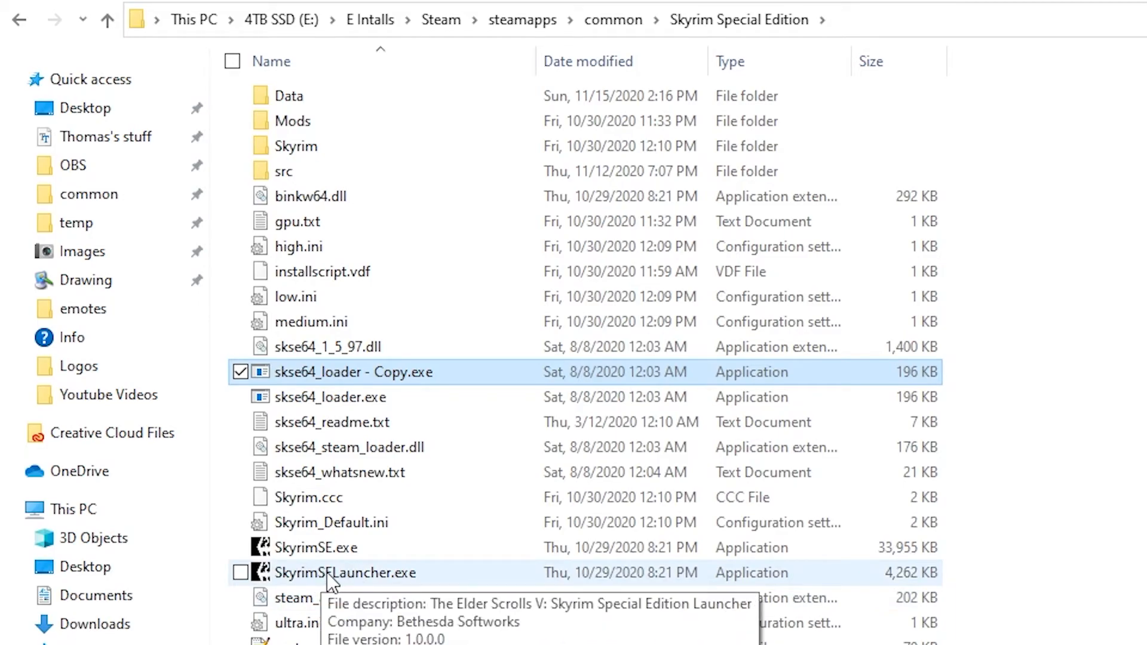
mouse_move(303, 589)
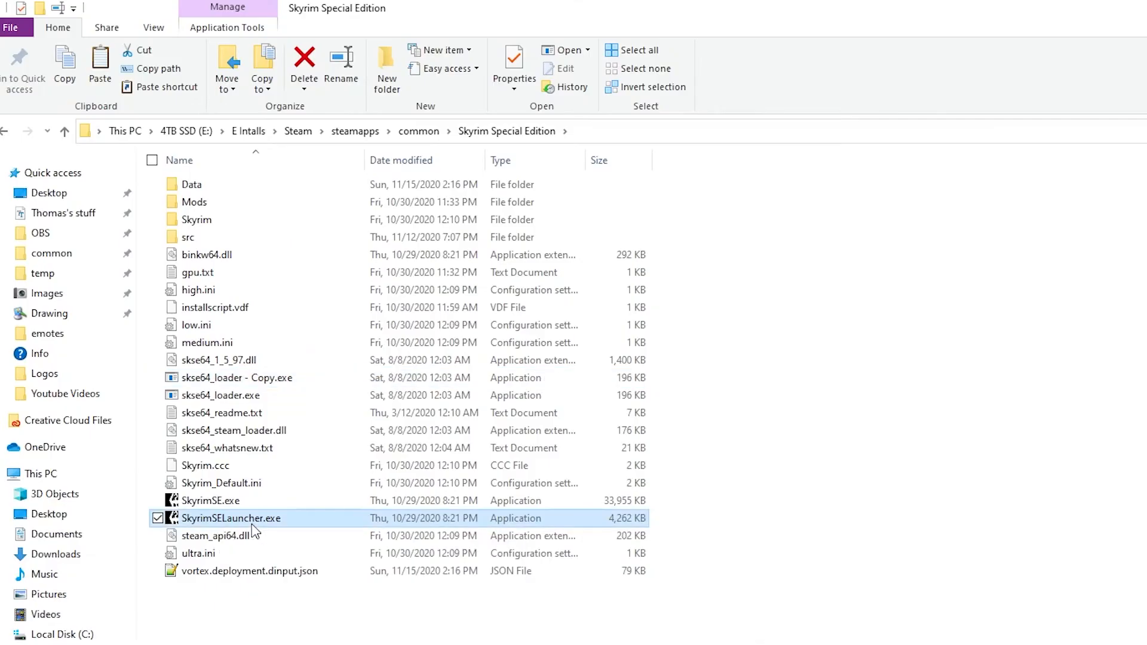
double_click(230, 518)
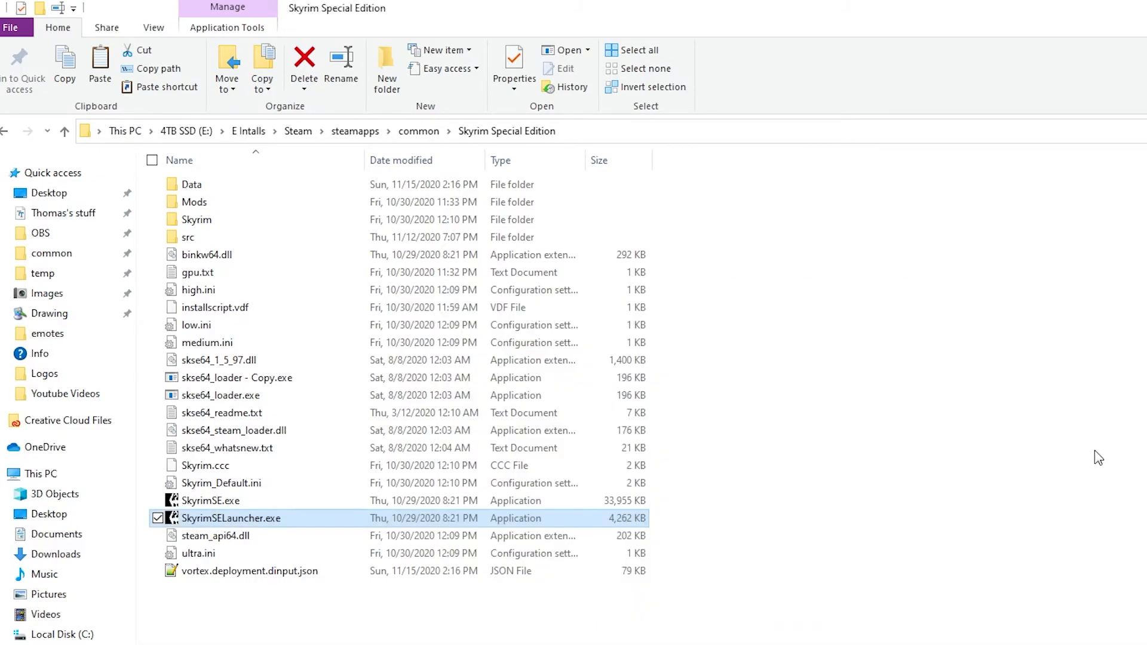
right_click(231, 518)
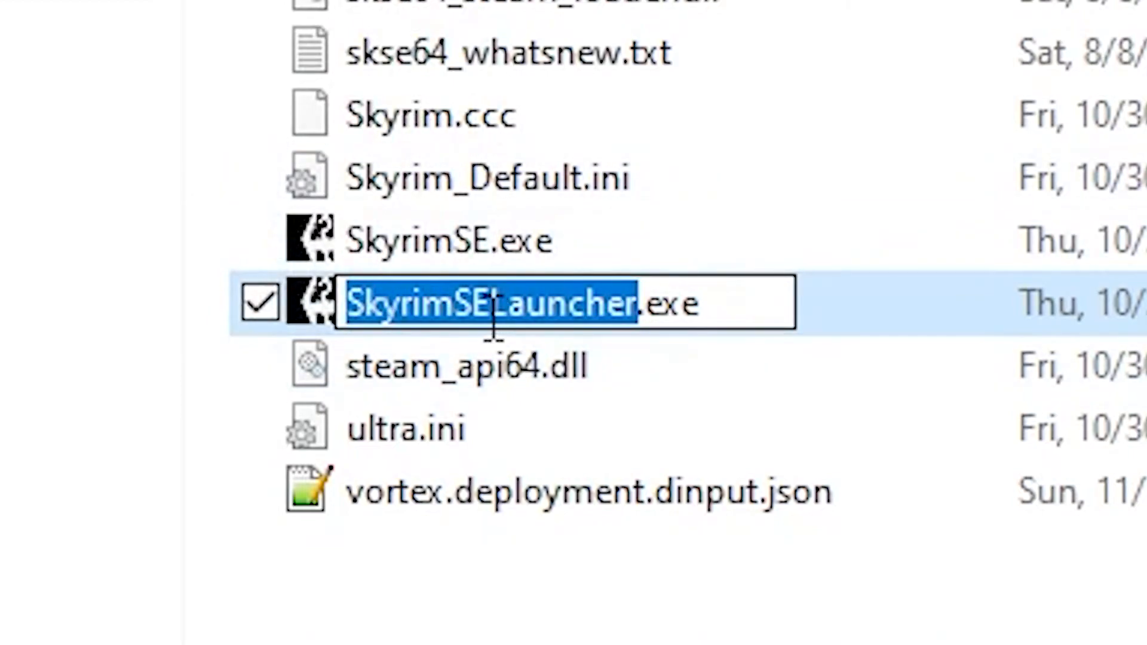
type("SkyrimSEX")
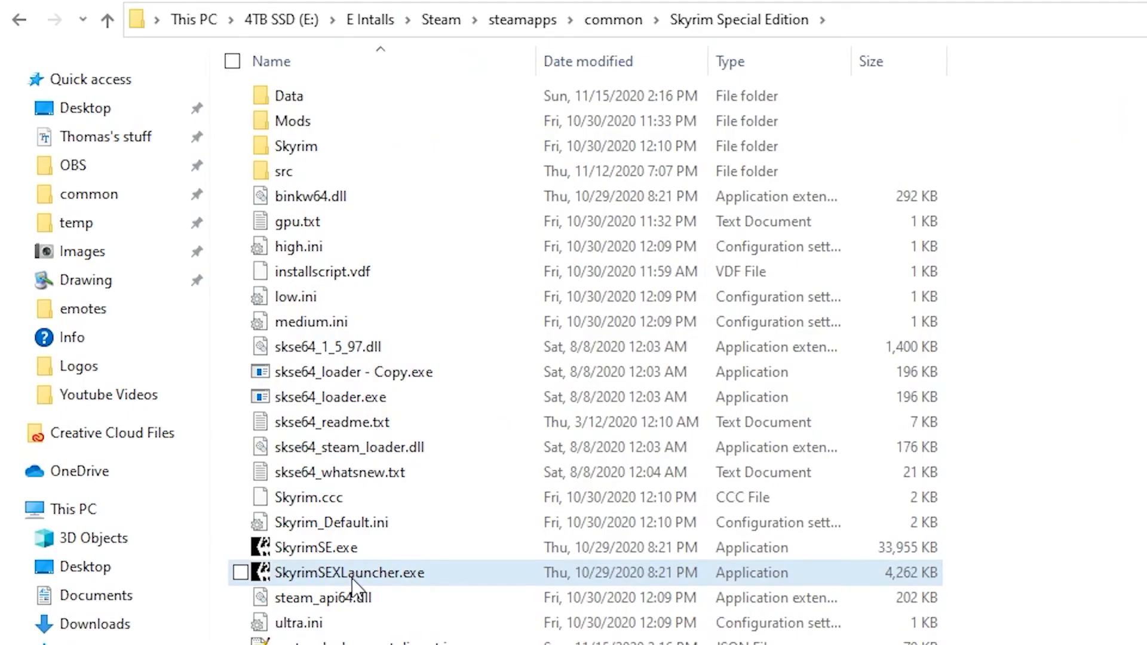
left_click(233, 573)
type("SkyrimSELauncher")
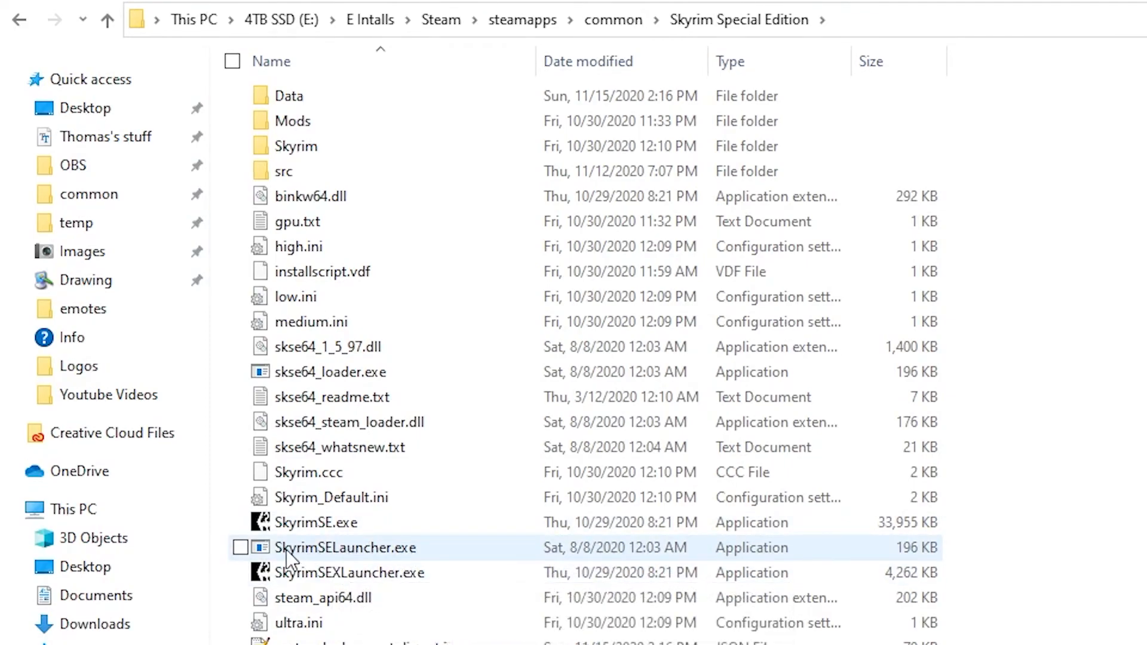
mouse_move(430, 565)
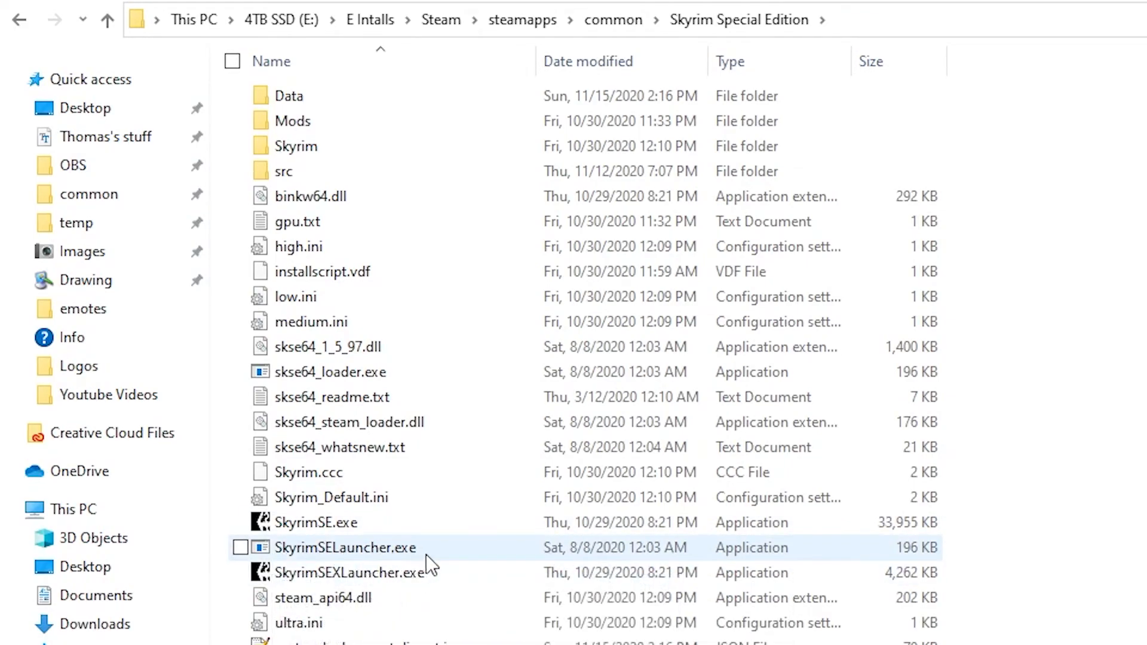
mouse_move(333, 560)
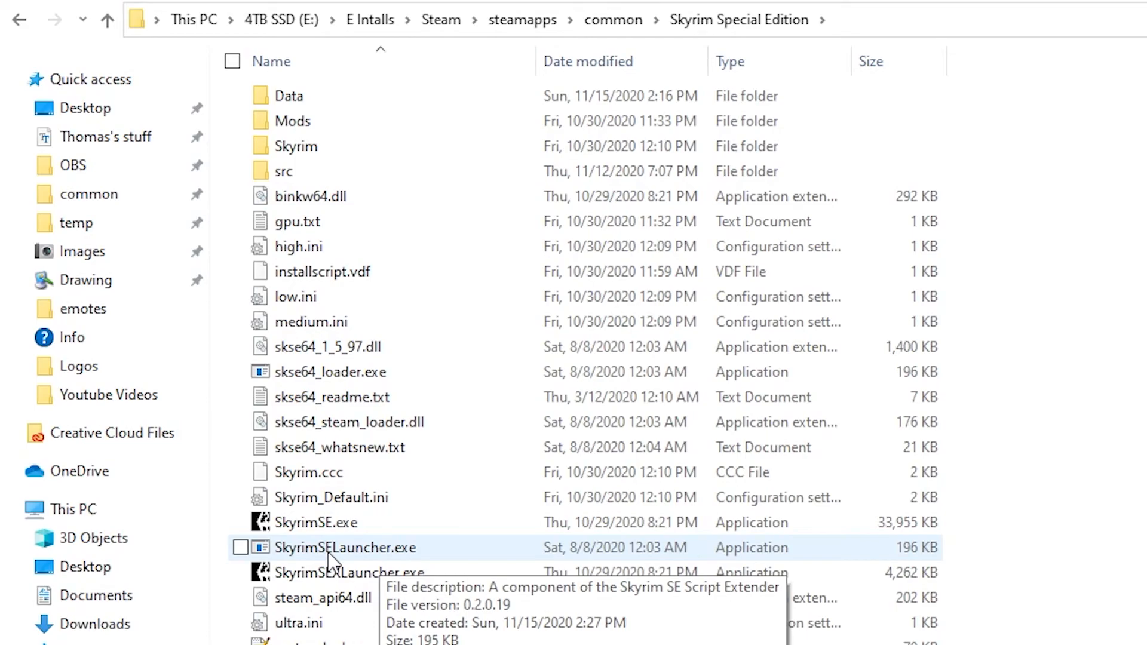
left_click(316, 522)
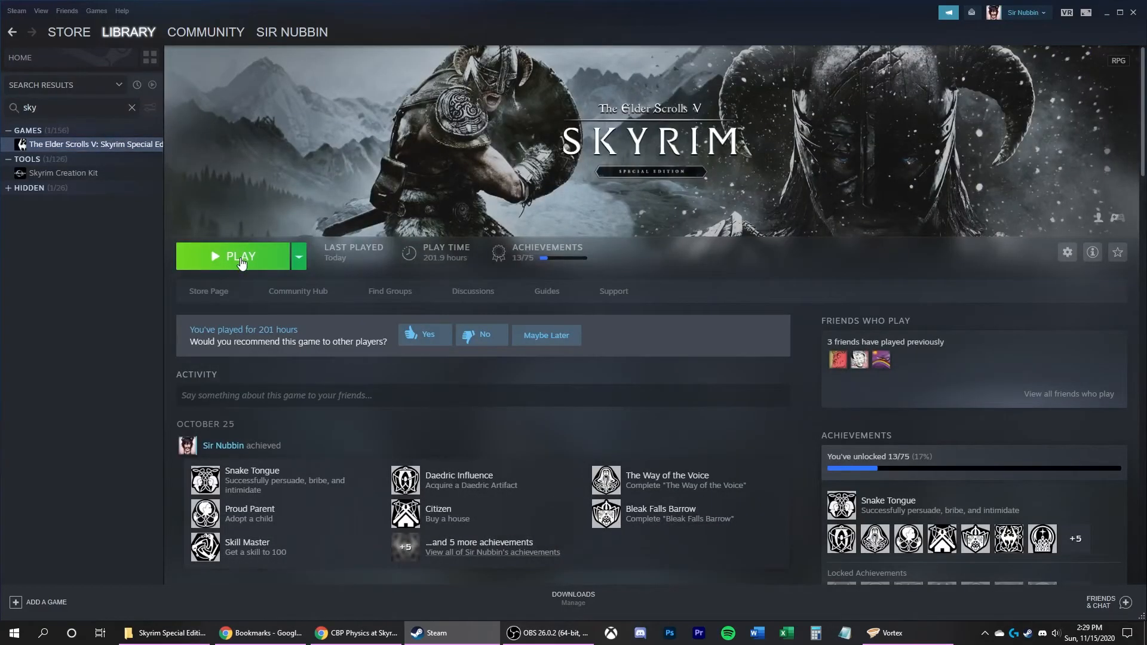
- Play Skyrim Special Edition from Steam and choose to start a new game
left_click(240, 257)
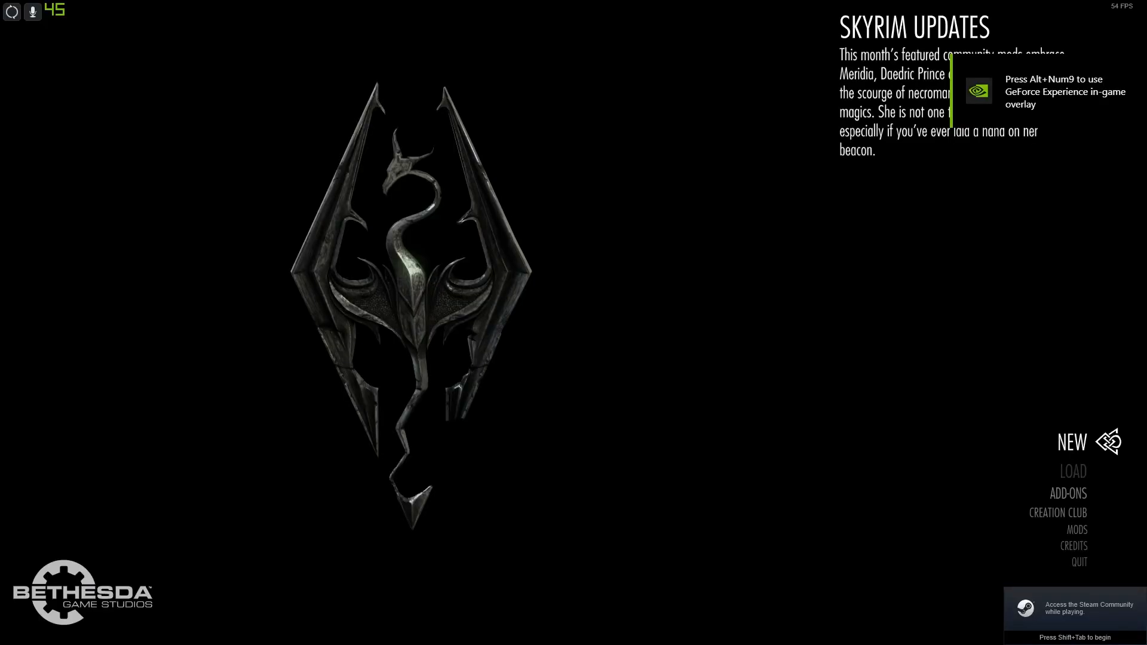
key("shift+tab")
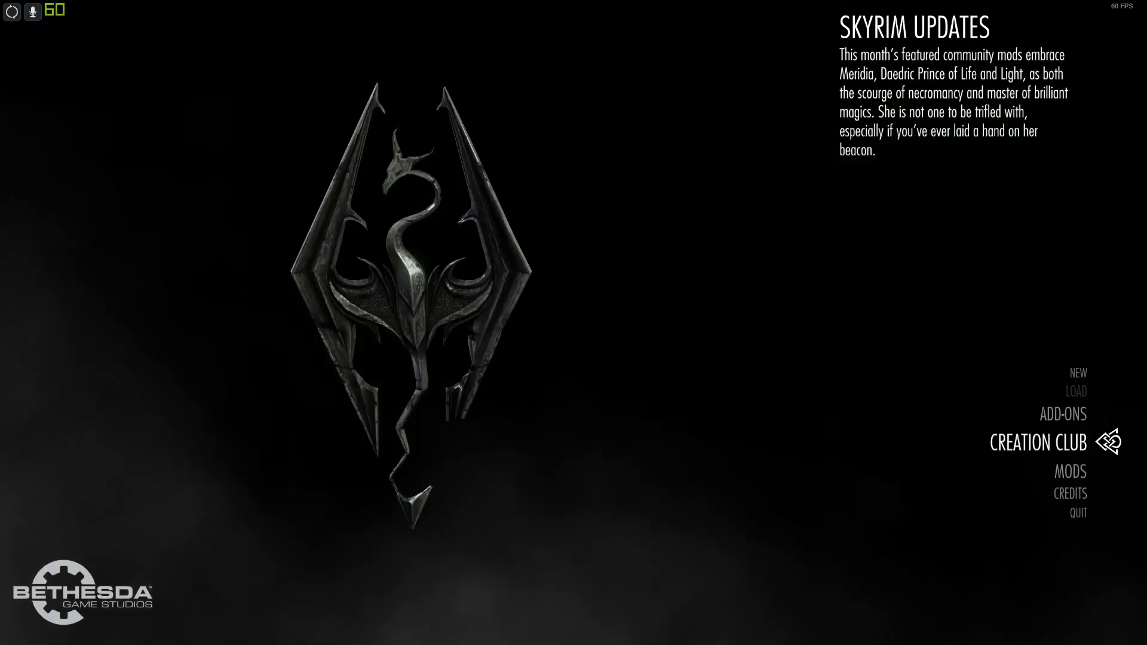
left_click(1034, 442)
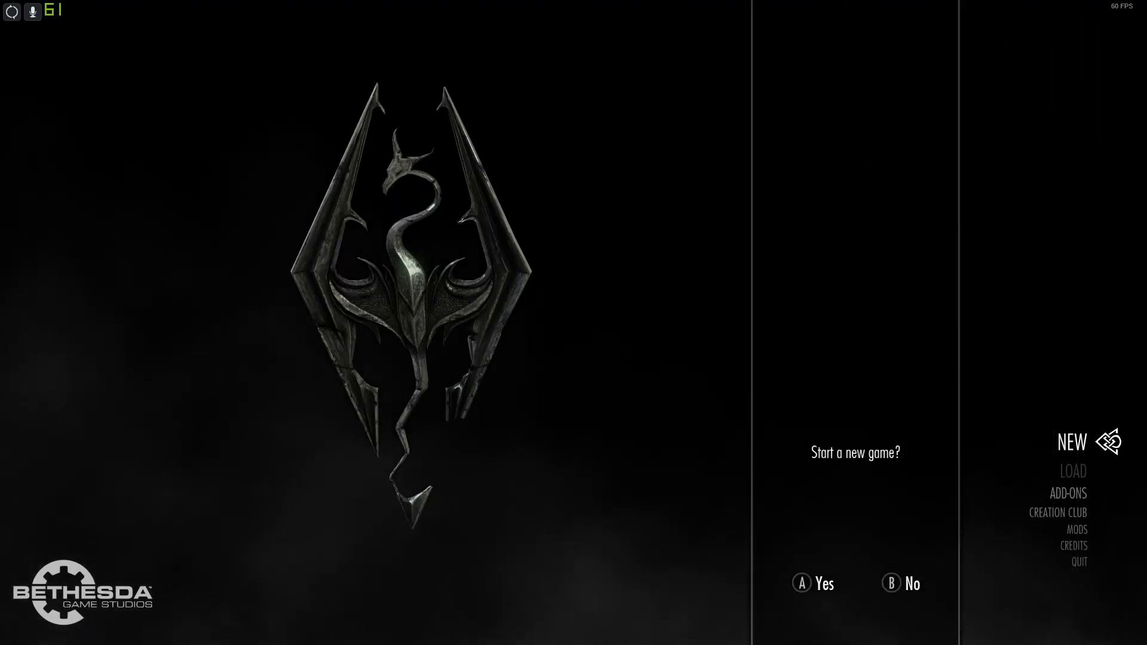
- Confirm the new game and finish character creation to enter the world
left_click(812, 583)
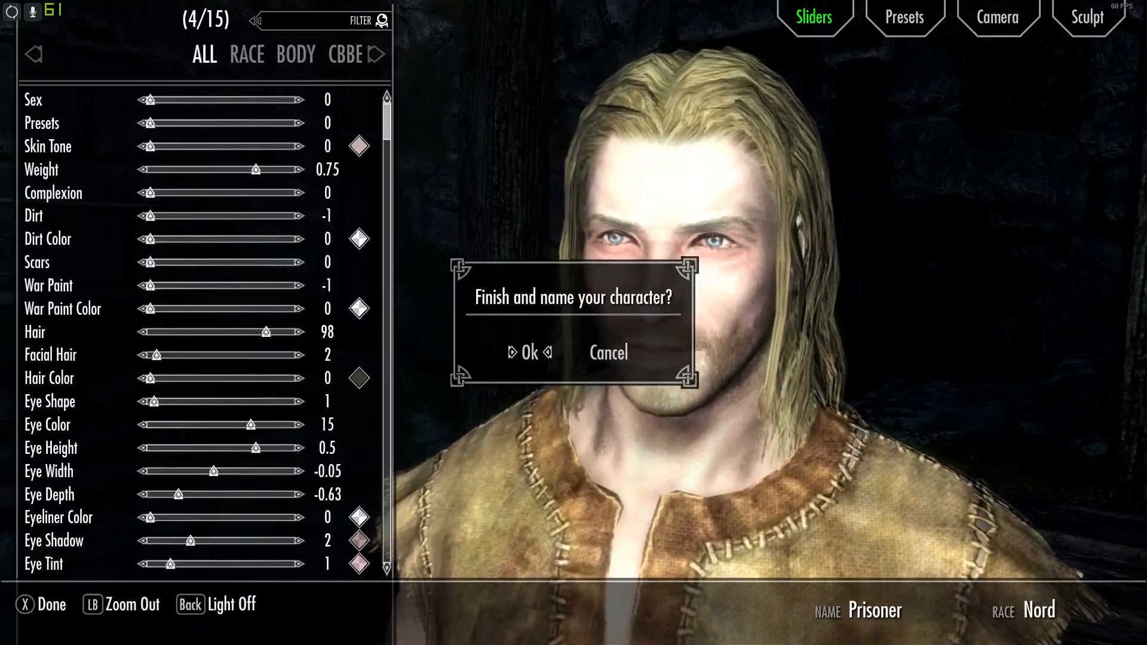
left_click(528, 352)
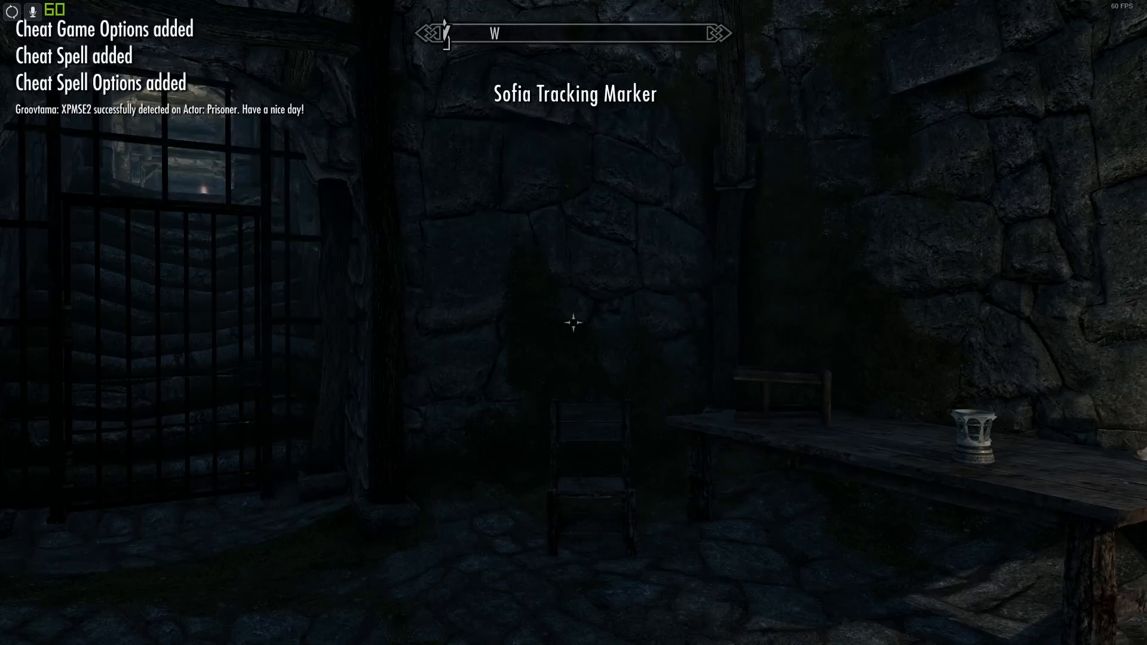
- Open MOD CONFIGURATION from the Esc System menu and browse entries like SkyUI and Sofia Follower
key("Escape")
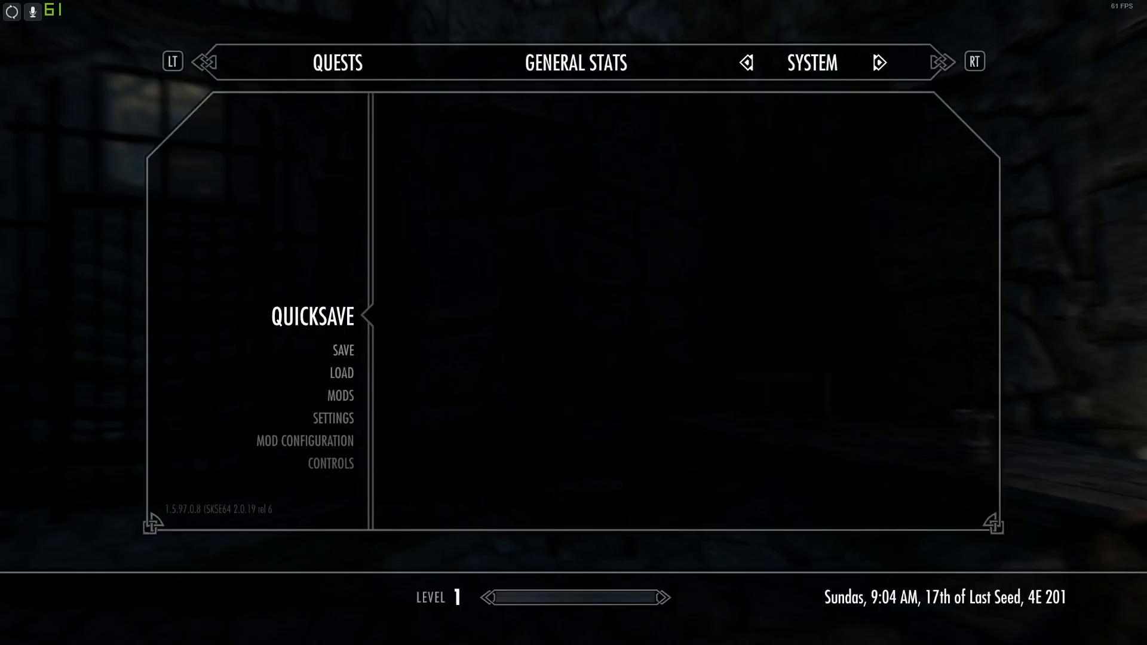
left_click(305, 440)
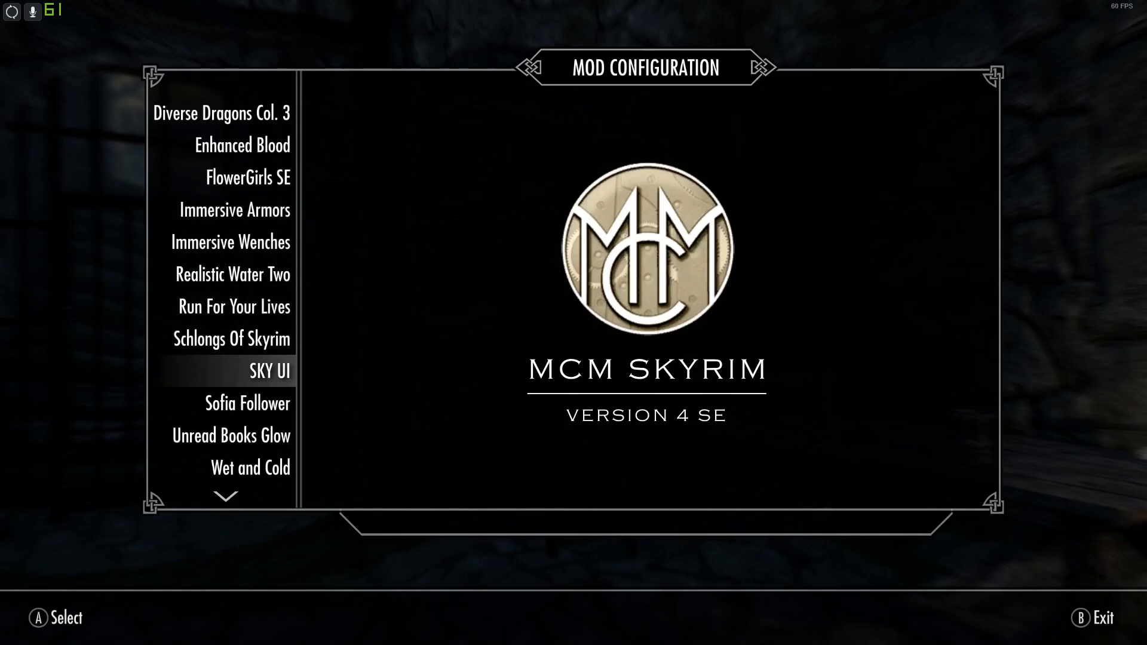
key("up")
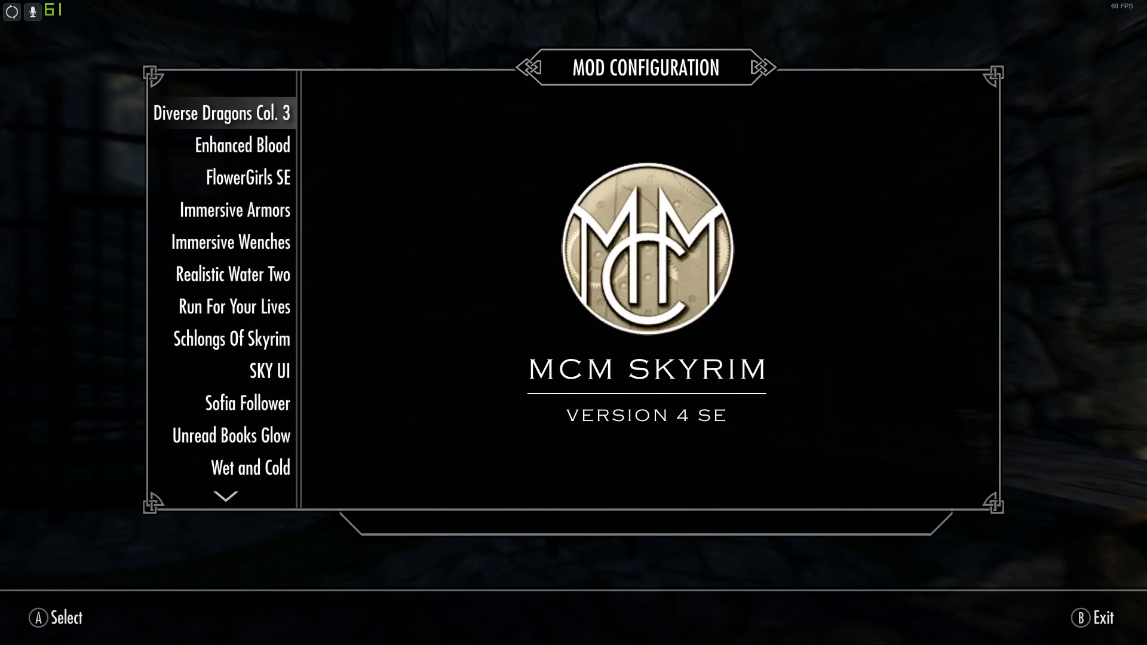